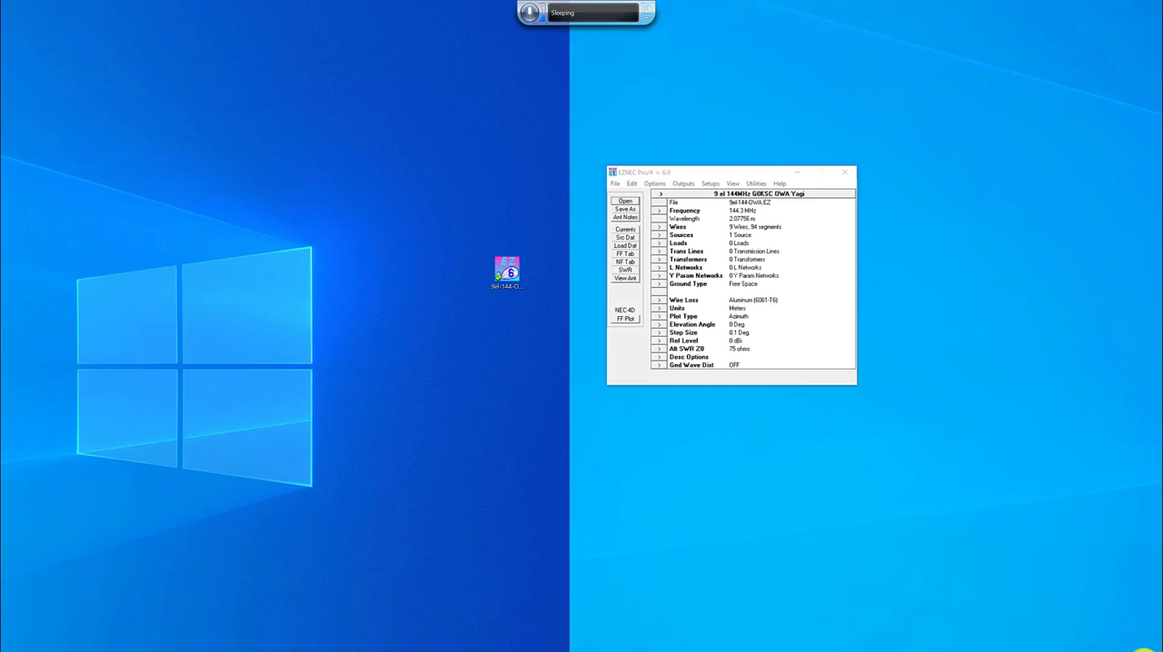
- Plot the Yagi's azimuth far-field pattern (13.83 dBi) and move the plot beside the main window
click(625, 318)
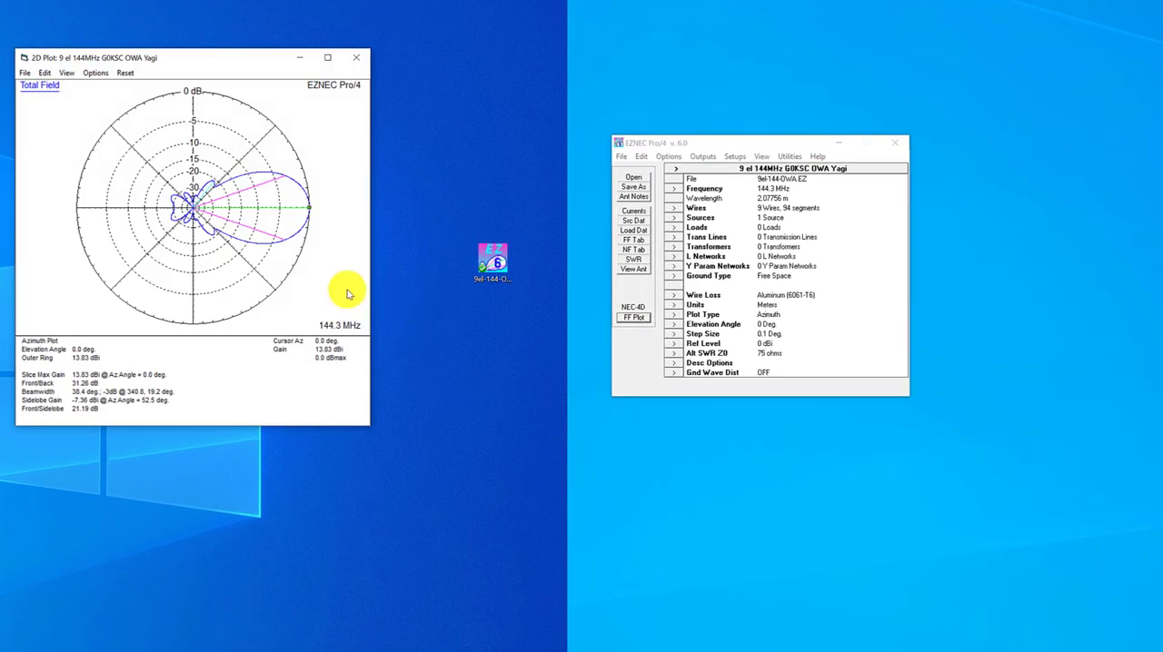
drag(191, 57, 323, 89)
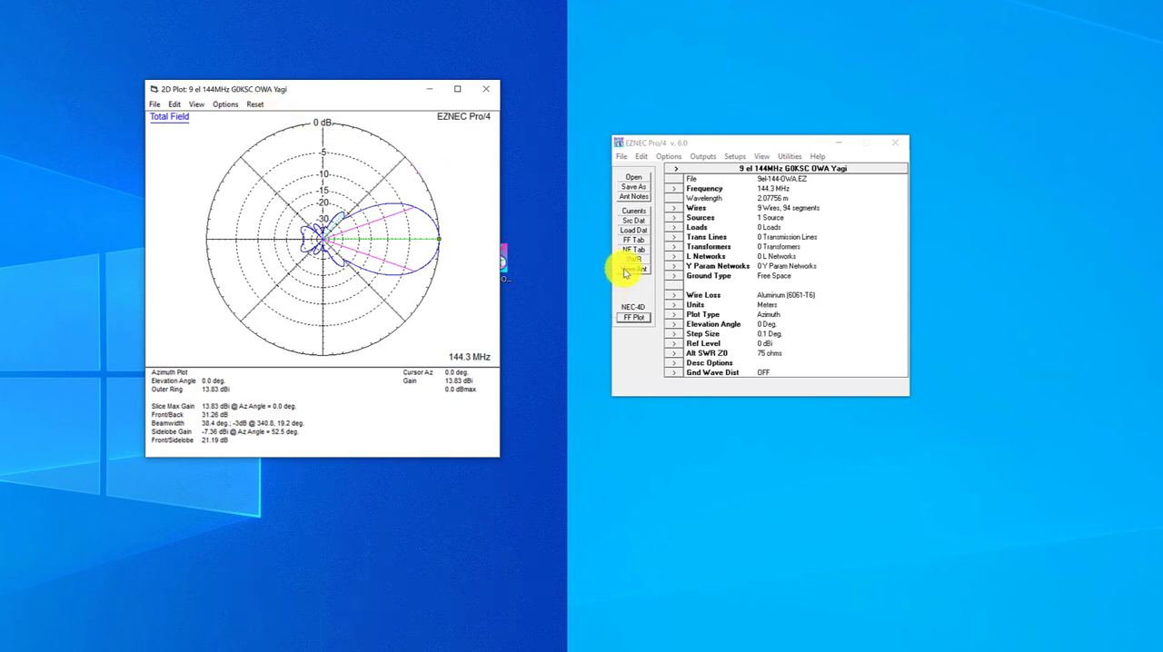
- Sweep SWR over 144–144.6 MHz (1.25 at 144 MHz) and show the antenna geometry view
click(633, 259)
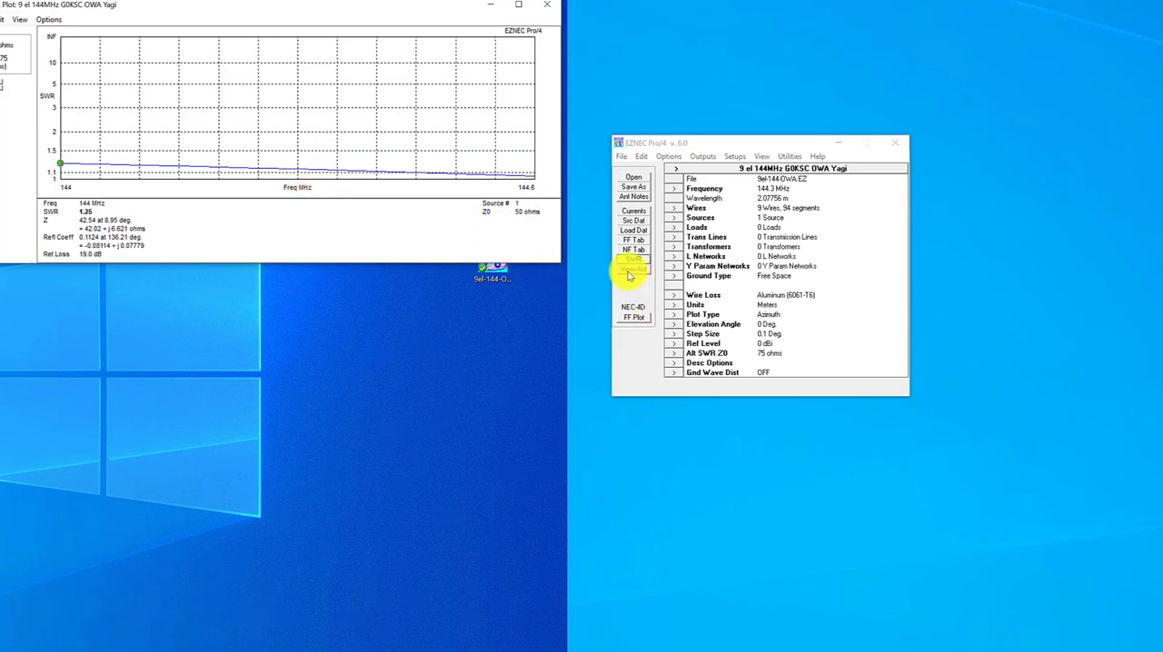
click(633, 269)
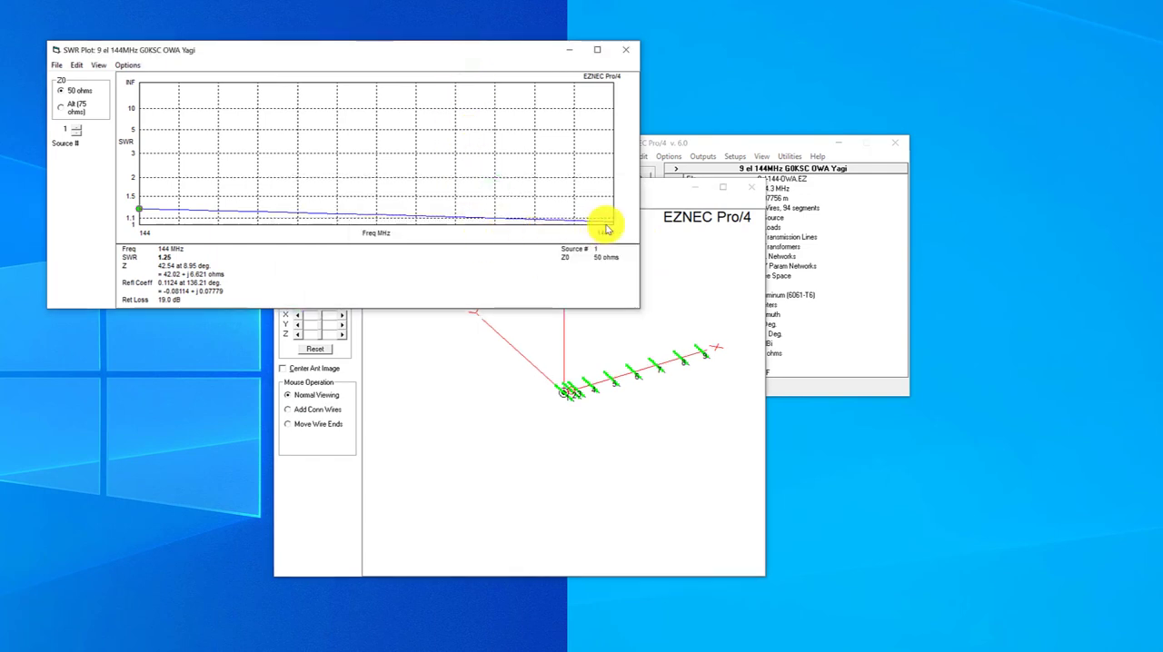
mouse_move(336, 232)
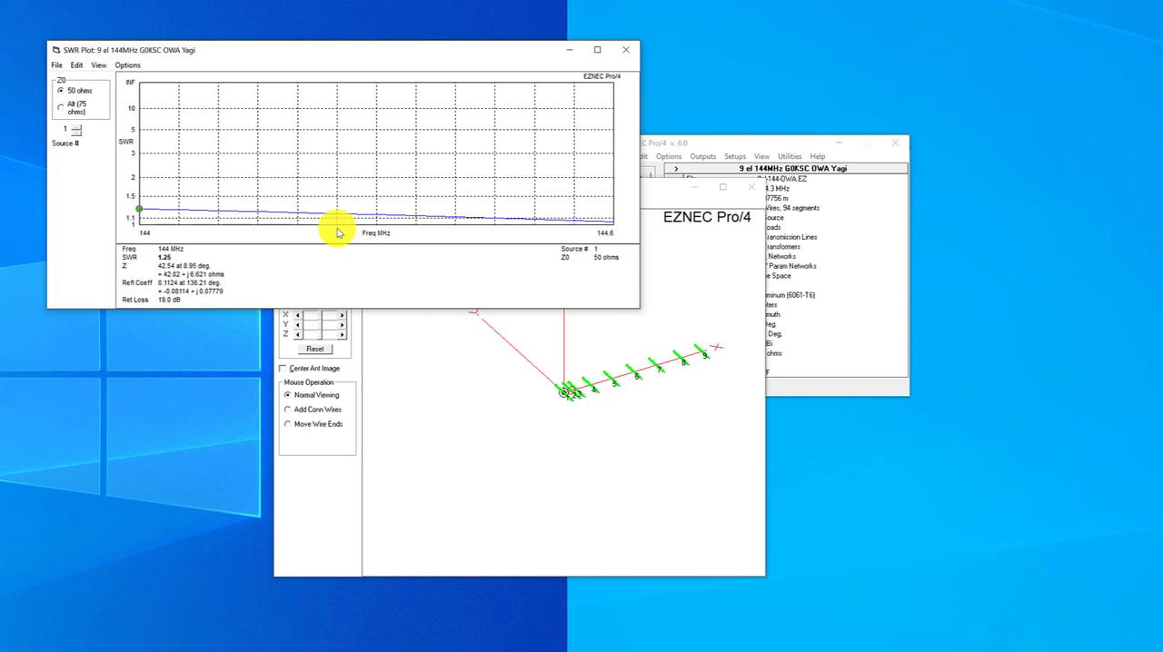
mouse_move(340, 231)
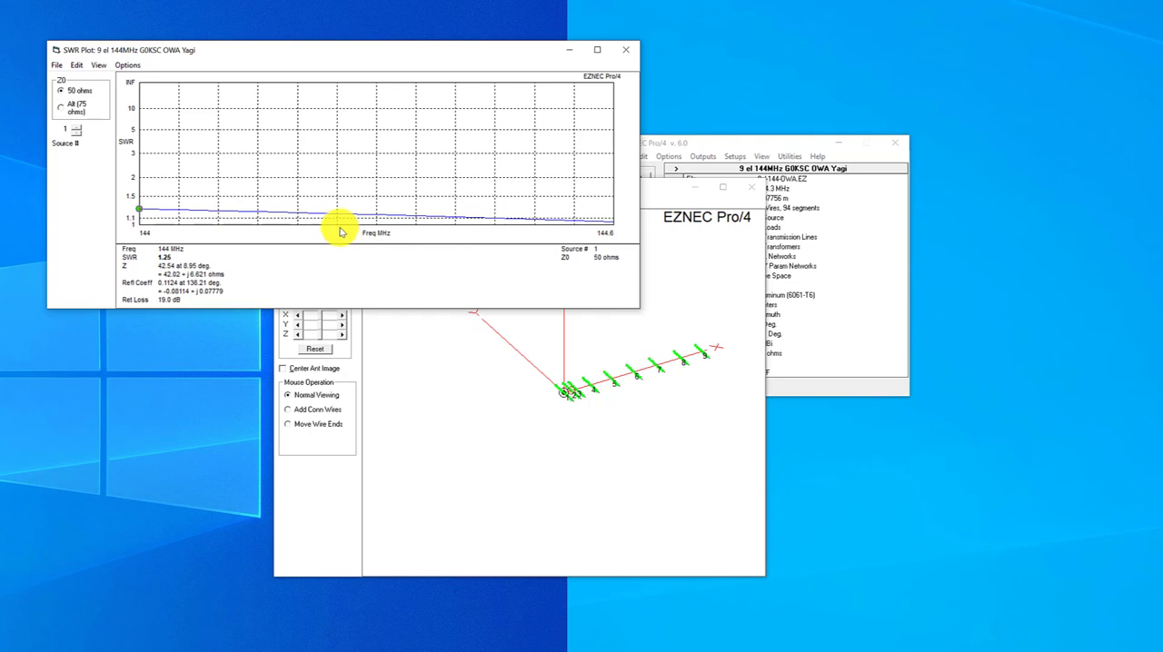
mouse_move(545, 247)
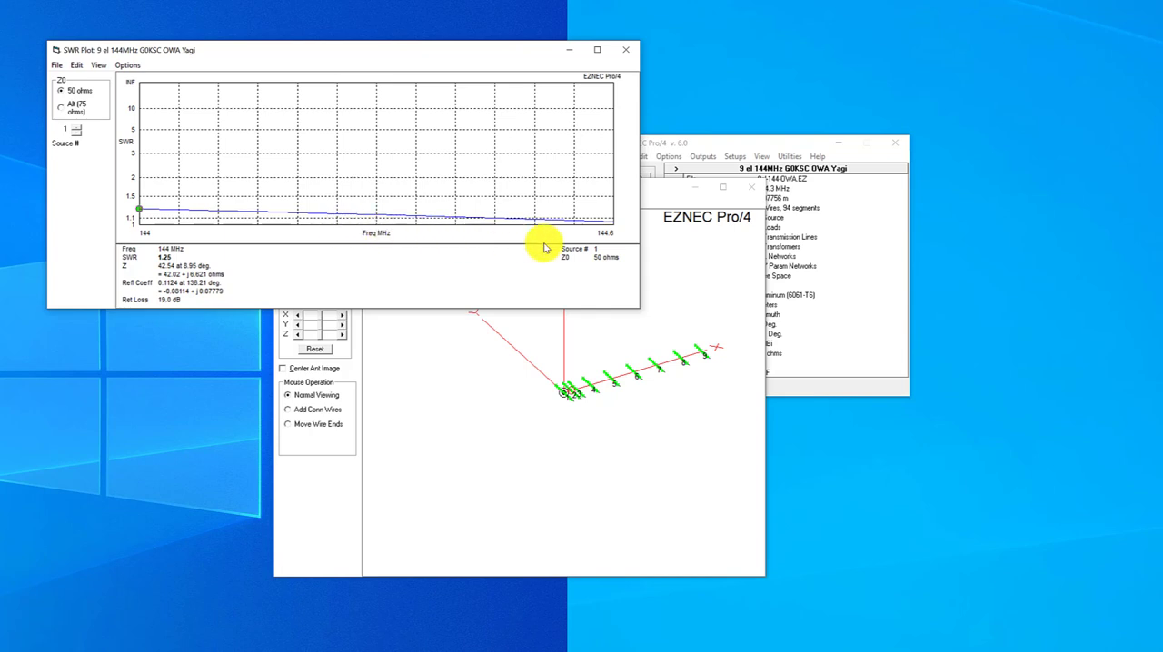
mouse_move(261, 241)
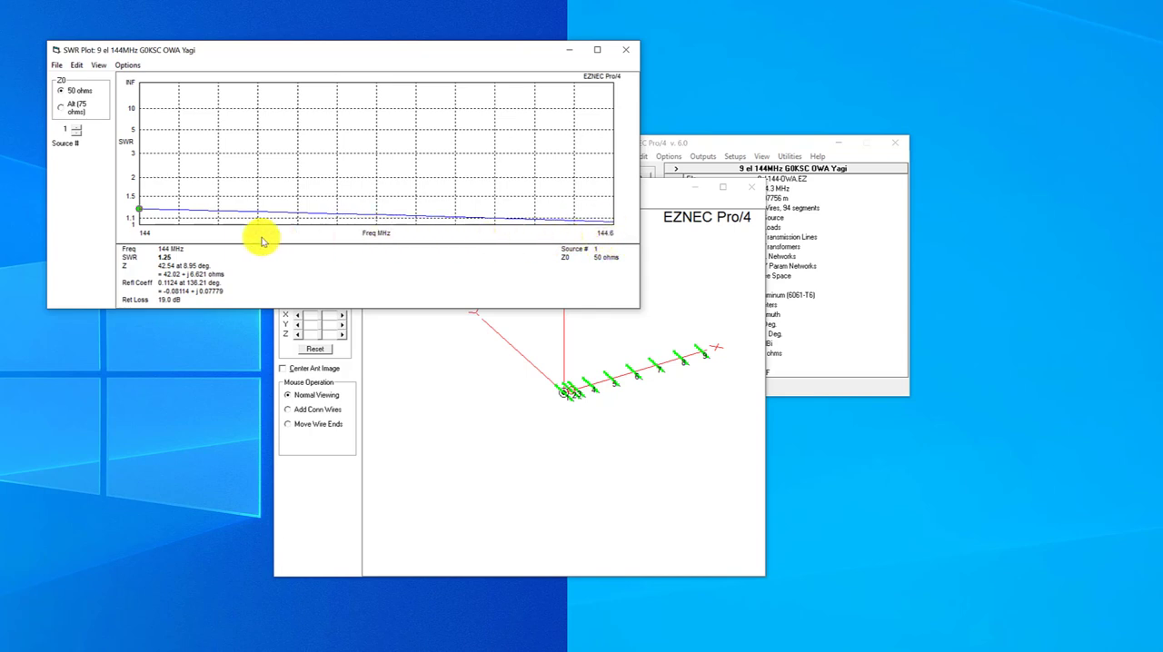
mouse_move(140, 211)
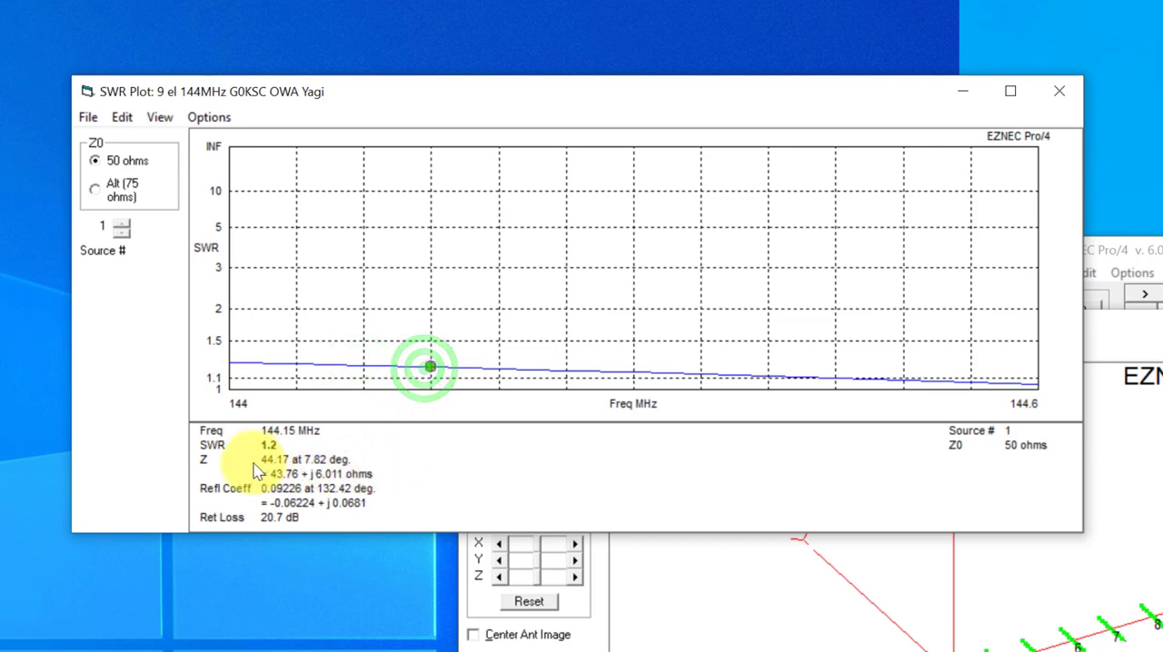
mouse_move(243, 468)
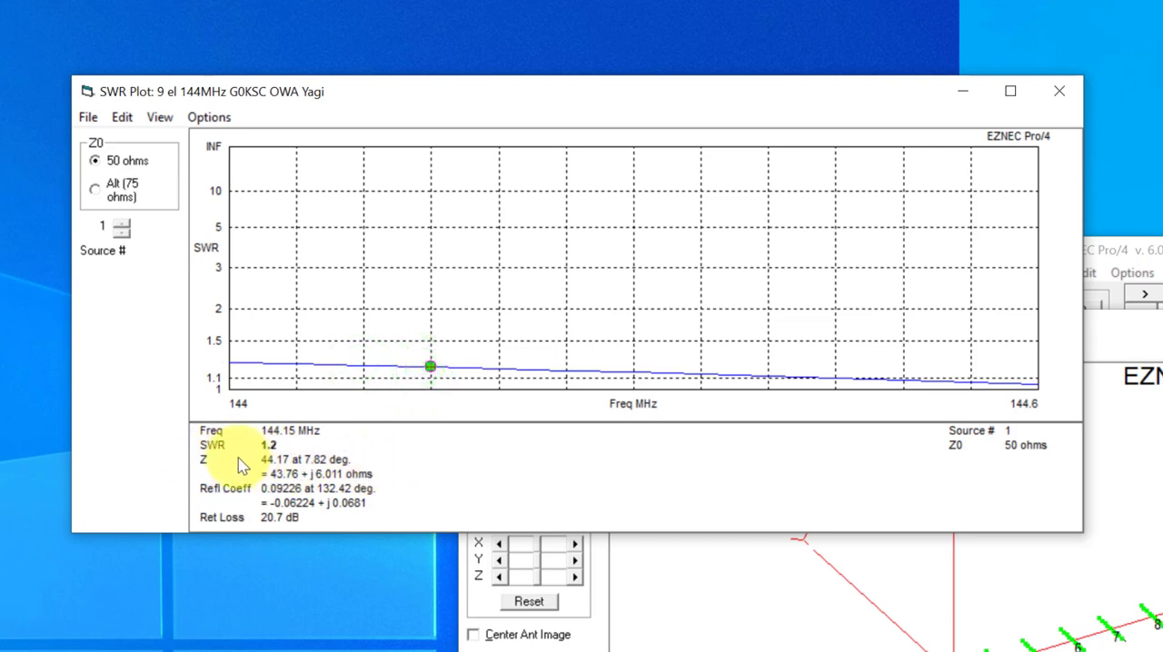
mouse_move(315, 472)
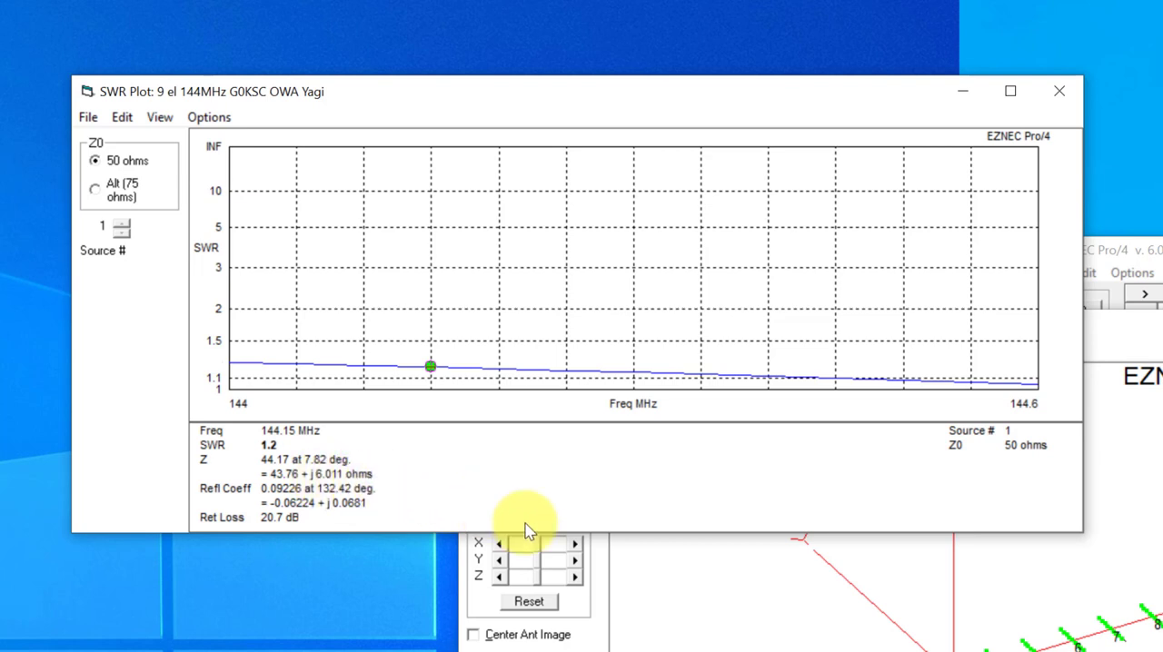
mouse_move(268, 472)
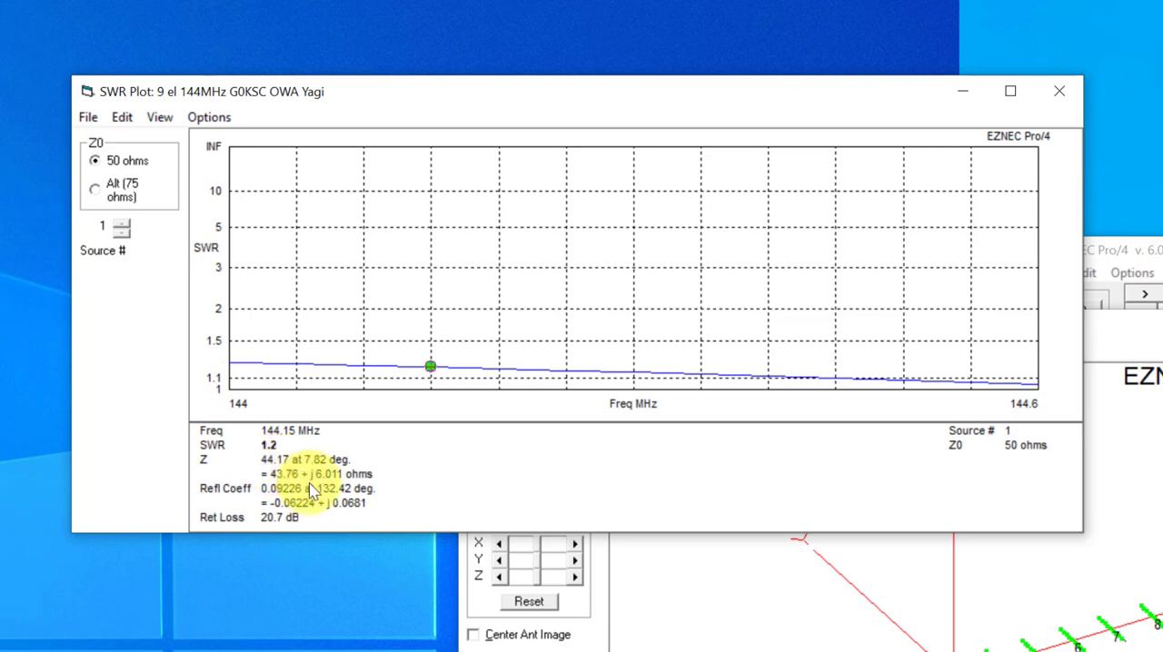
mouse_move(318, 481)
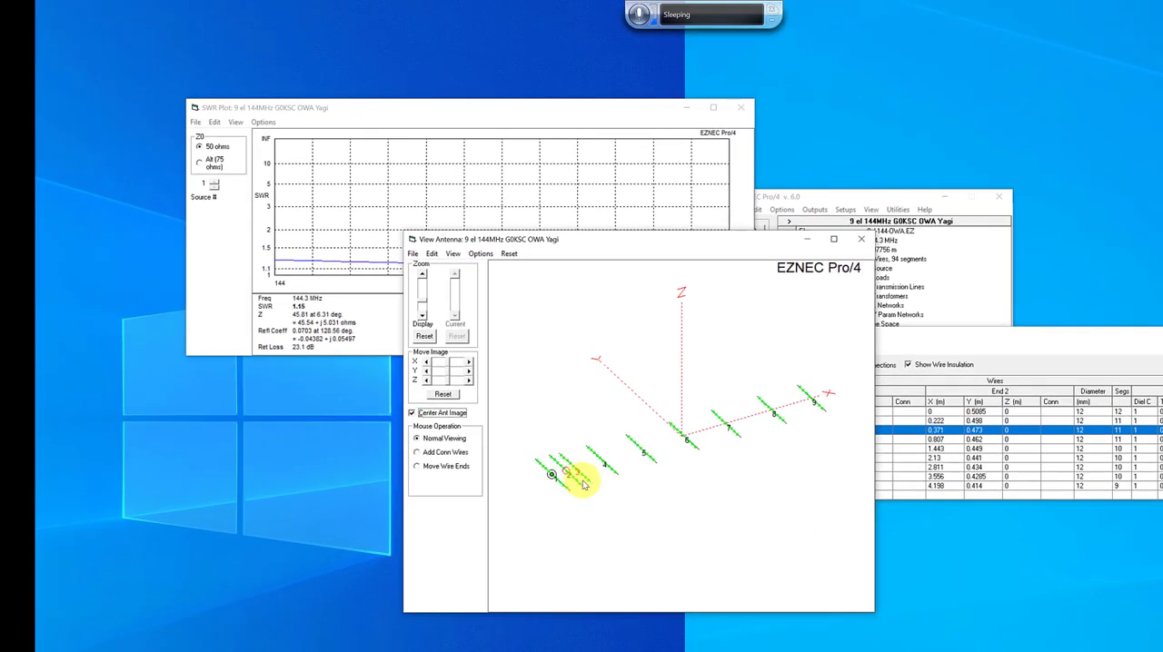
- Change wire 3 End 1 Y from -0.473 to -0.472 m and begin editing End 2 Y
click(423, 277)
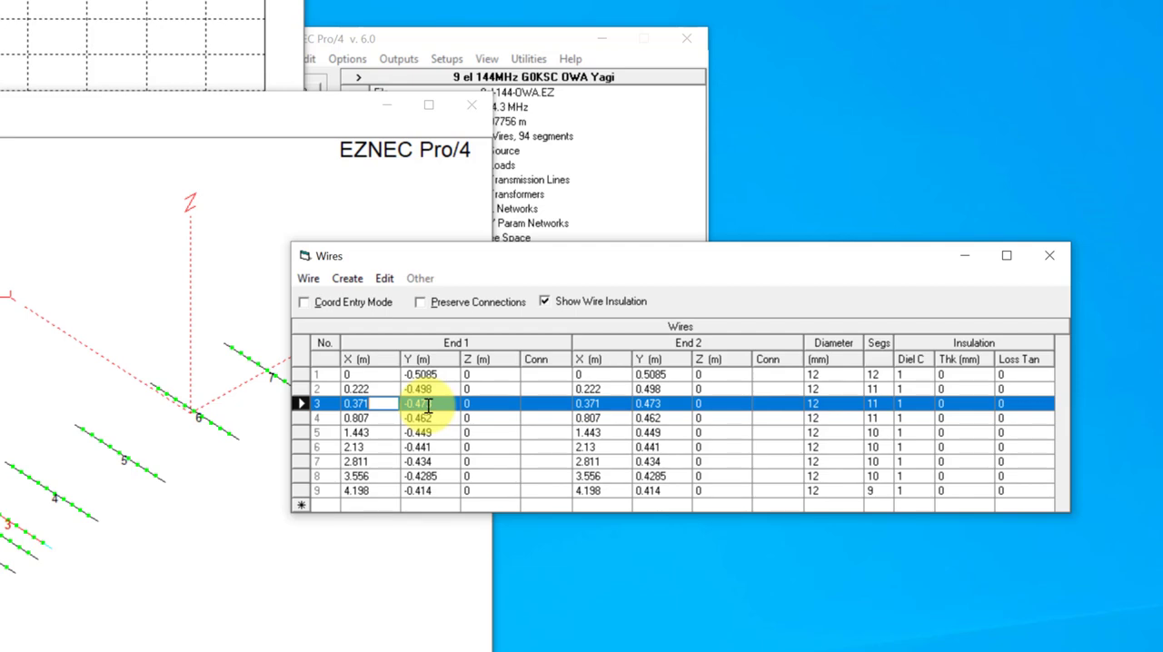
click(649, 404)
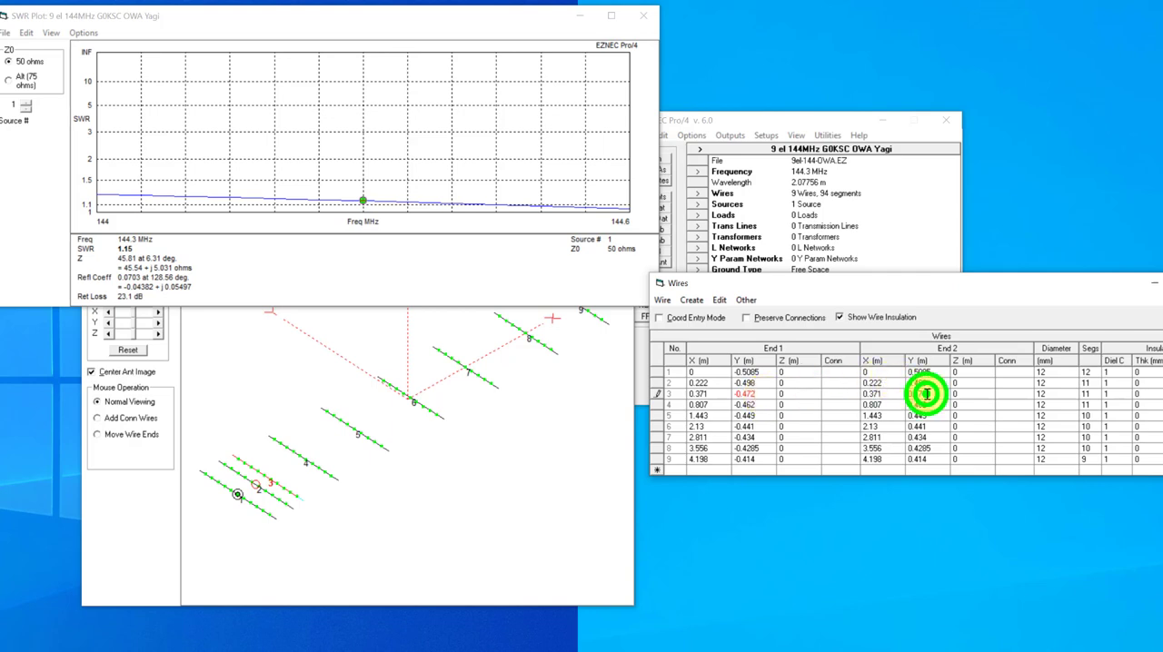
click(918, 372)
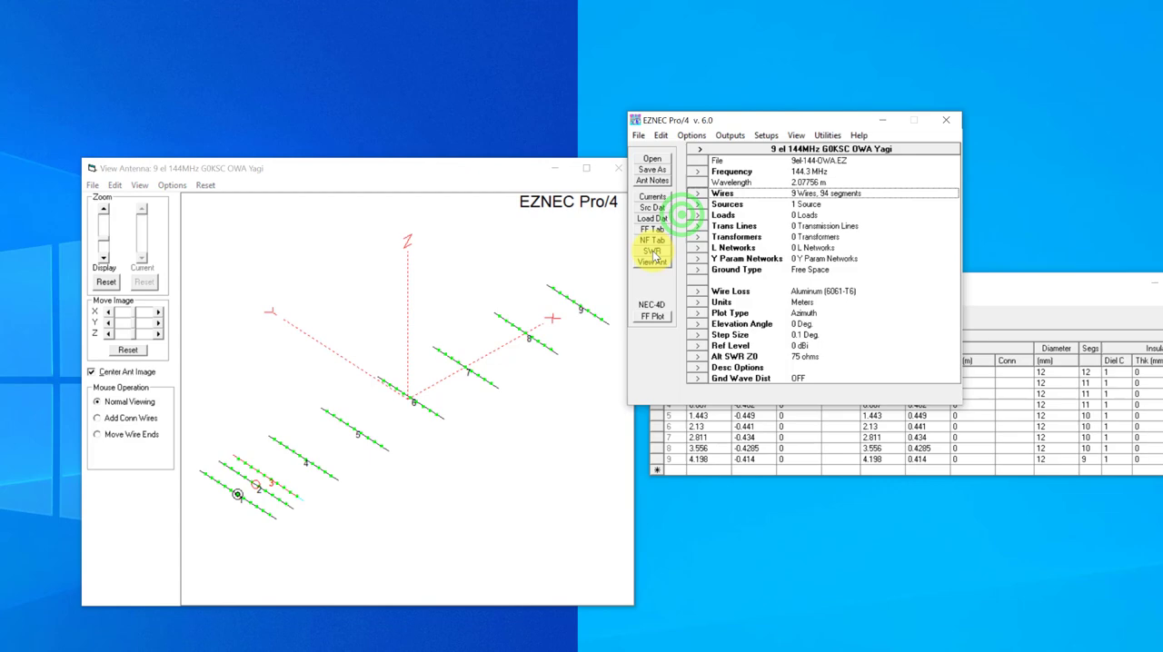
- Rerun the SWR sweep on the modified Yagi, reading 1.3 at 144 MHz and 1.22 at 144.25 MHz
click(652, 250)
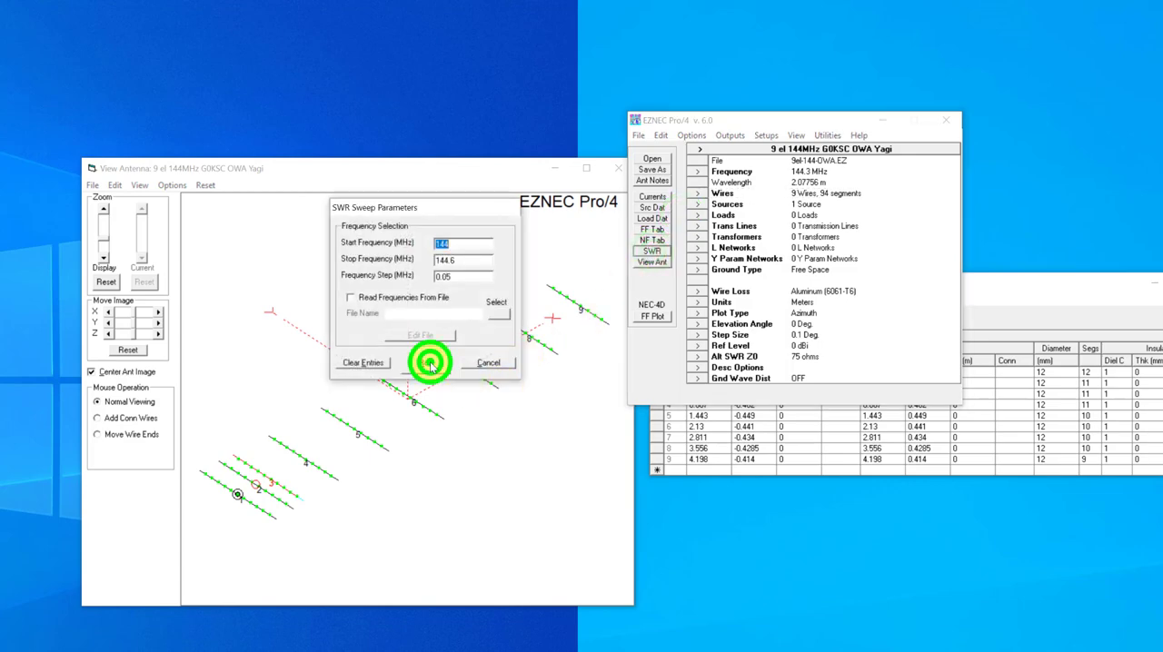
click(430, 361)
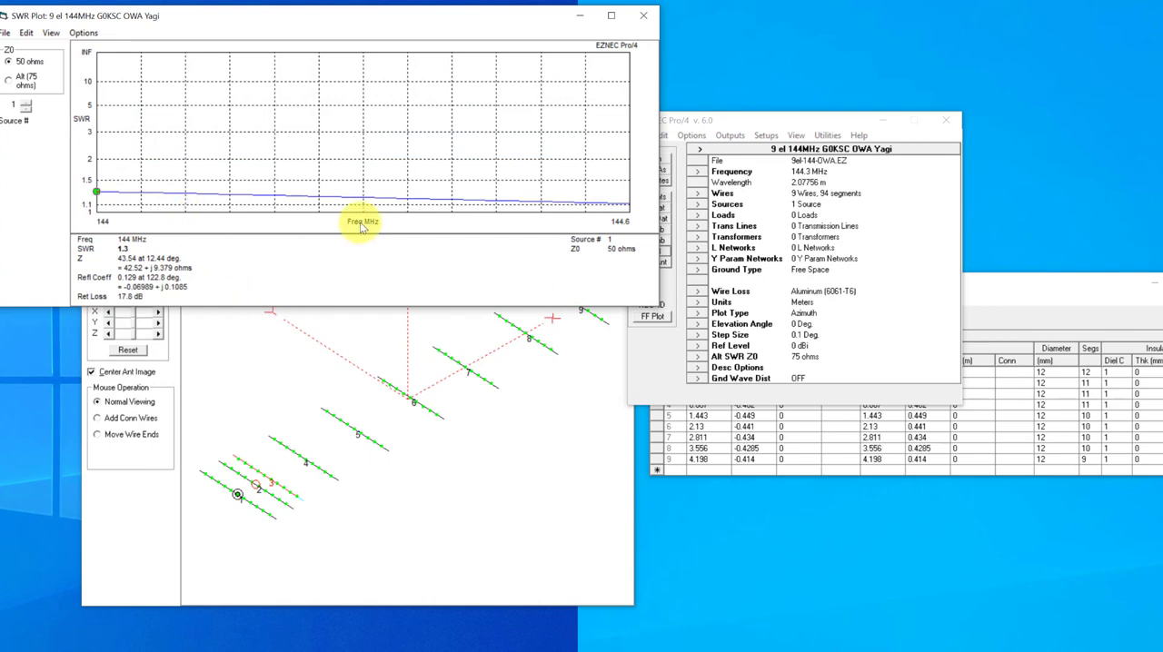
mouse_move(323, 221)
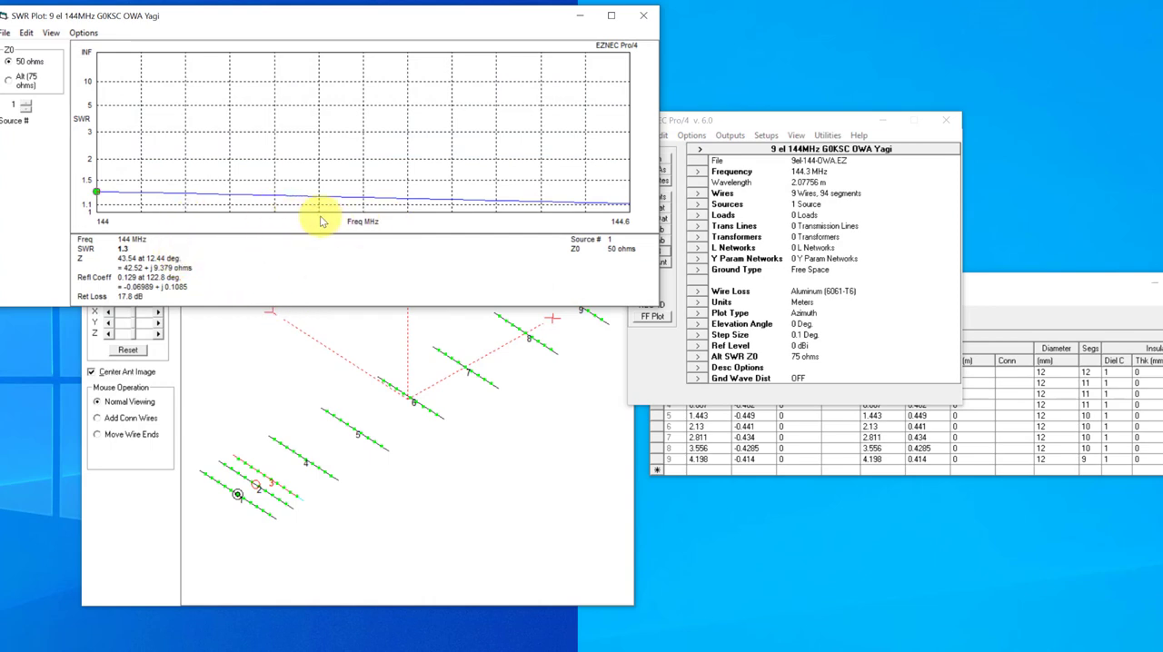
click(318, 196)
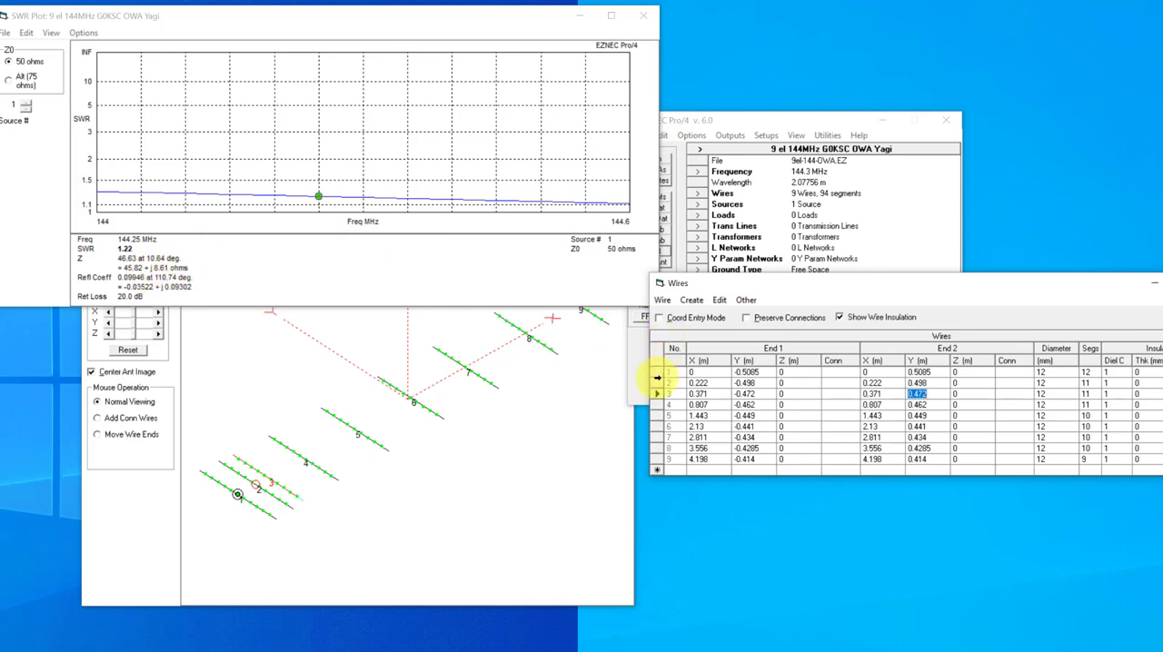
- Set wire 3 End 2 Y to 0.472 m and rerun the sweep, reading SWR 1.19 at 144.25 MHz
click(676, 383)
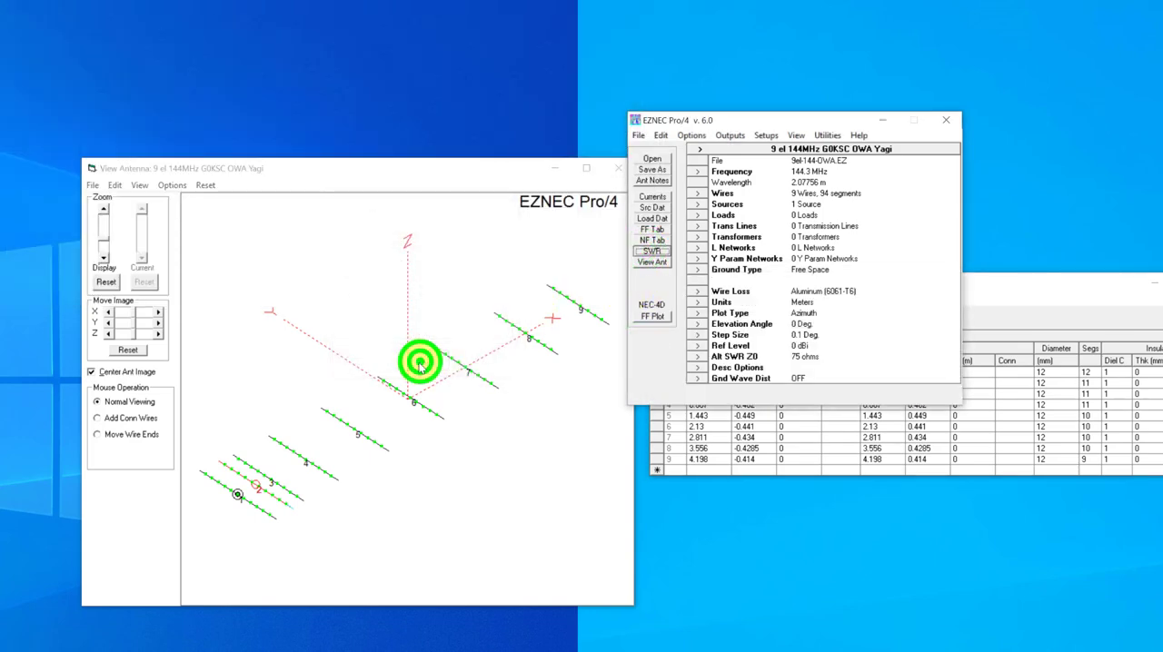
click(419, 361)
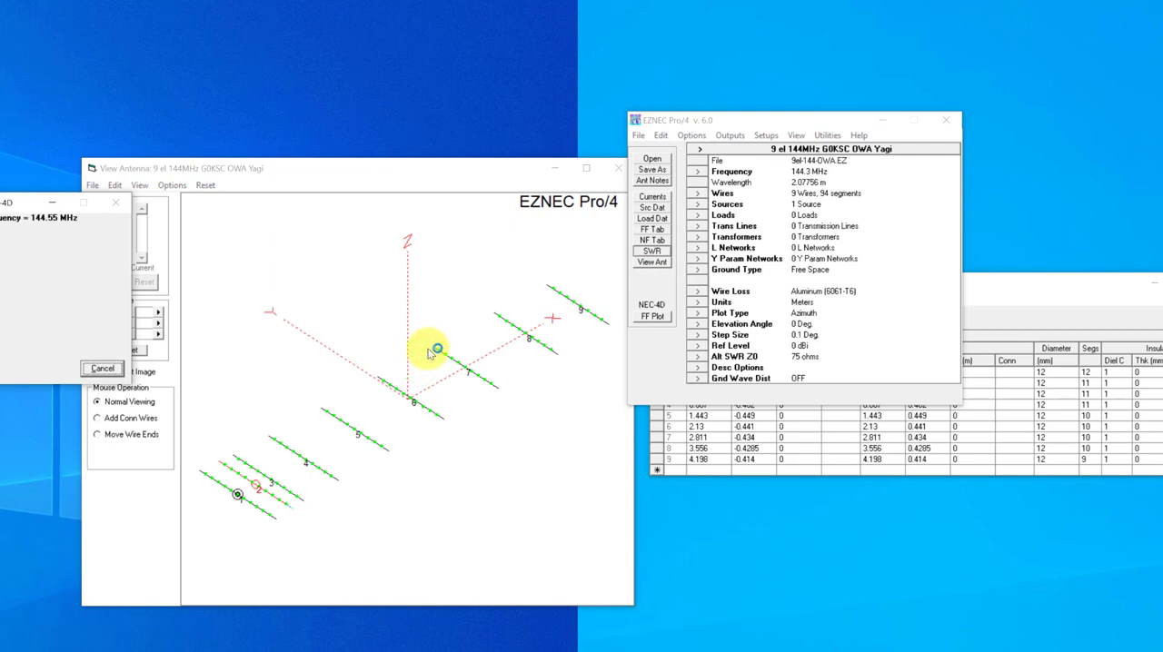
click(651, 251)
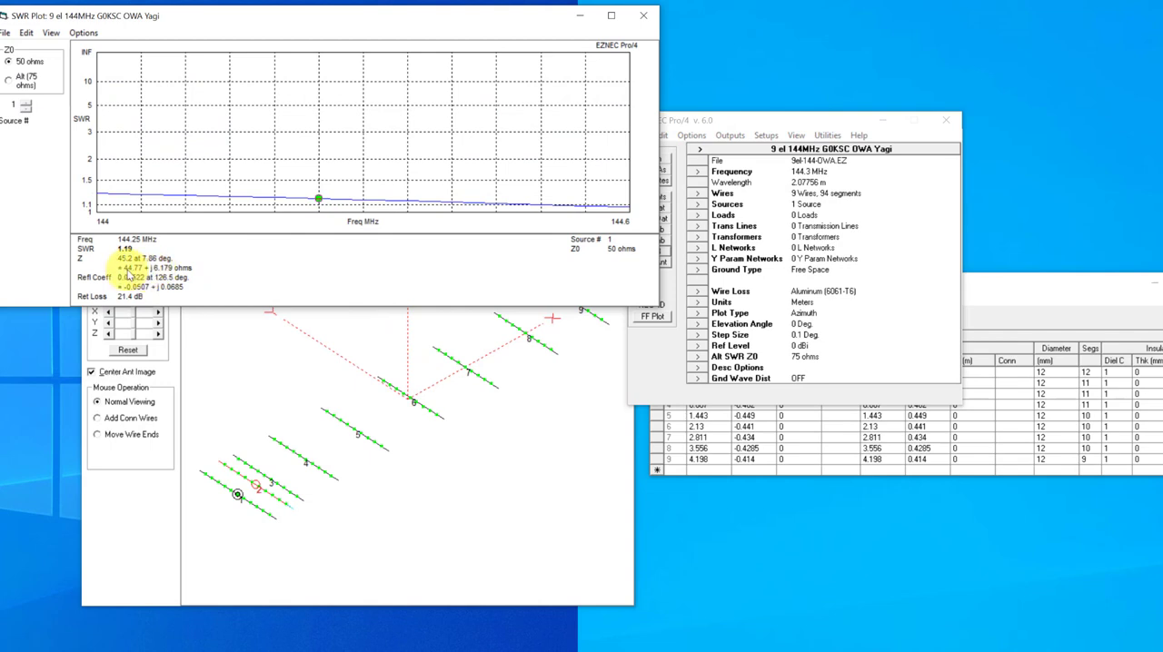
mouse_move(307, 222)
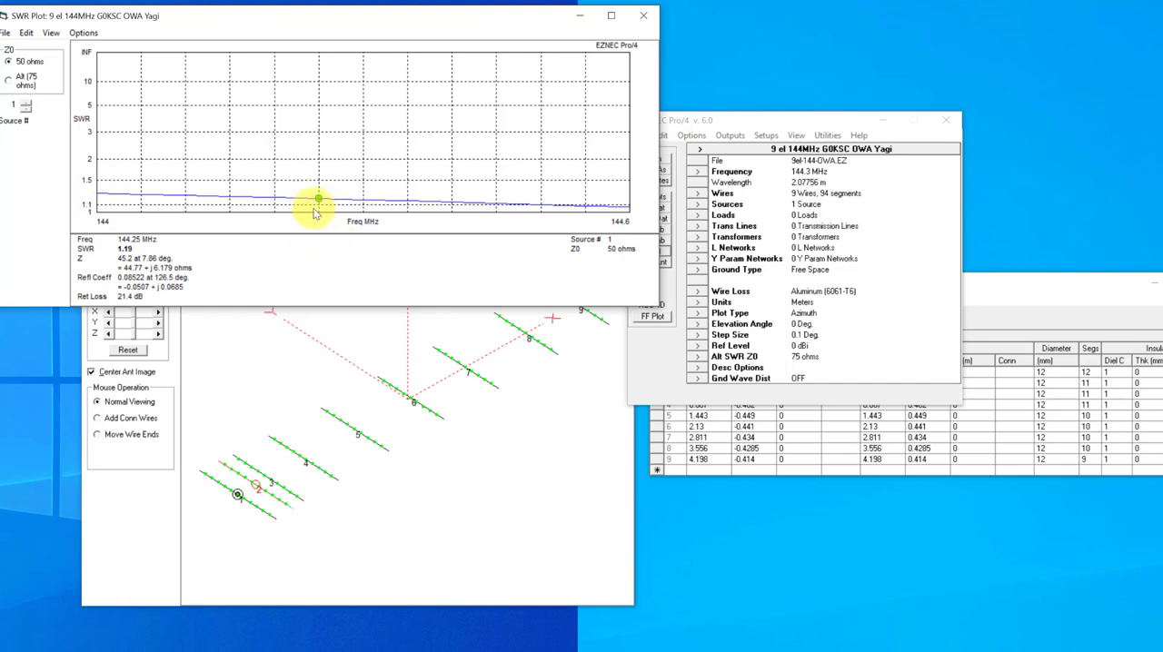
mouse_move(663, 298)
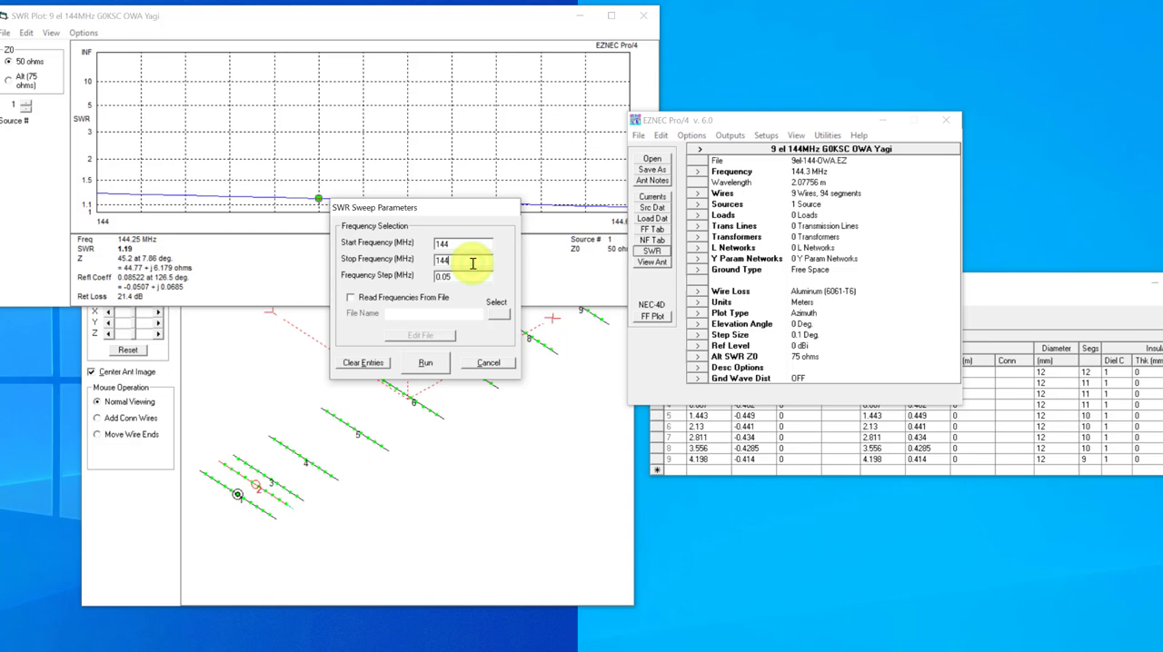
- Sweep SWR across 144–145 MHz, reading 1.038 at 144.75 MHz with 34.7 dB return loss
text(5)
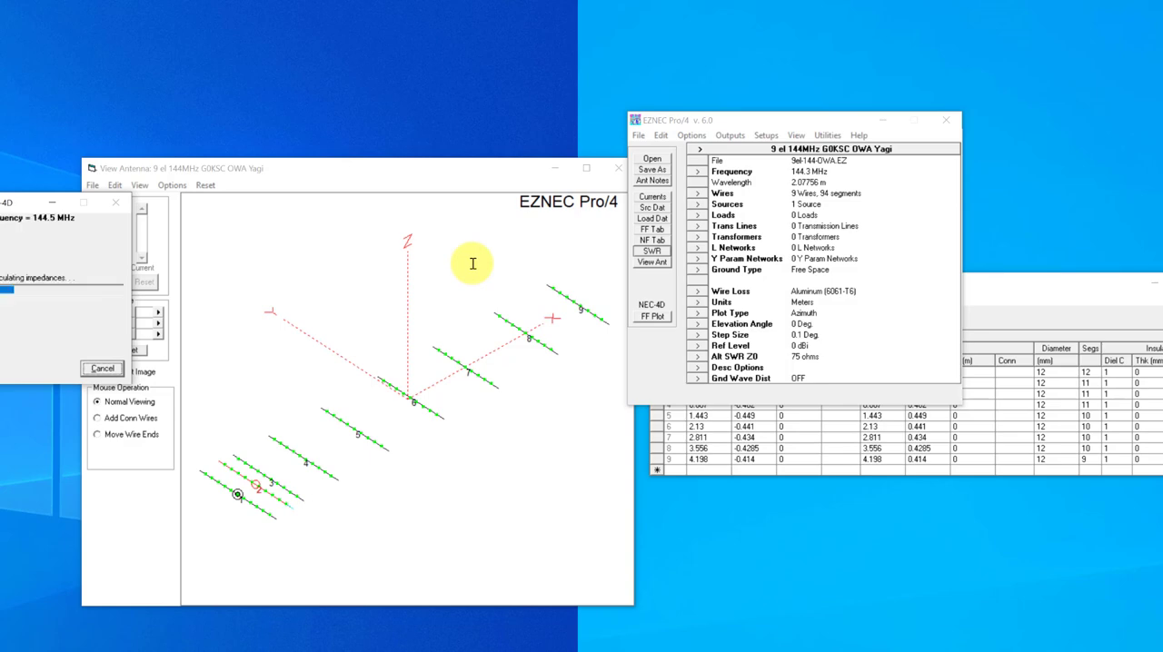
click(651, 251)
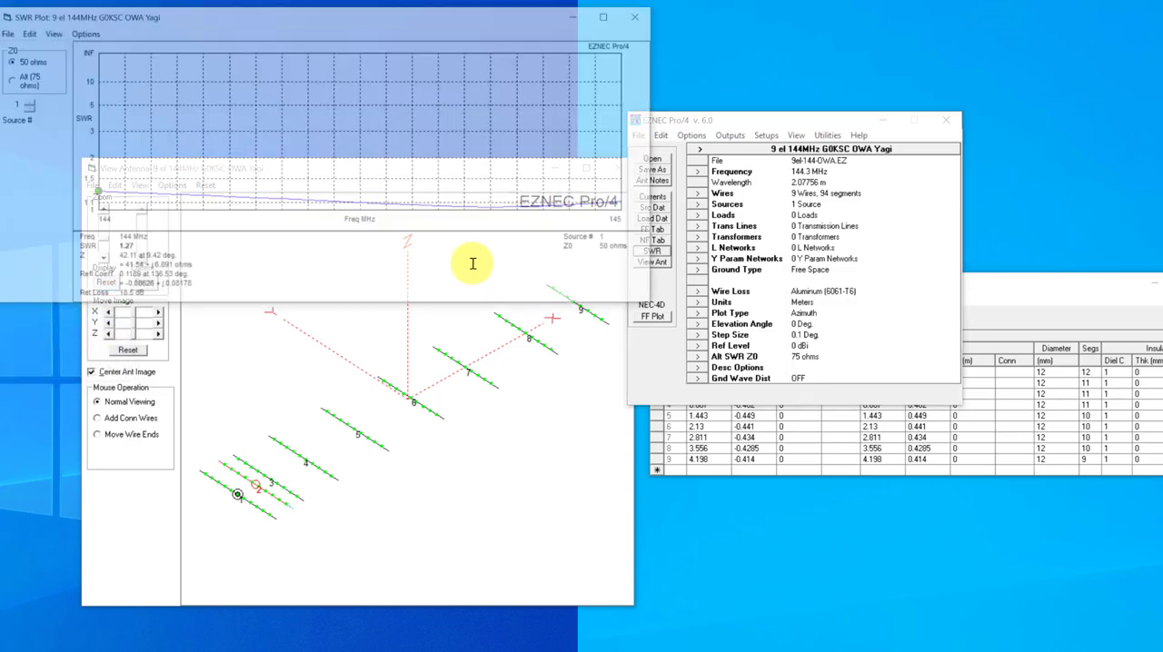
click(498, 218)
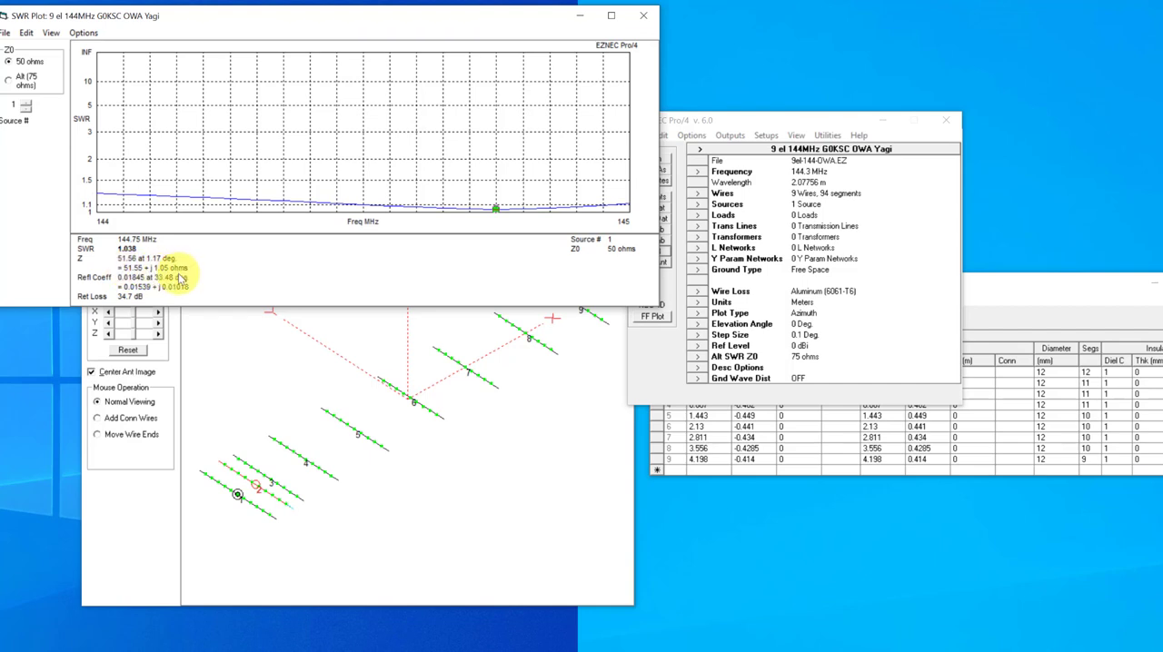
mouse_move(209, 227)
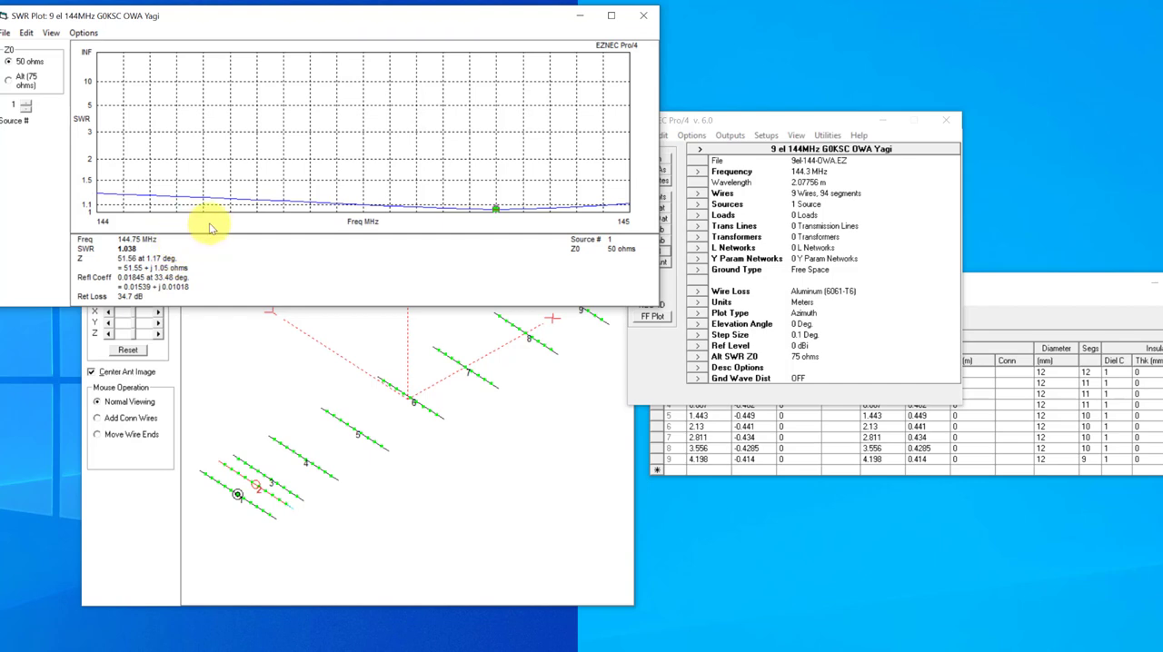
mouse_move(257, 216)
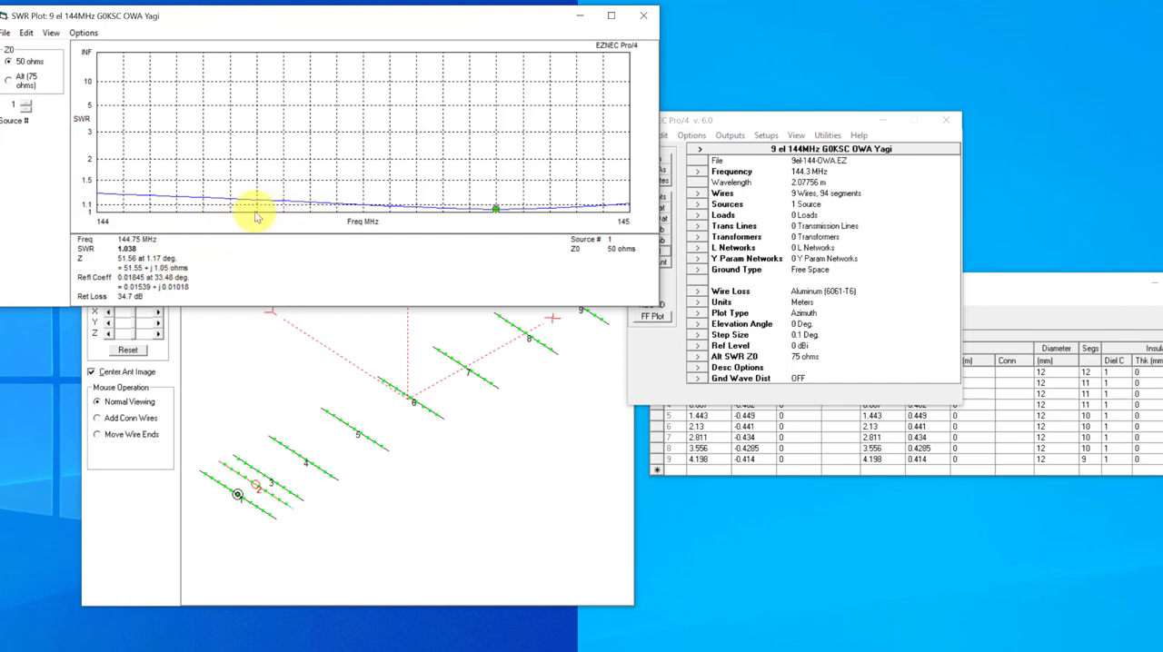
mouse_move(286, 214)
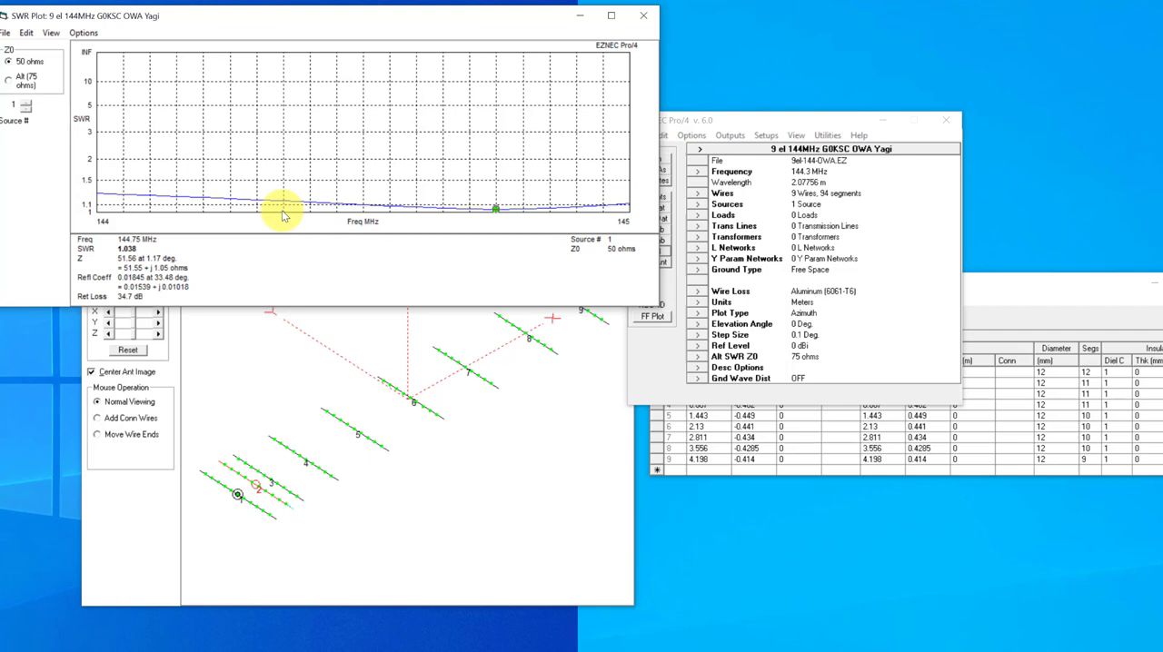
mouse_move(293, 218)
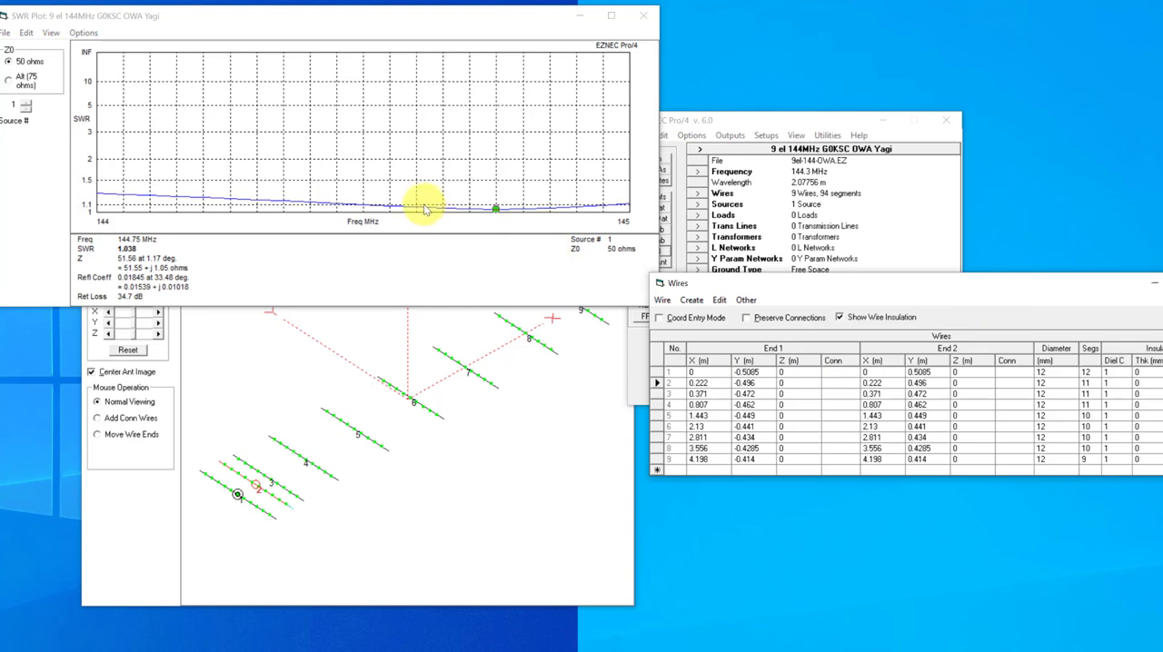
mouse_move(497, 211)
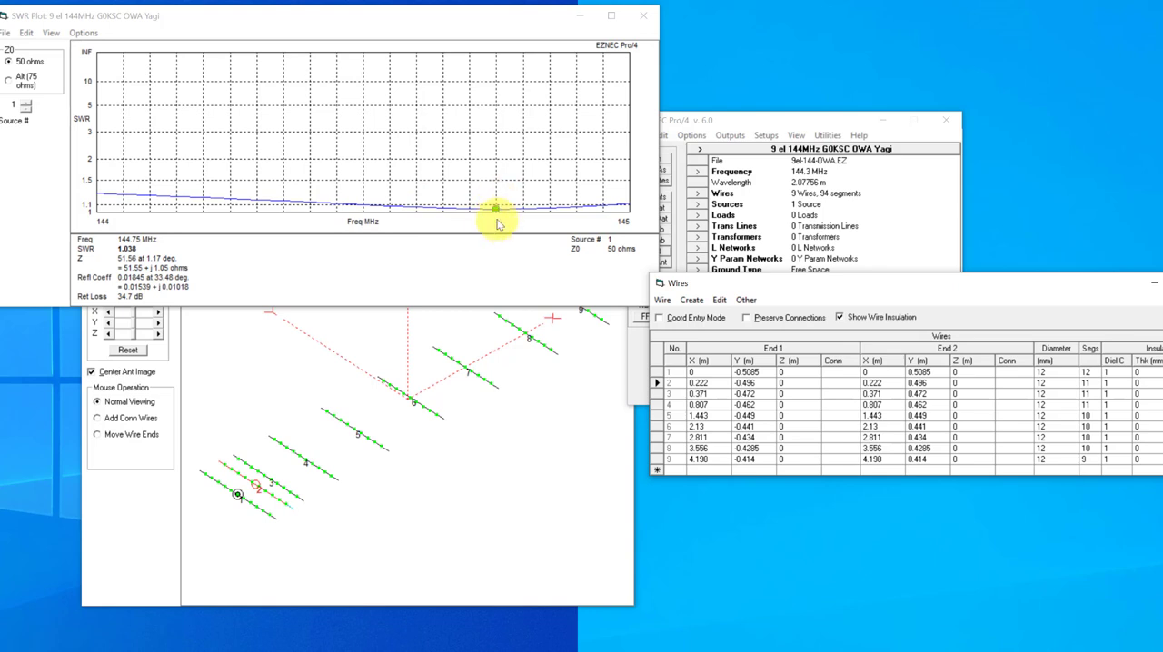
mouse_move(383, 214)
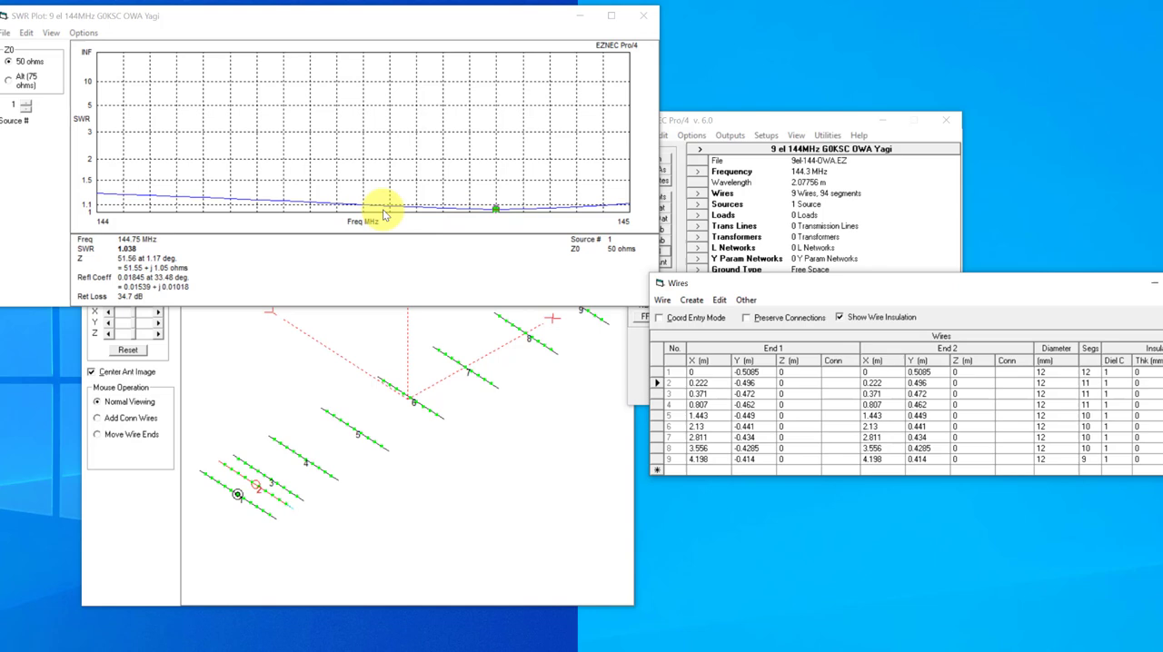
mouse_move(451, 210)
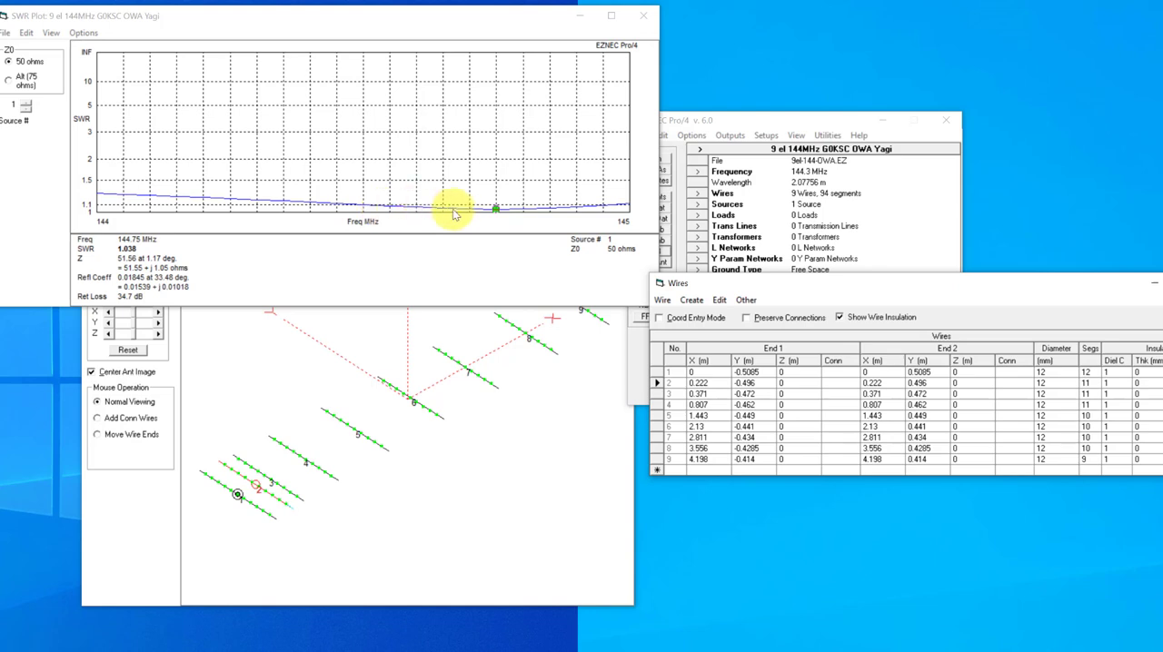
mouse_move(345, 207)
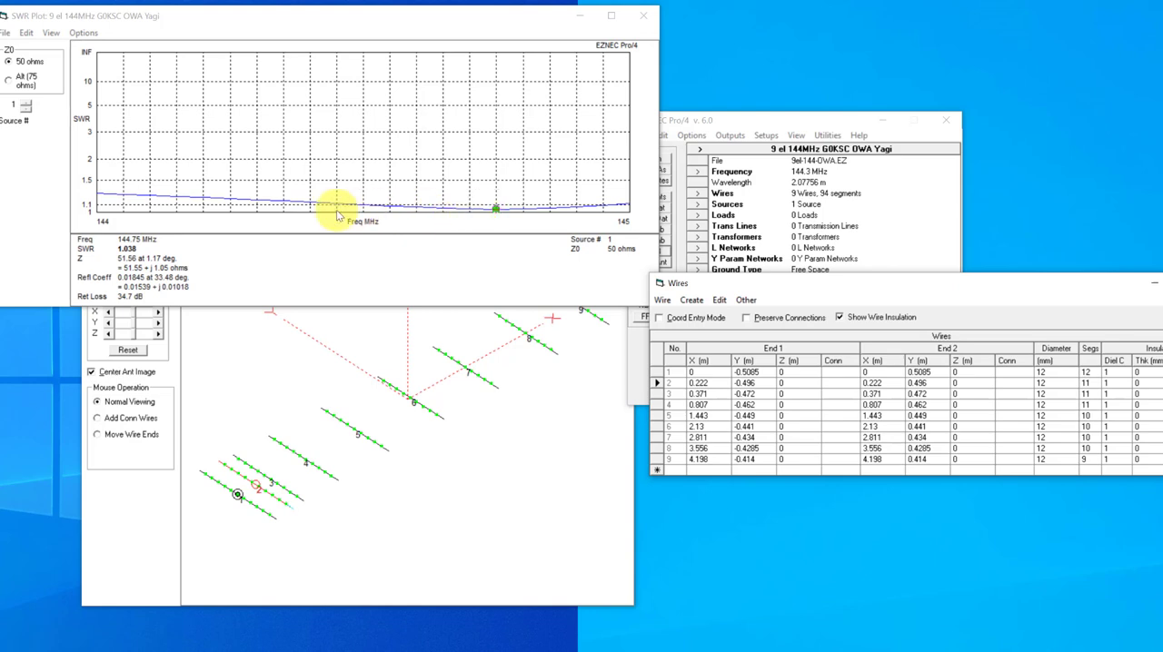
mouse_move(302, 216)
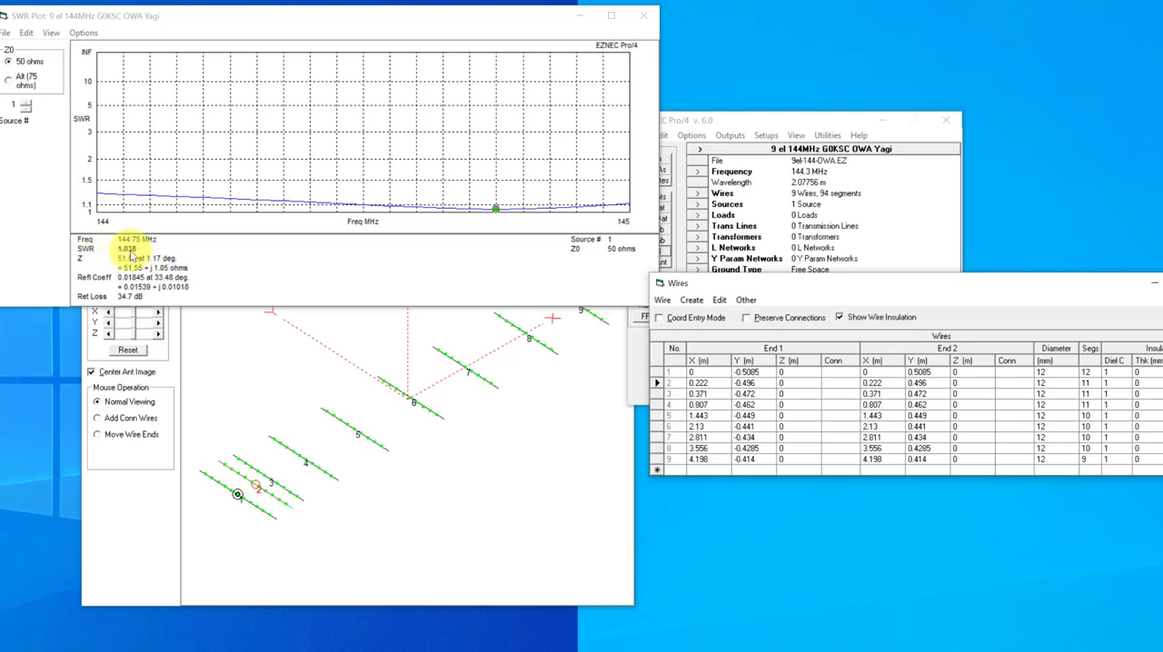
mouse_move(291, 211)
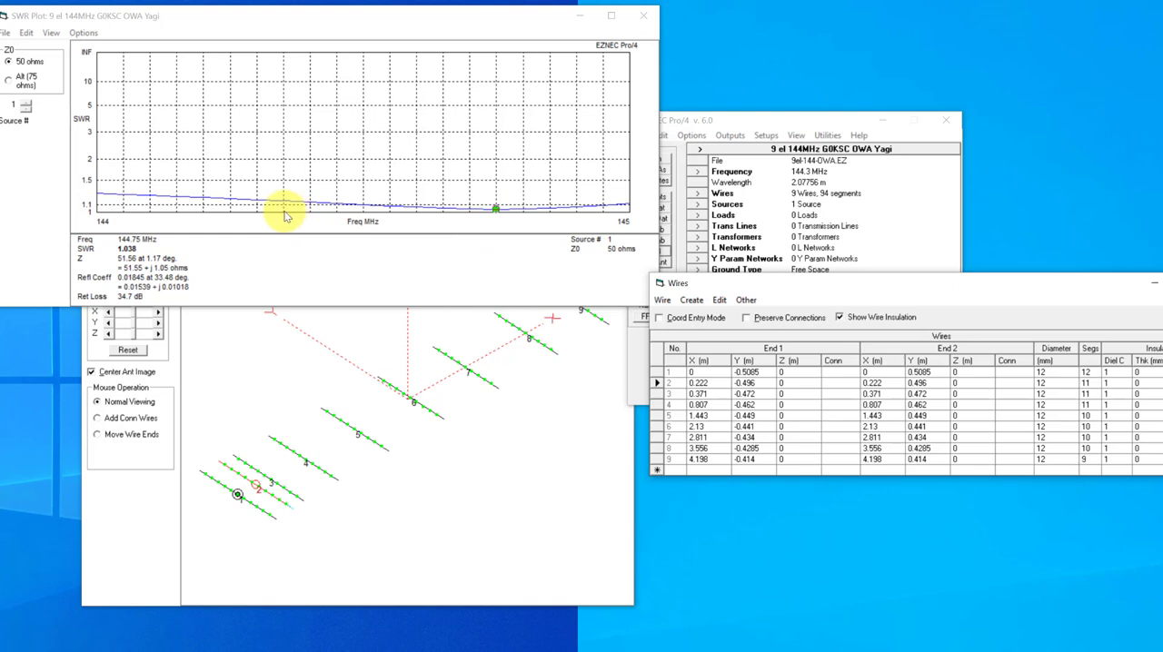
mouse_move(311, 211)
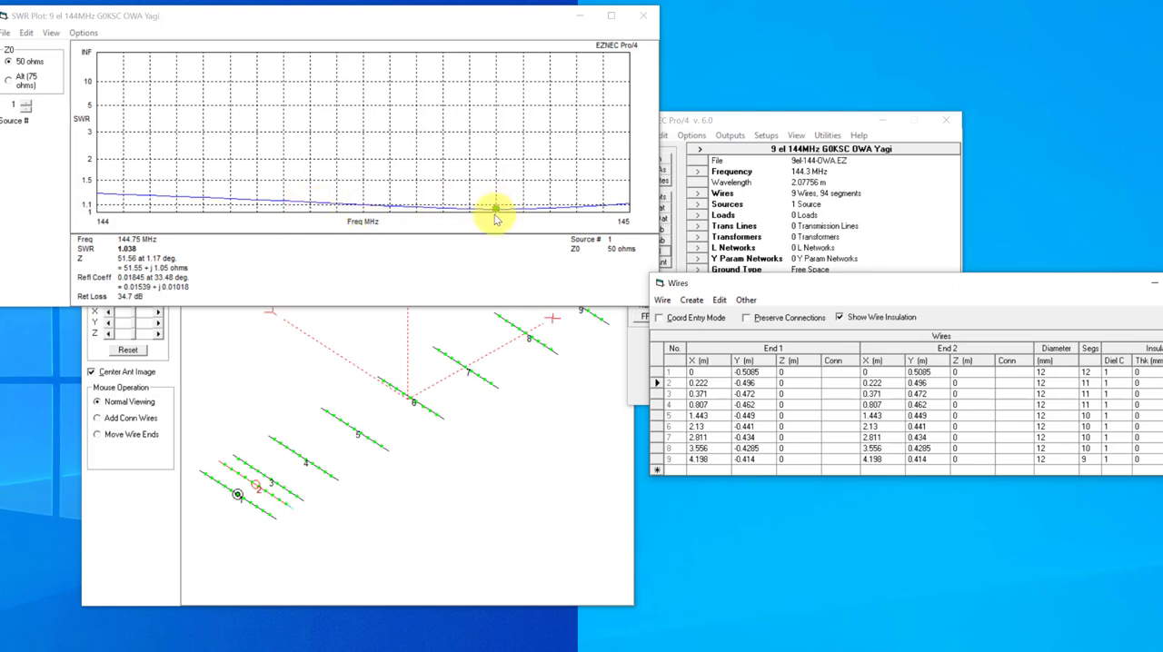
- Add 1 mm to both ends of every element, e.g. wire 1 ±0.5095 m, wire 9 ±0.415 m
click(754, 374)
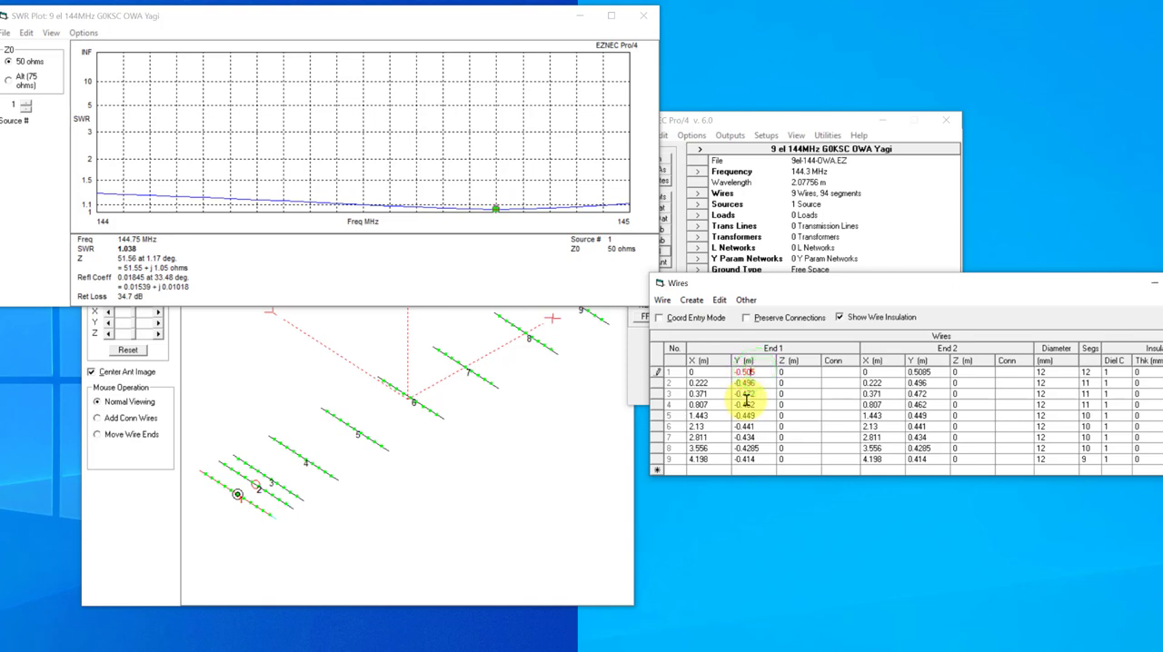
click(924, 370)
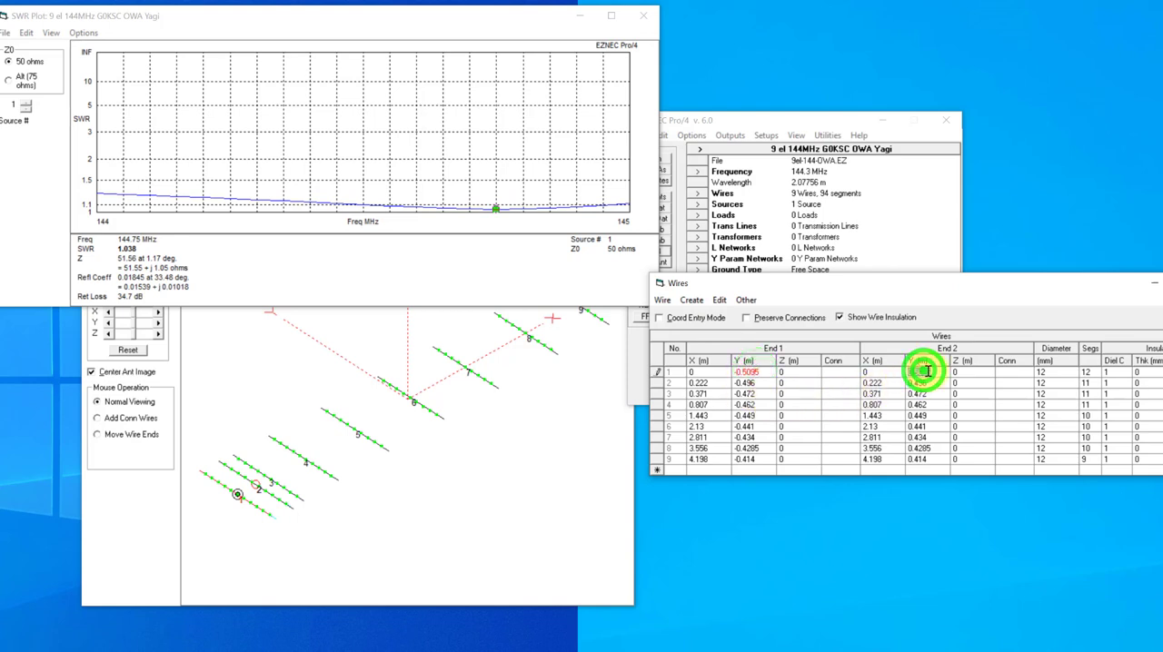
click(924, 382)
text(0.497)
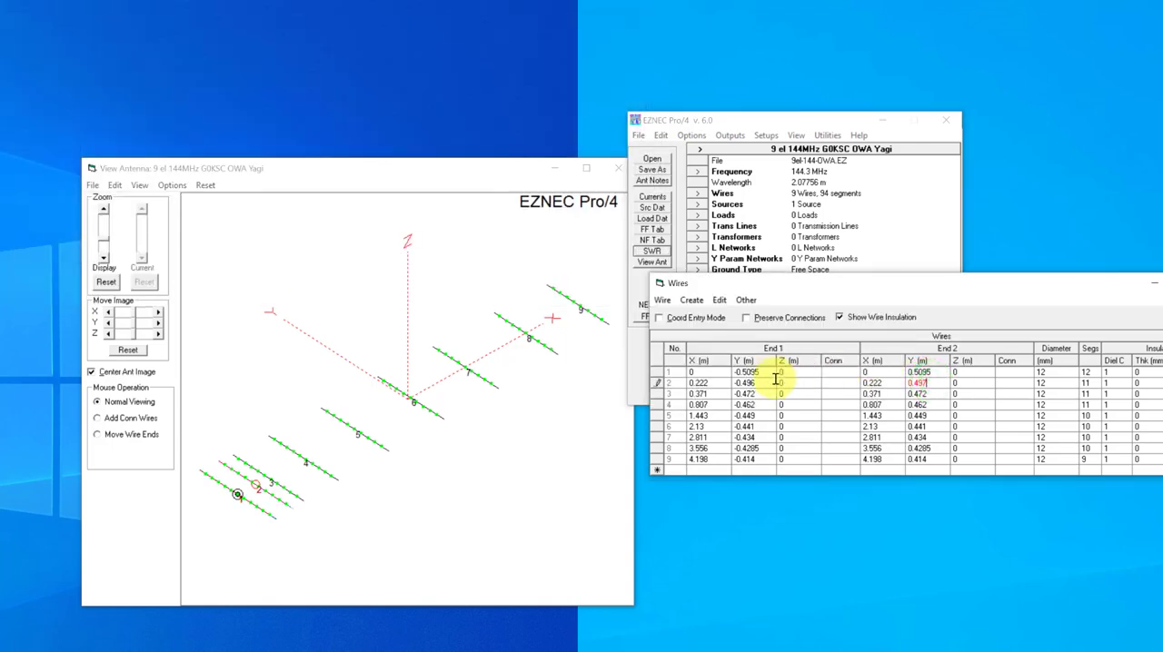
click(748, 381)
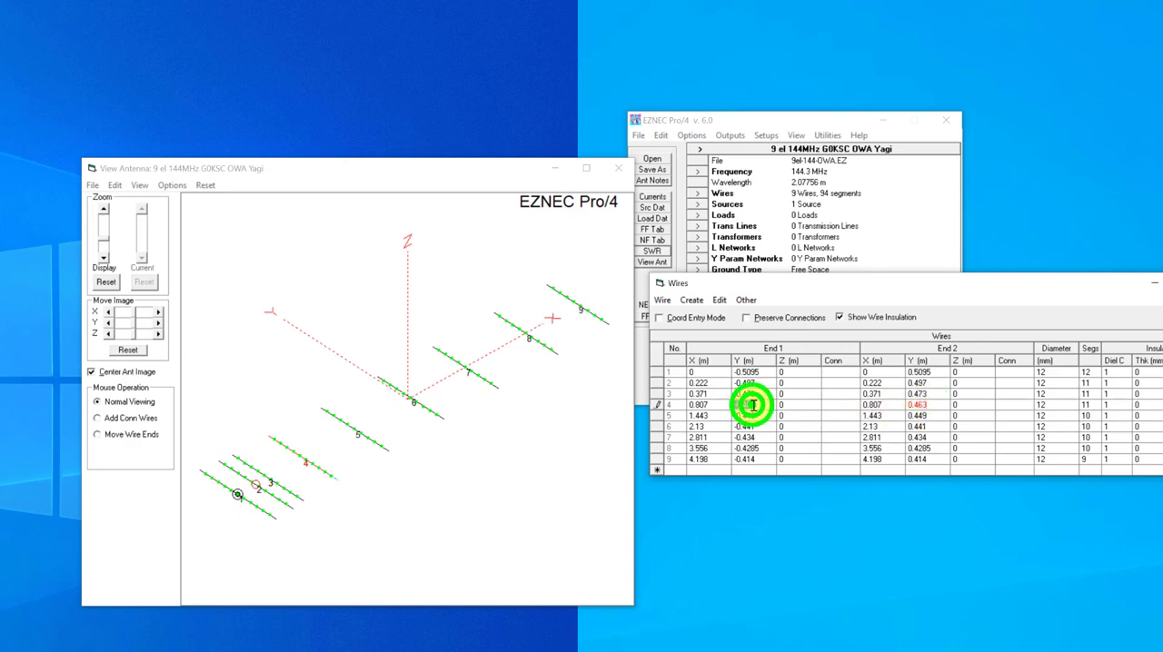
click(745, 415)
text(-0.45)
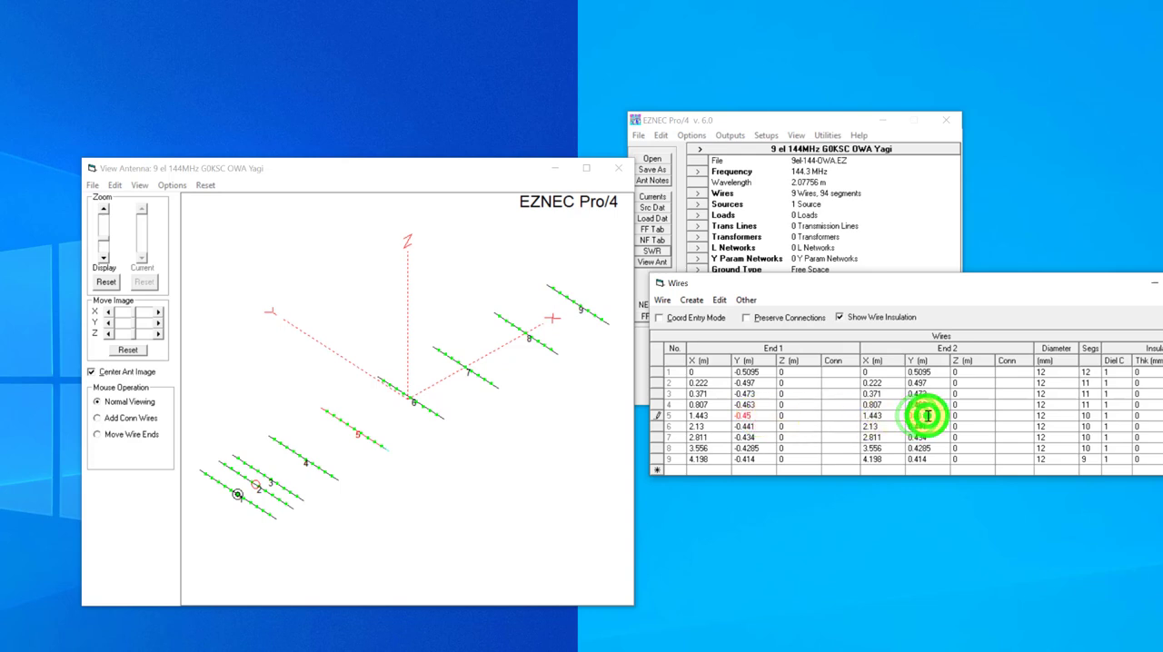
click(923, 426)
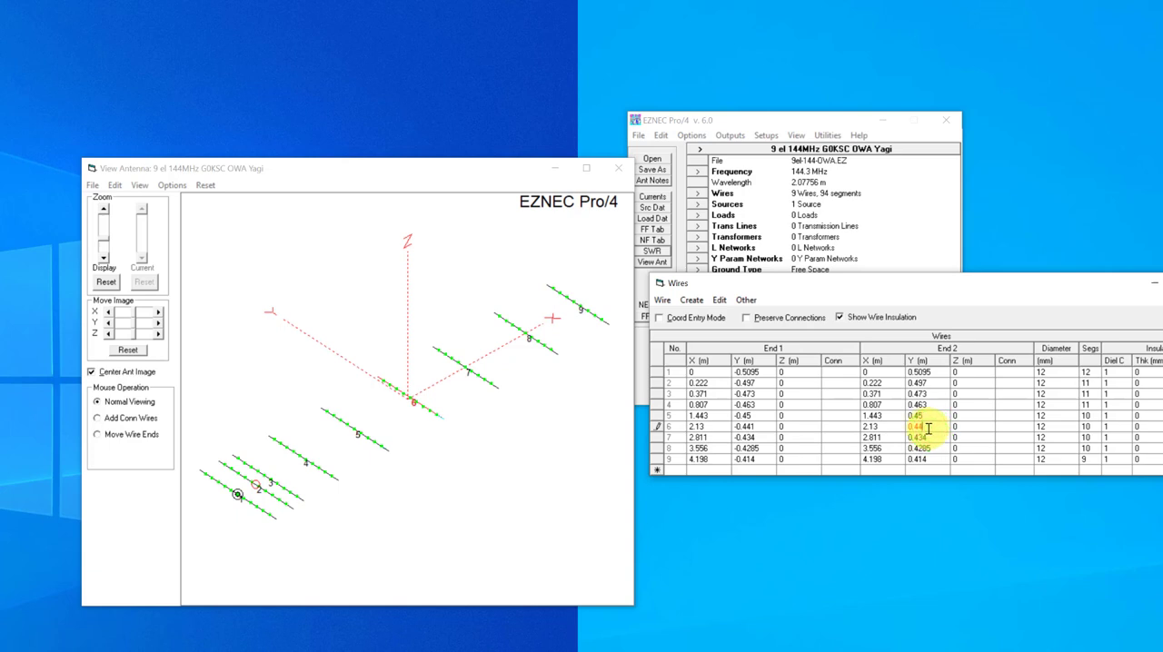
click(750, 426)
text(2)
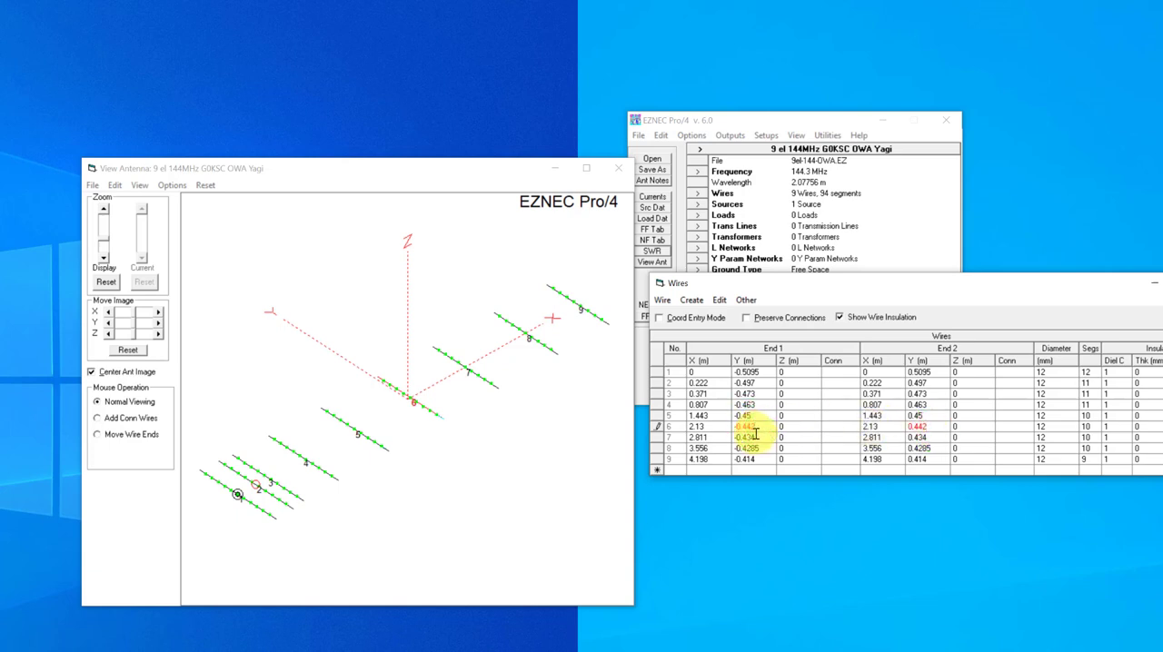
click(747, 438)
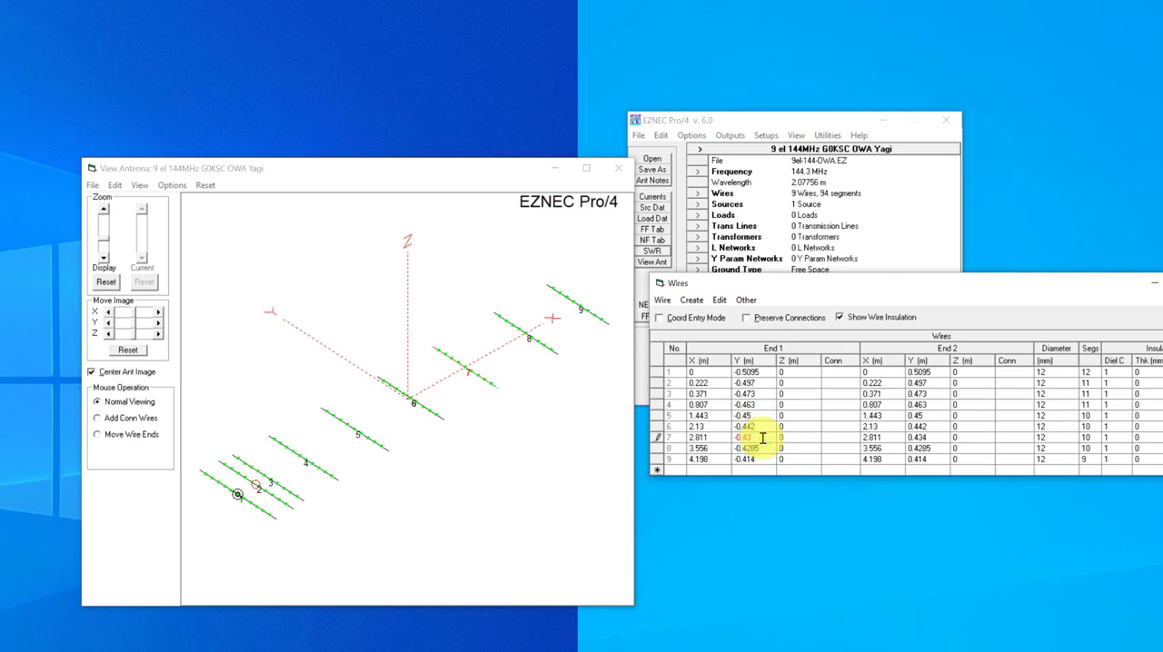
click(925, 437)
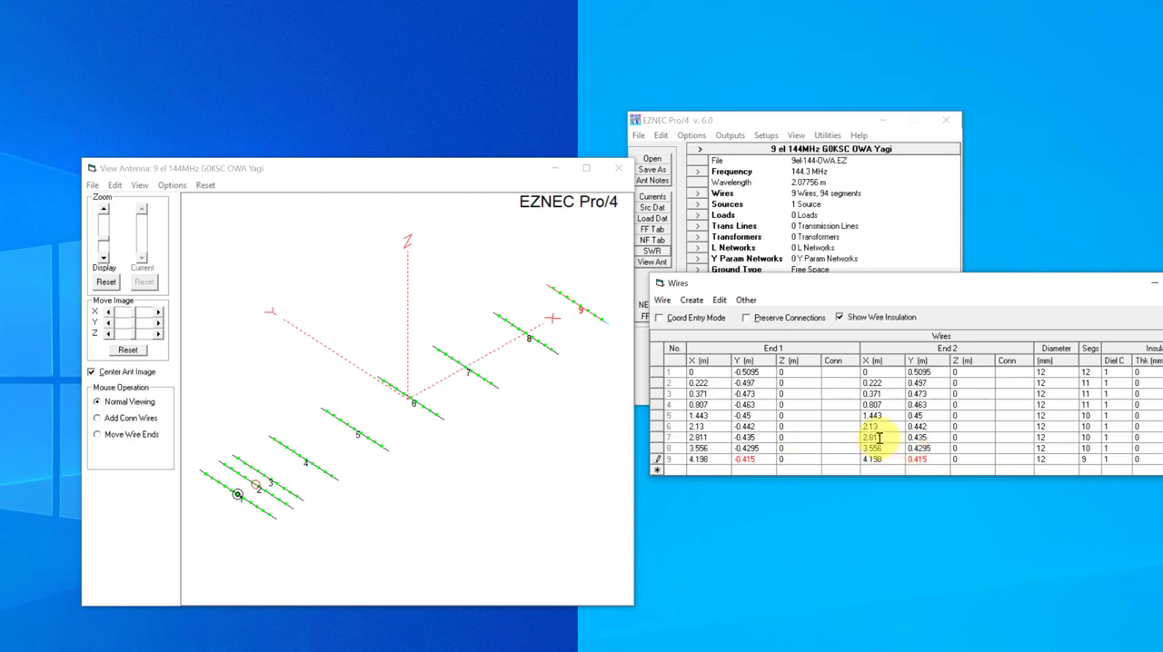
click(872, 437)
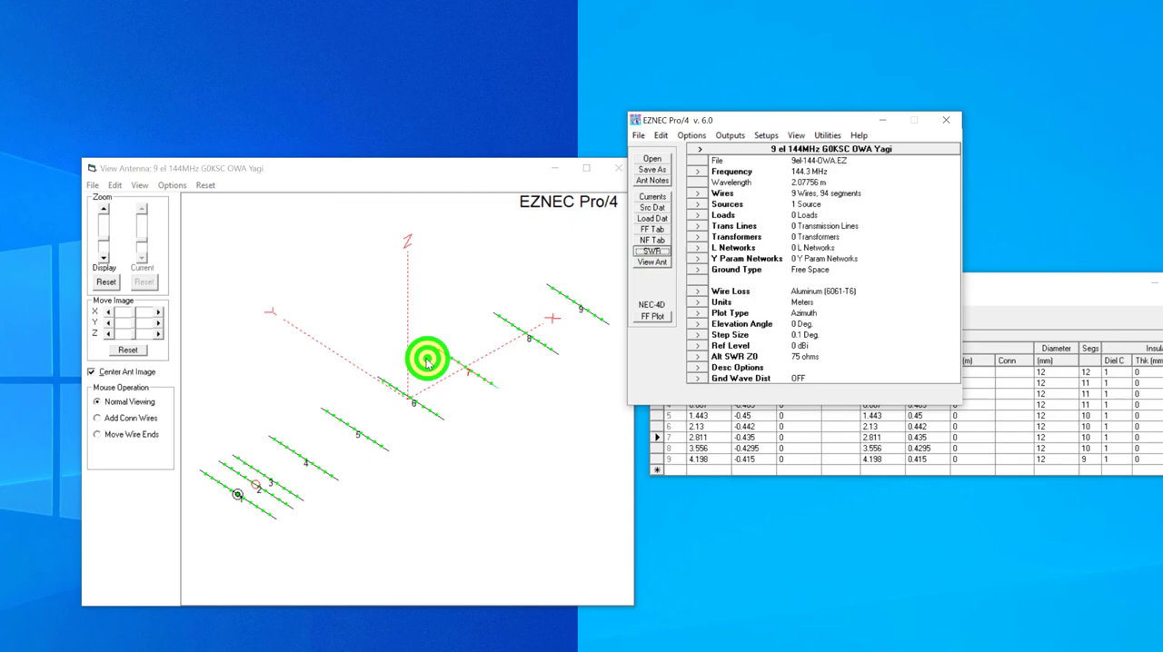
- Rerun the 144–145 MHz SWR sweep on the lengthened Yagi, reading 1.18 at 144 MHz
click(651, 251)
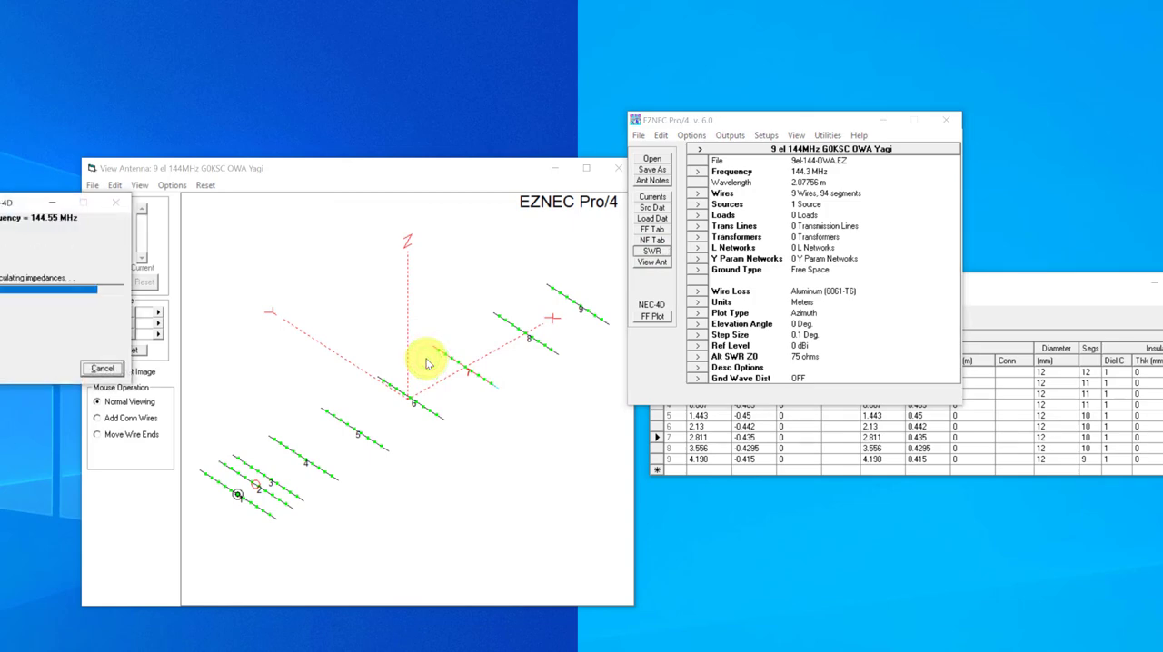
click(651, 251)
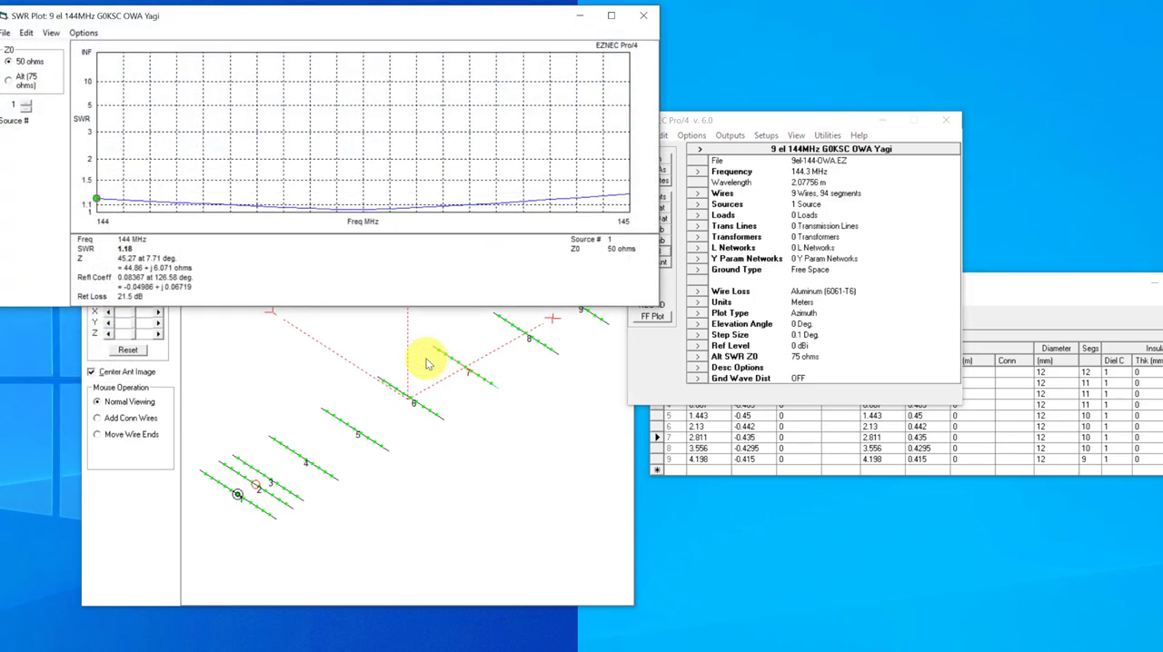
mouse_move(341, 243)
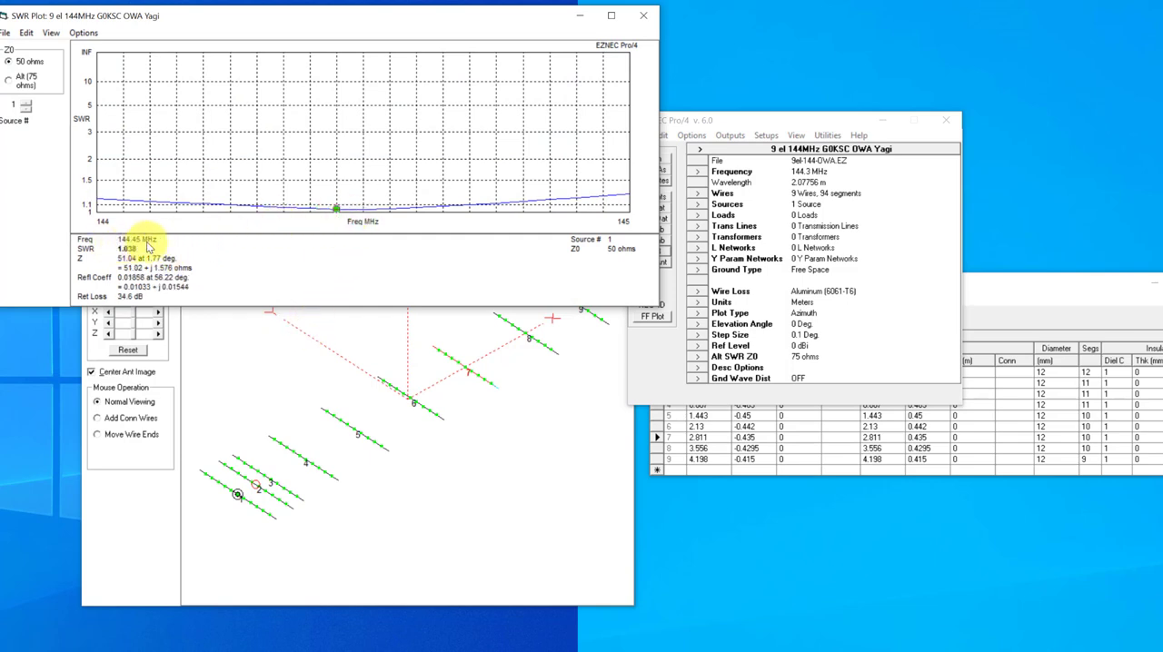
mouse_move(203, 280)
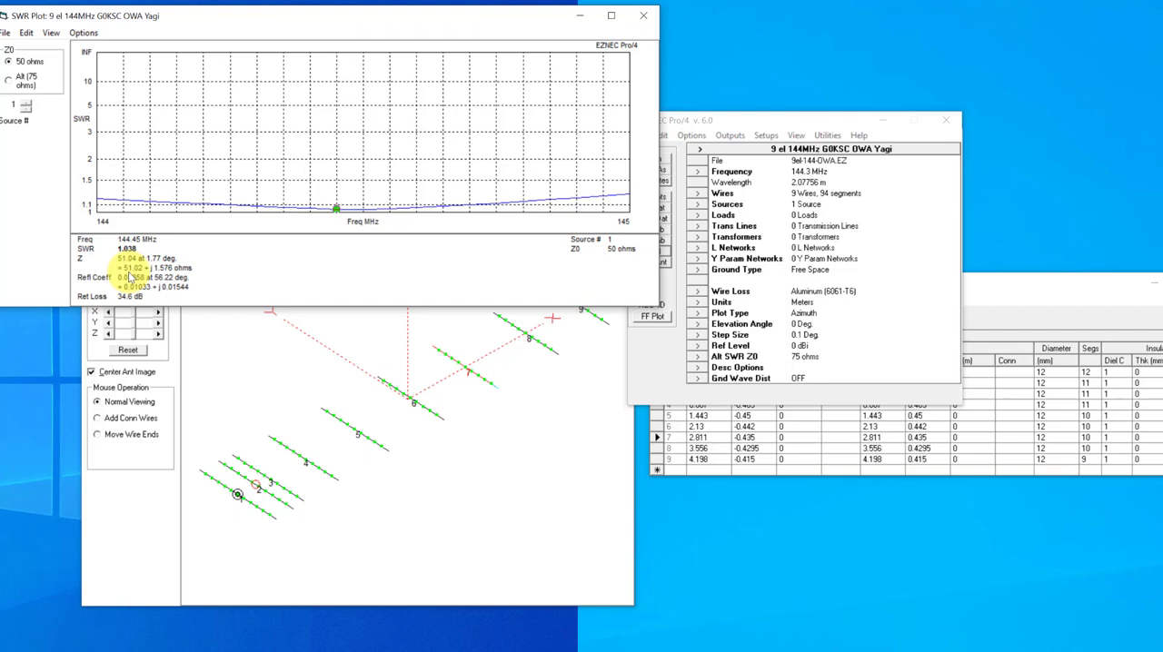
mouse_move(386, 312)
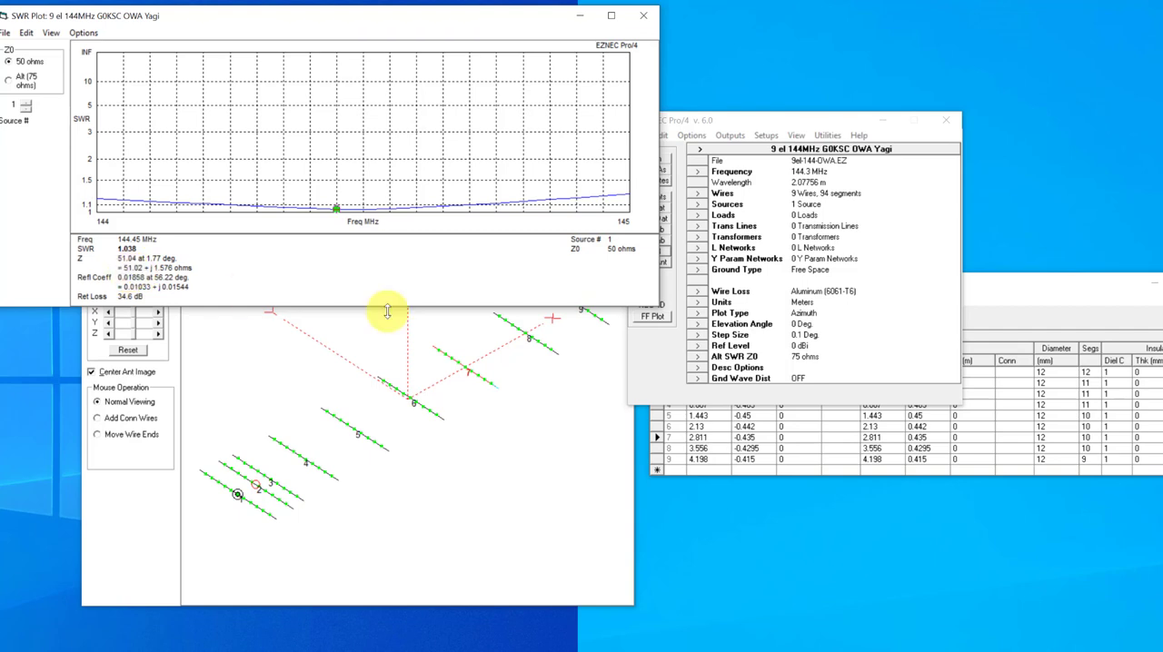
- Dismiss the SWR plot and check the azimuth pattern (13.85 dBi, 30.19 dB front/back), then close it
click(722, 192)
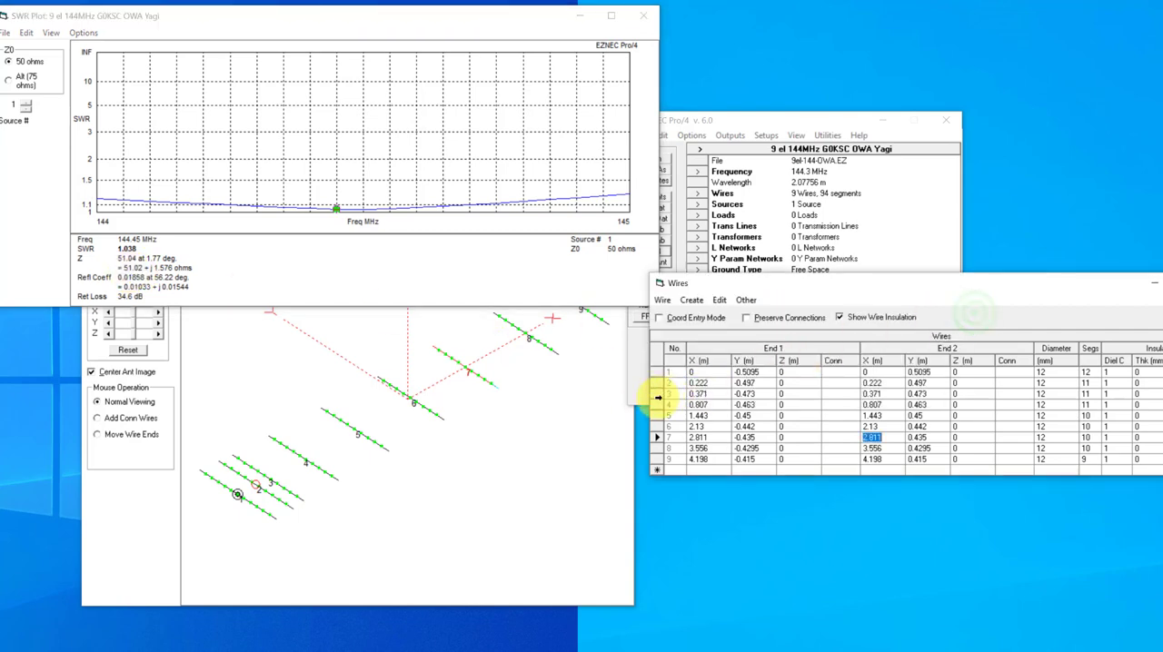
click(745, 405)
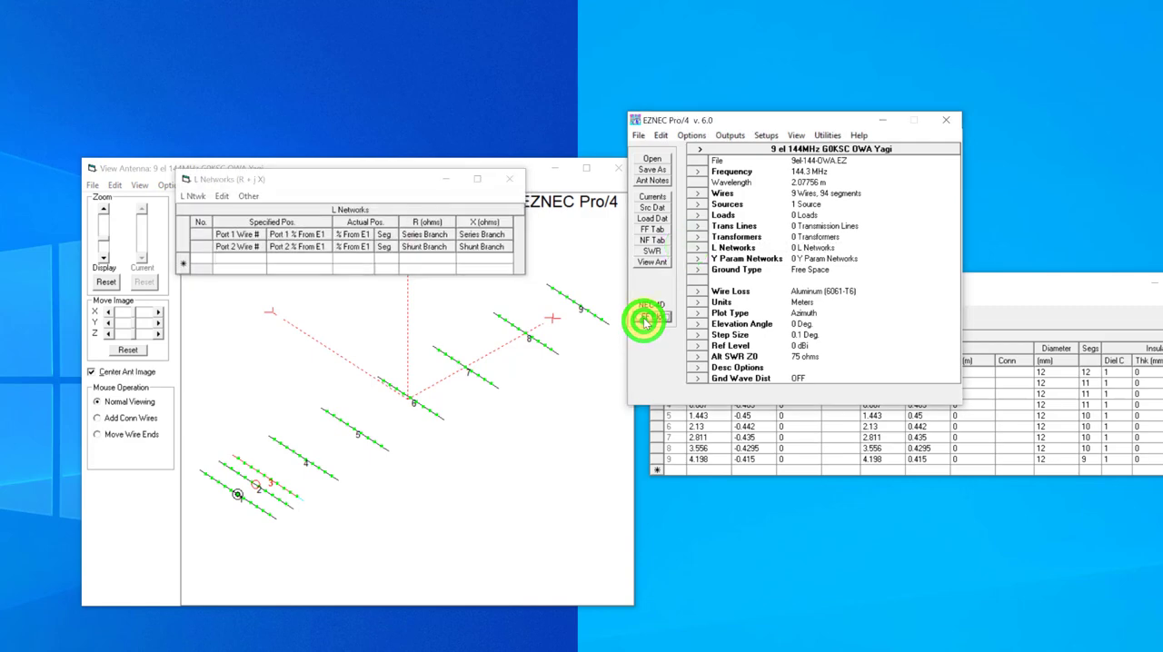
click(652, 263)
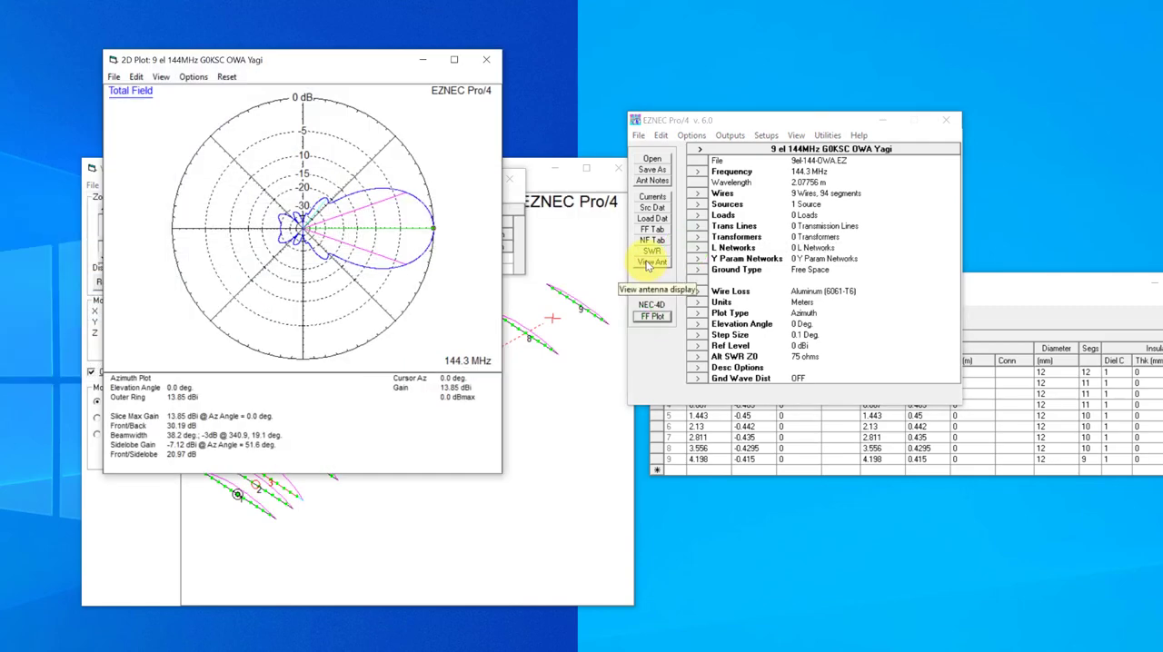
mouse_move(650, 251)
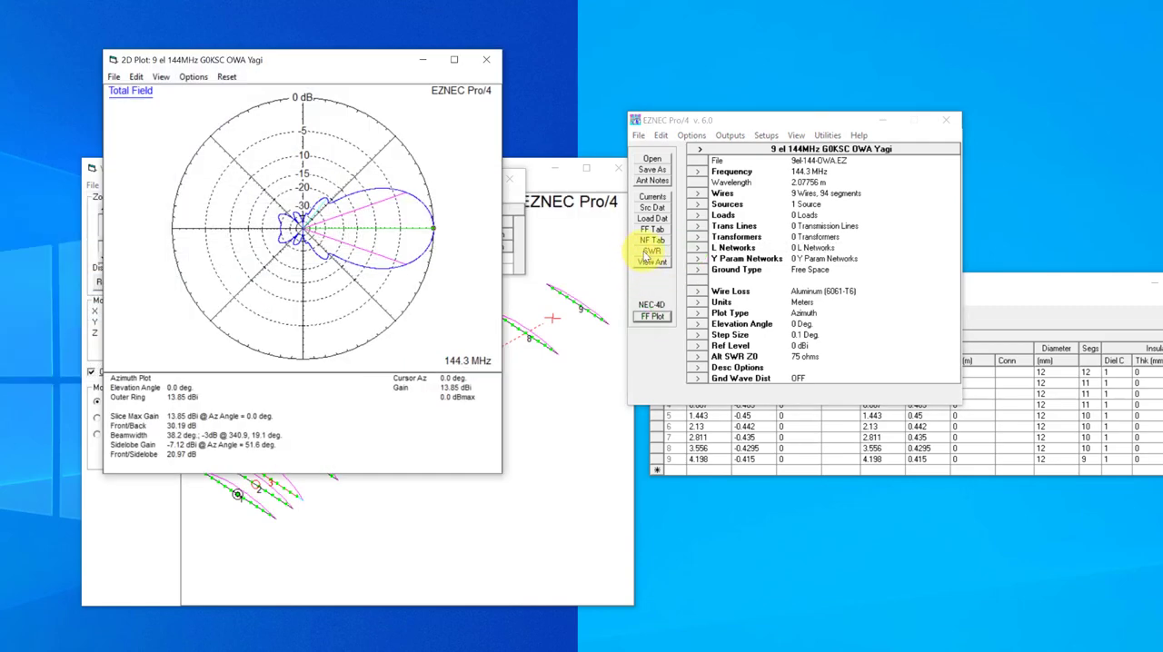
click(651, 252)
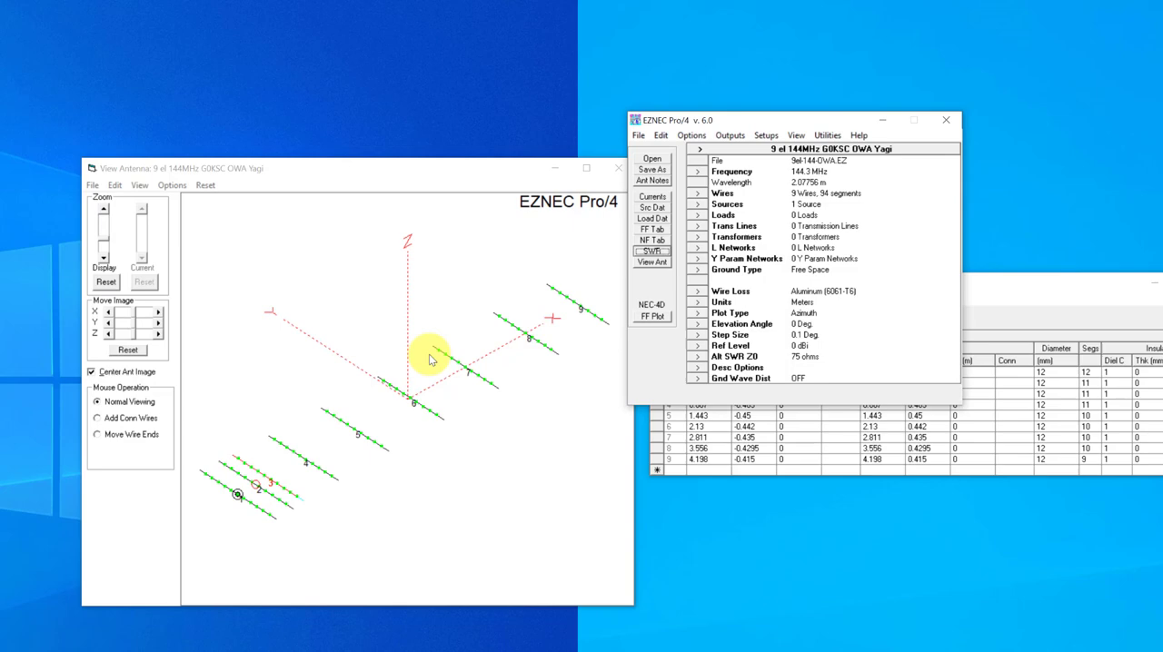
- Replot SWR (1.008 at 144.45 MHz, 47.5 dB return loss) and reopen the Wires table
click(651, 252)
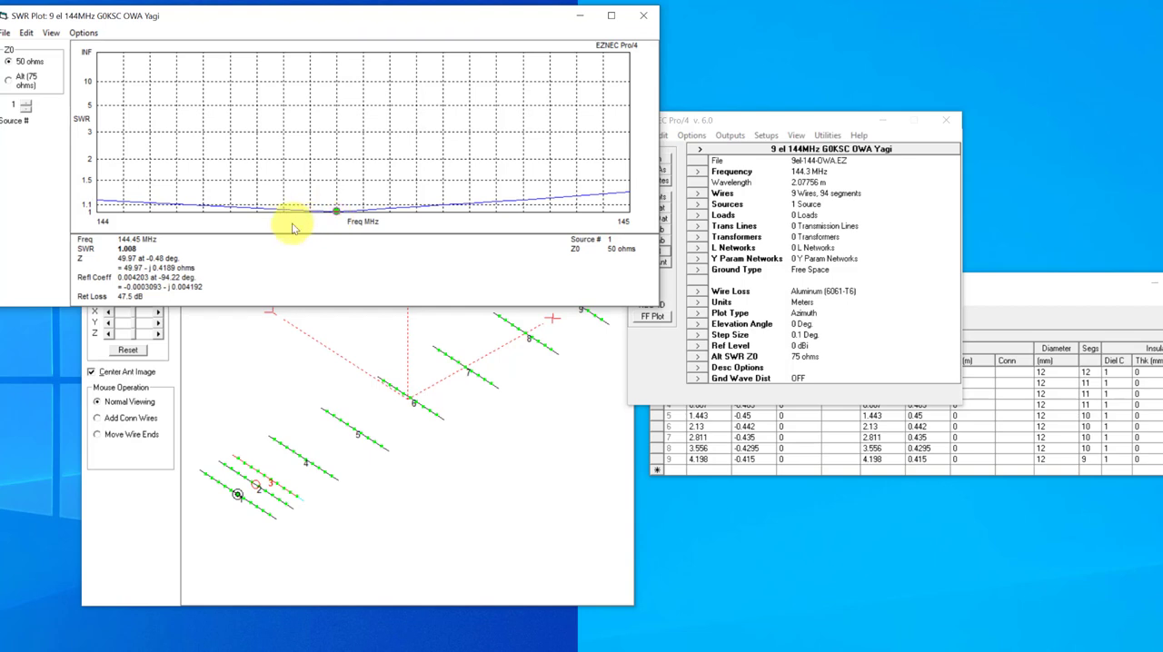
mouse_move(114, 268)
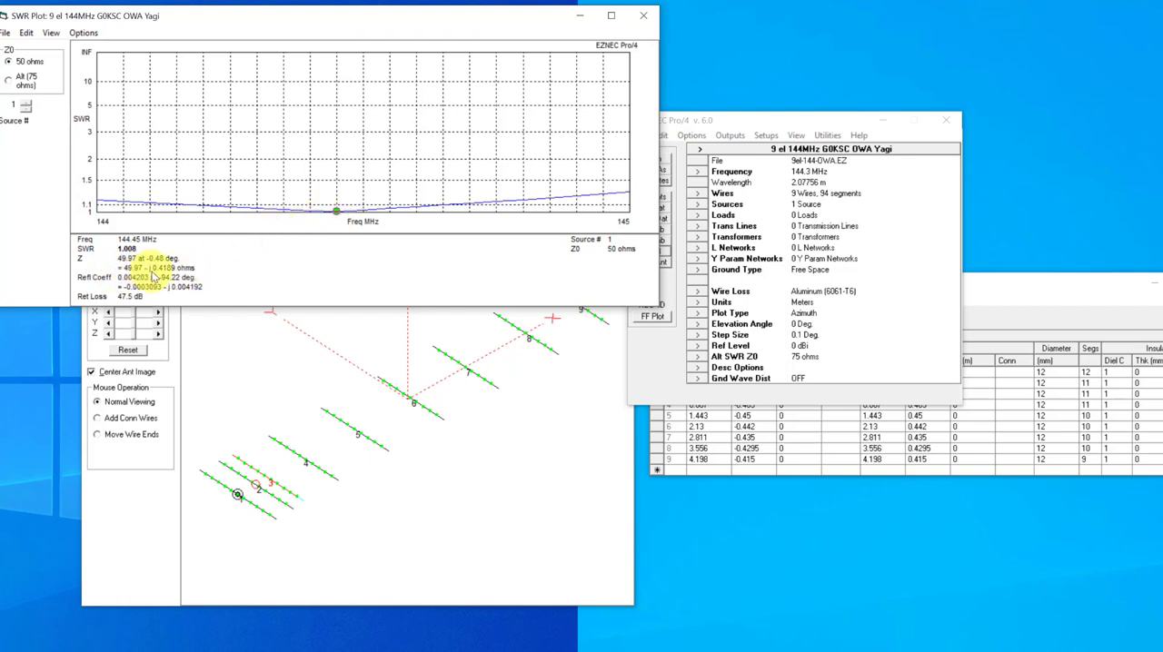
mouse_move(321, 243)
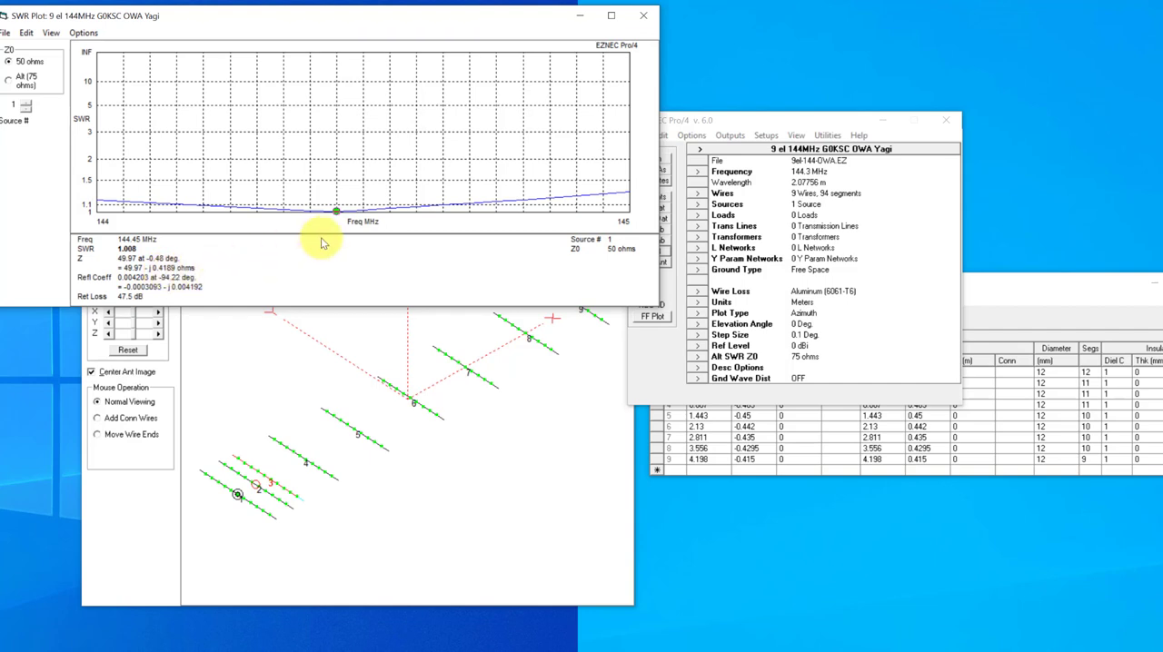
mouse_move(301, 230)
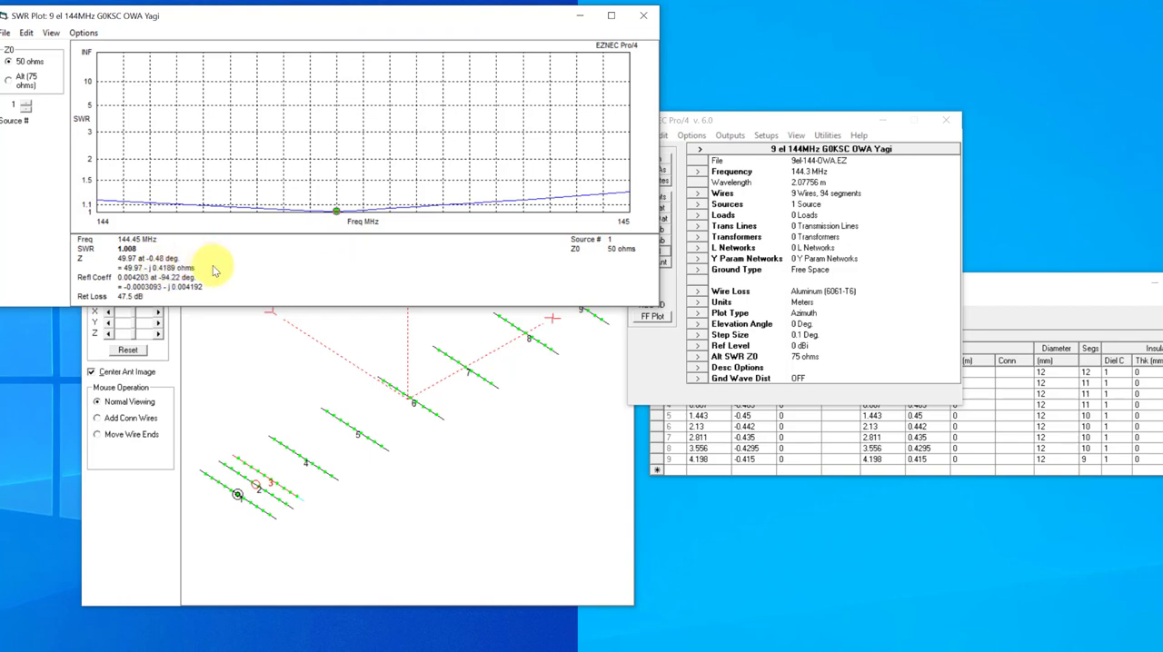
mouse_move(361, 256)
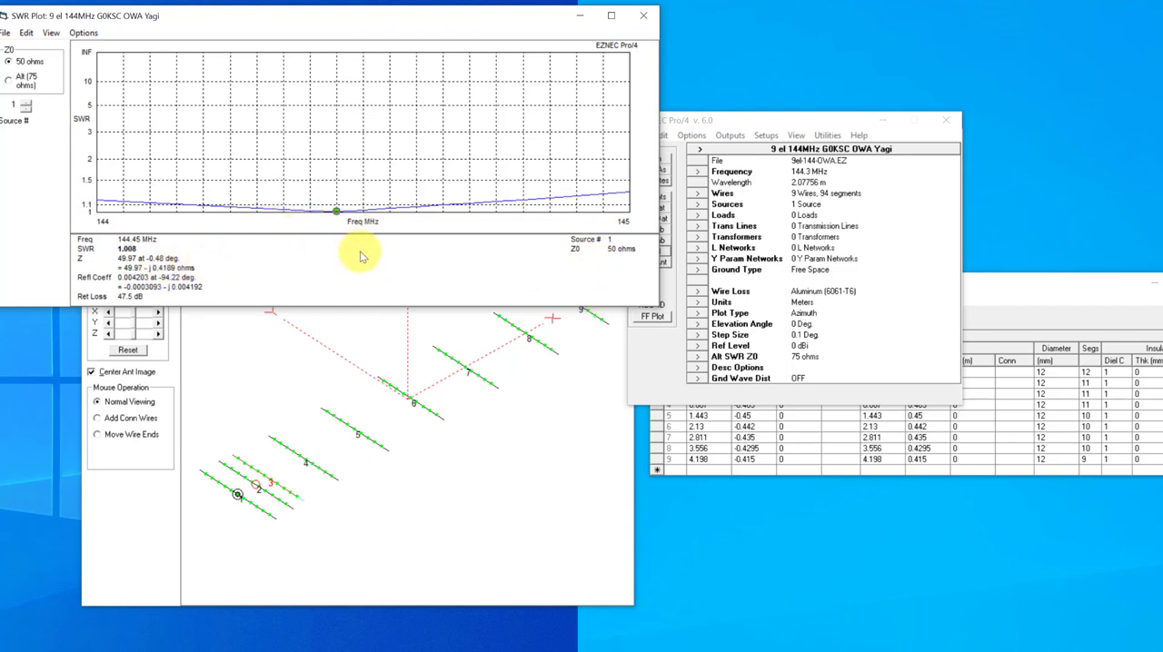
click(722, 194)
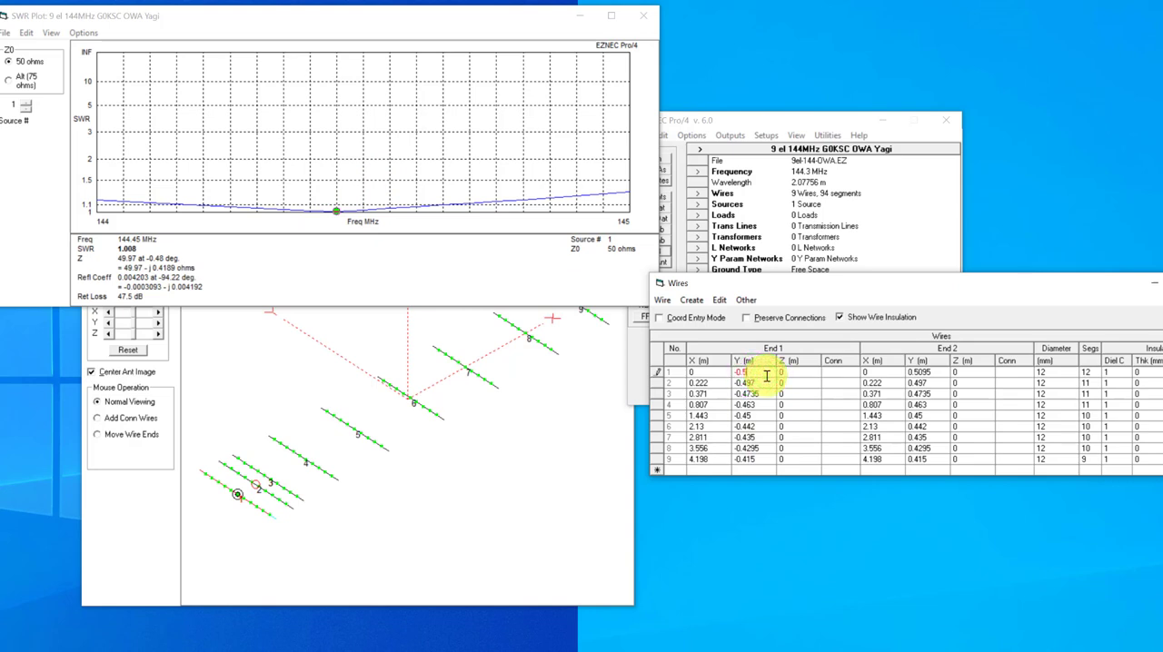
- Edit the wire end Y coordinates, from wire 1 at ±0.51 m to wire 9 at ±0.4155 m
click(920, 371)
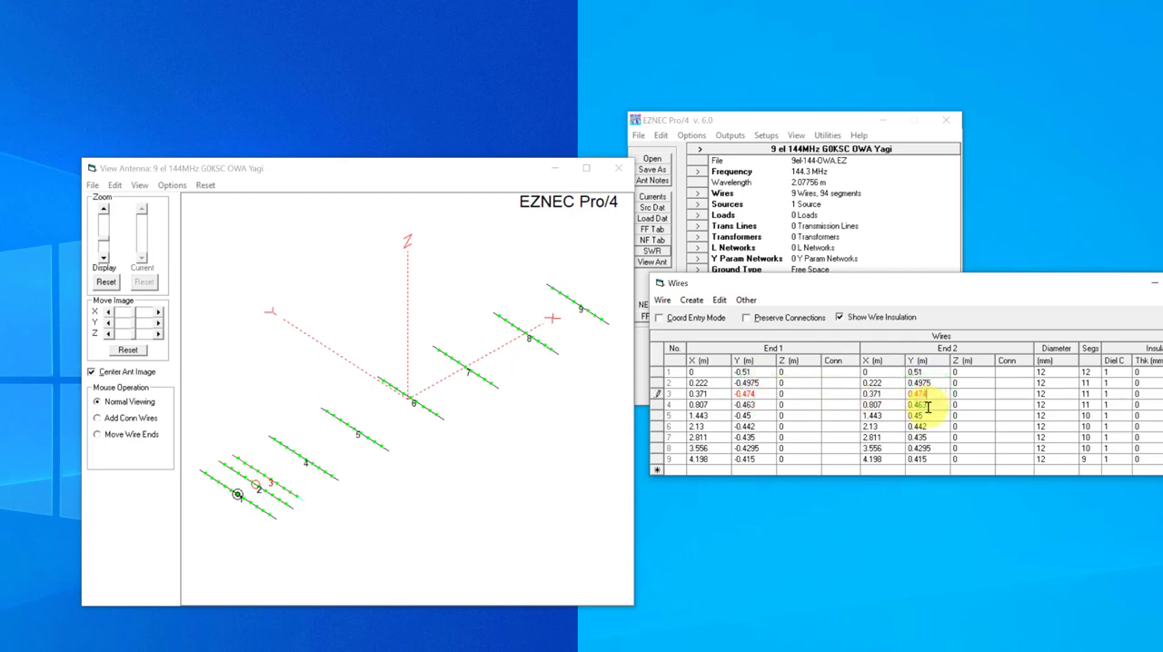
click(925, 405)
text(5)
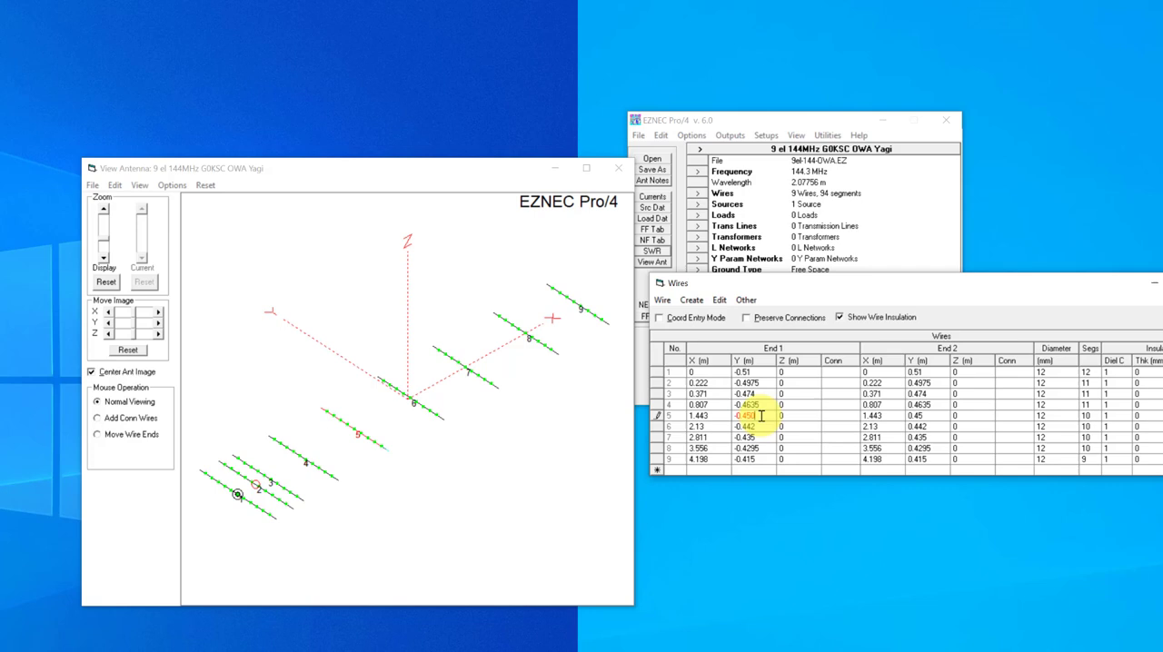
click(926, 415)
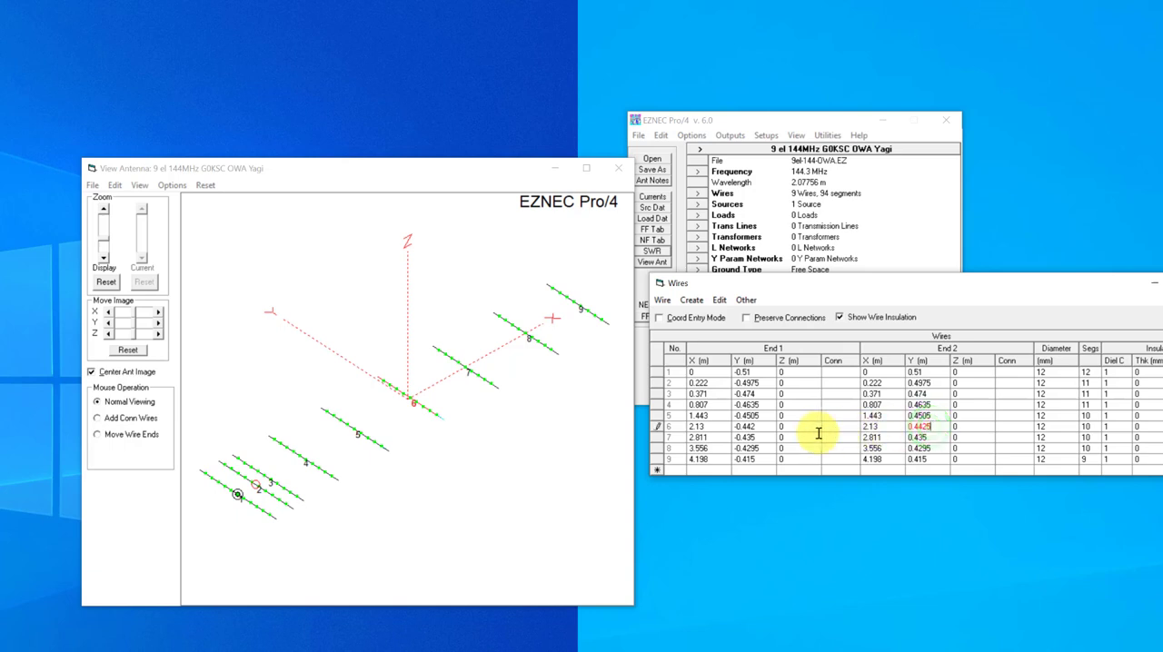
click(754, 434)
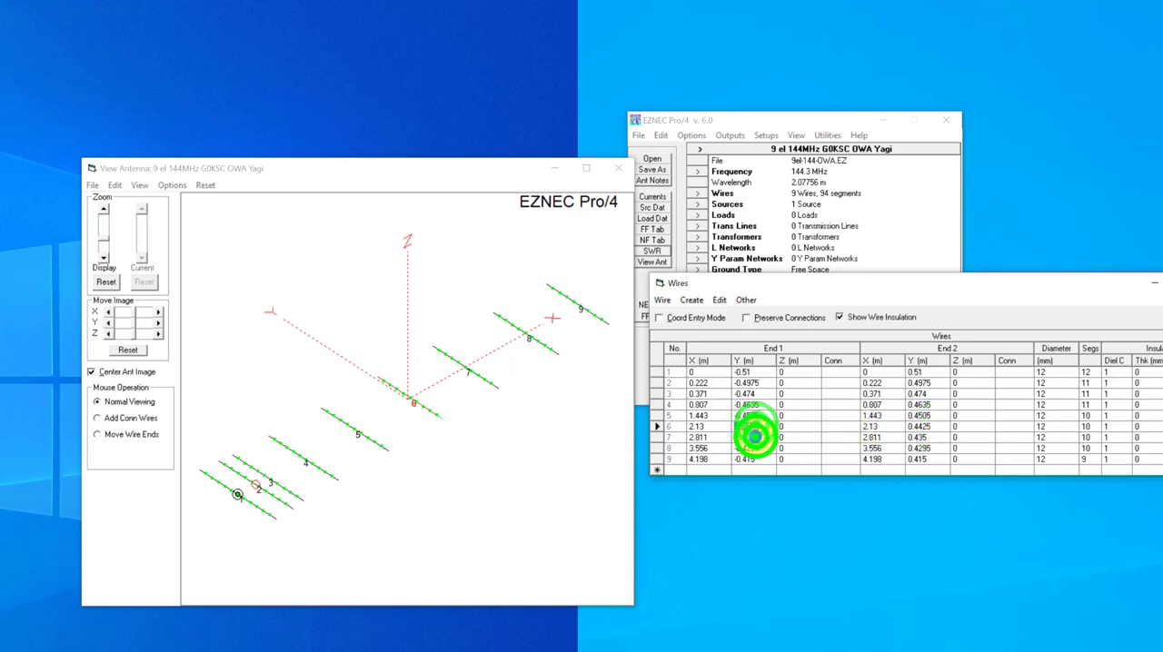
click(919, 437)
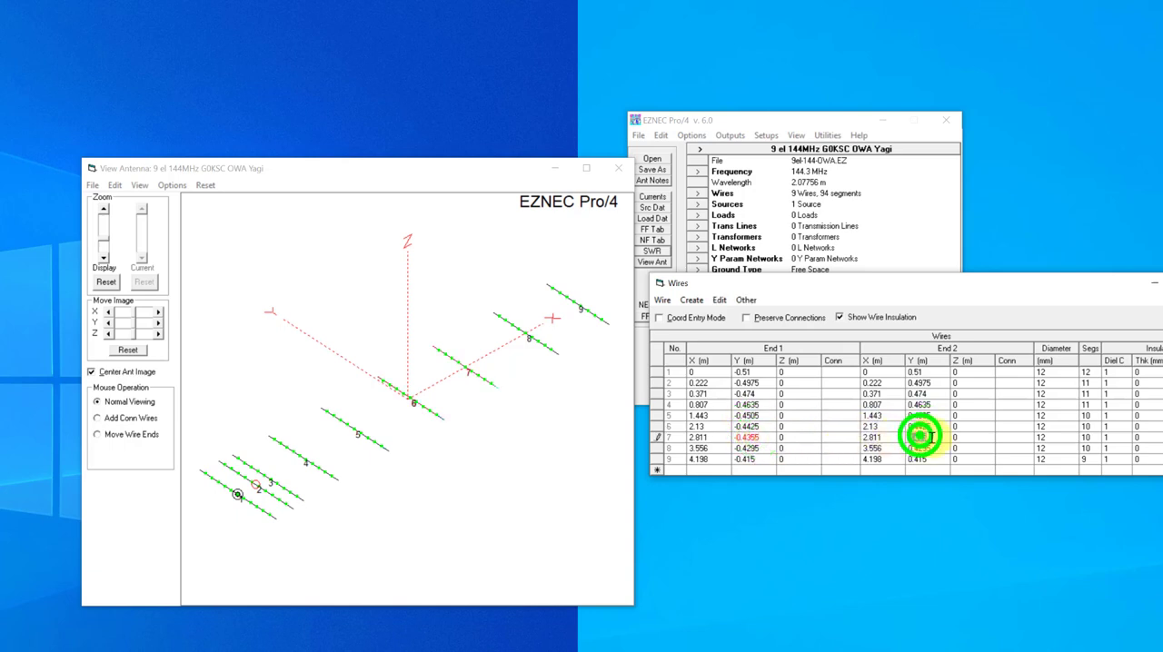
click(926, 448)
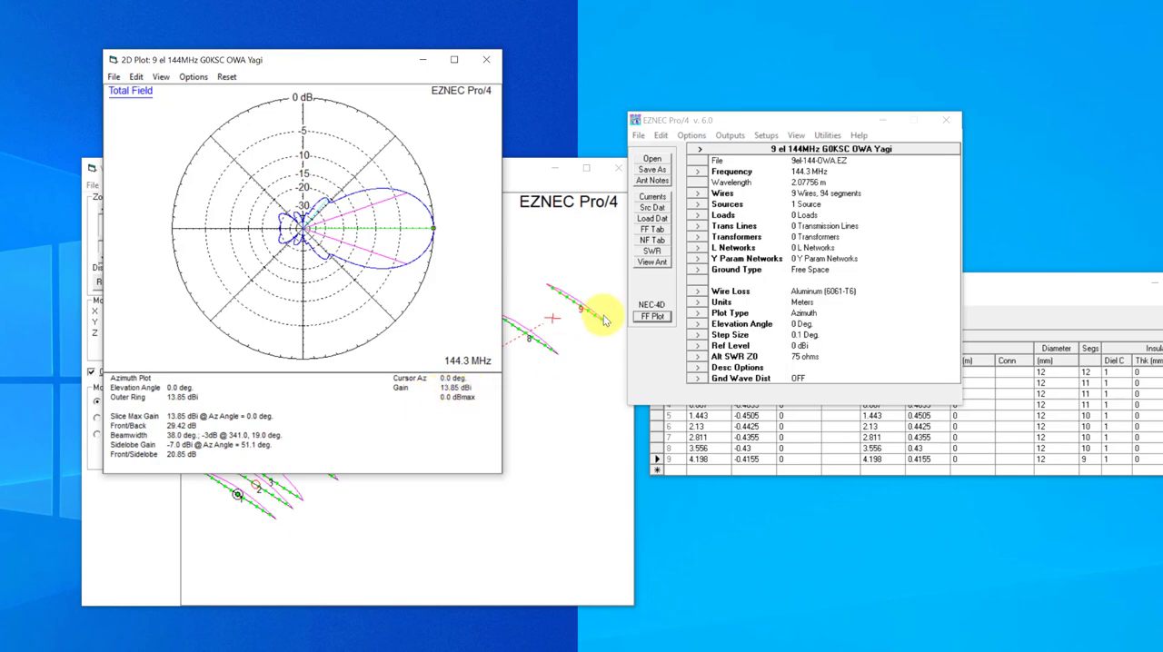
- Run the 144–145 MHz SWR sweep, reading 1.006 at 144.3 MHz, then redisplay the pattern
click(652, 250)
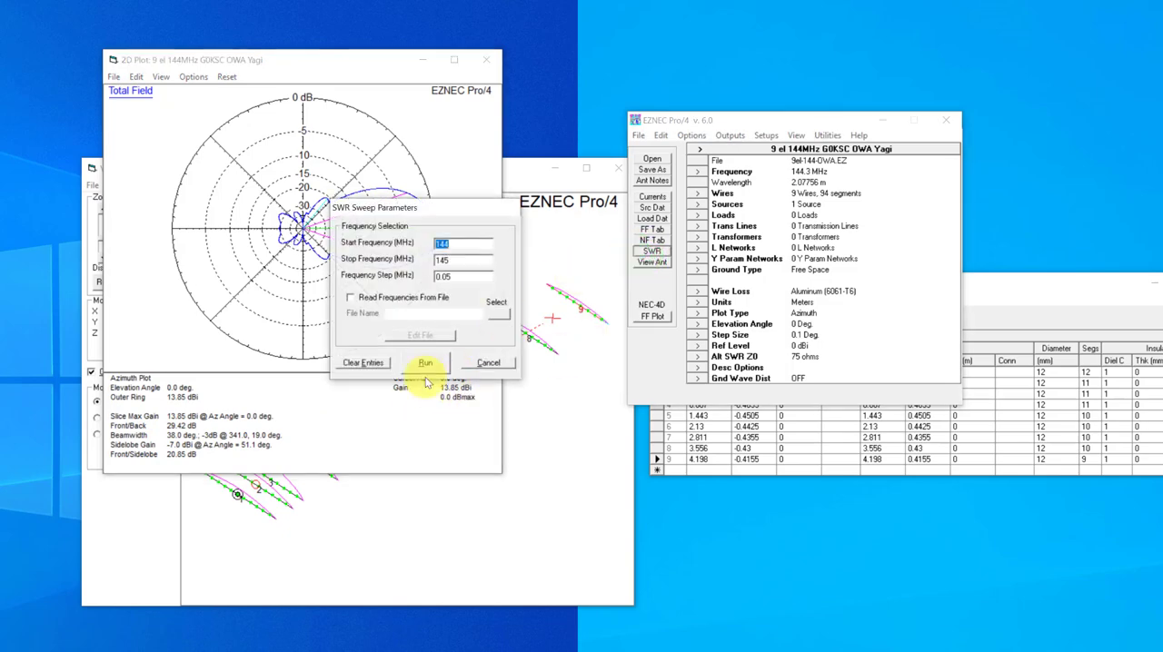
click(424, 363)
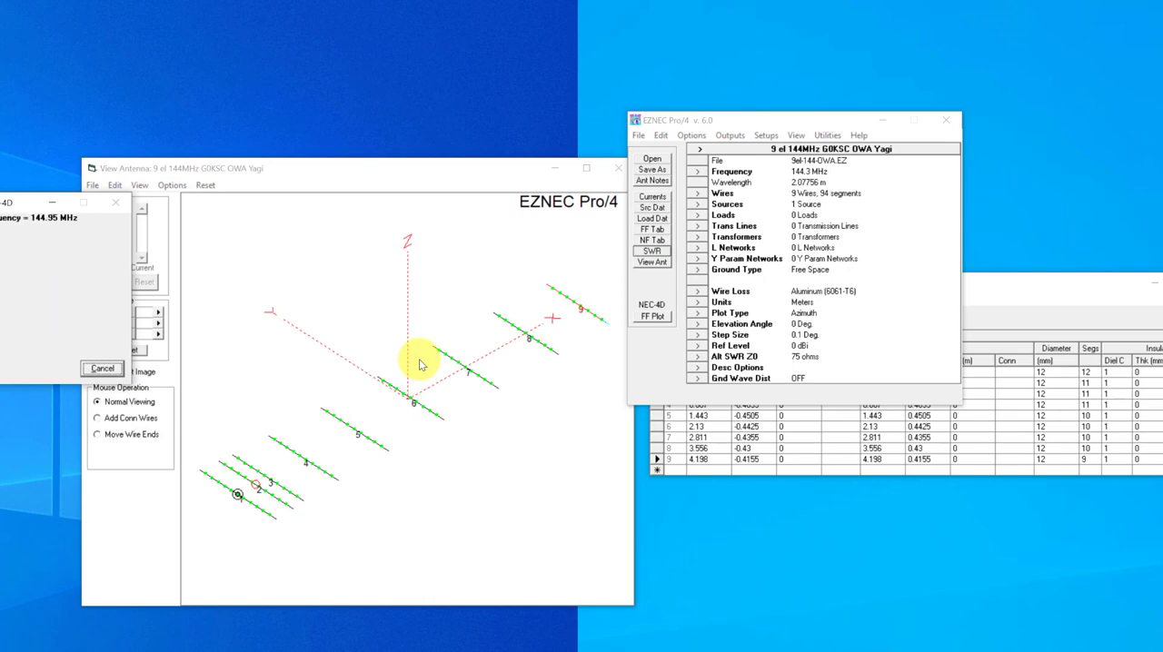
click(651, 250)
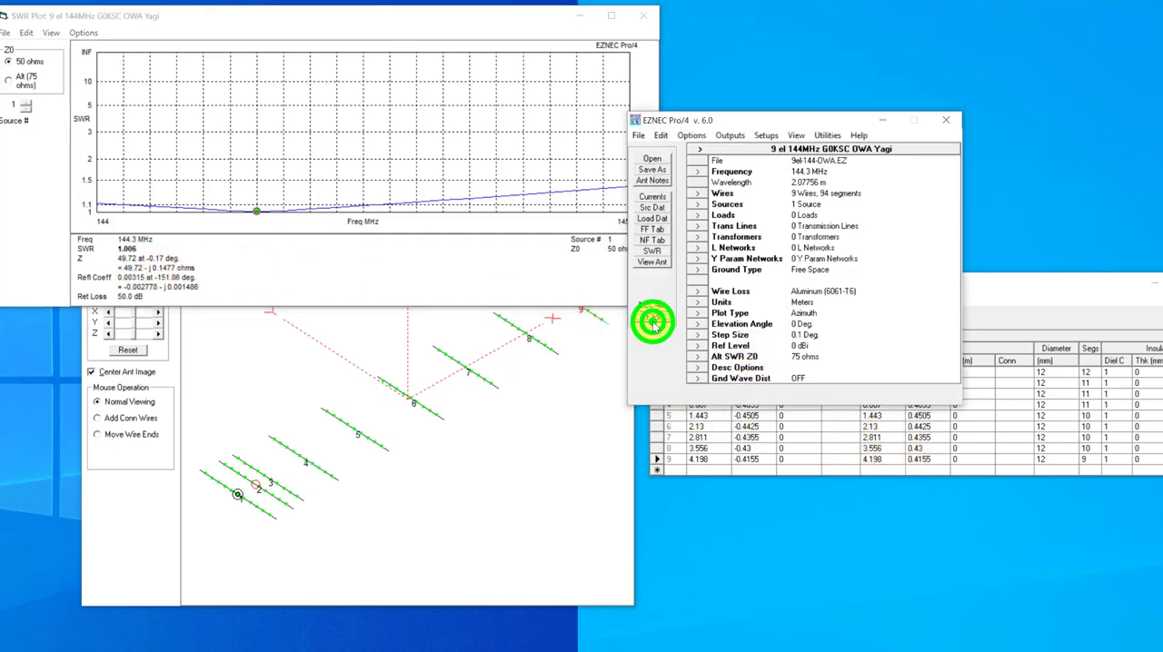
click(651, 316)
text(-0.415)
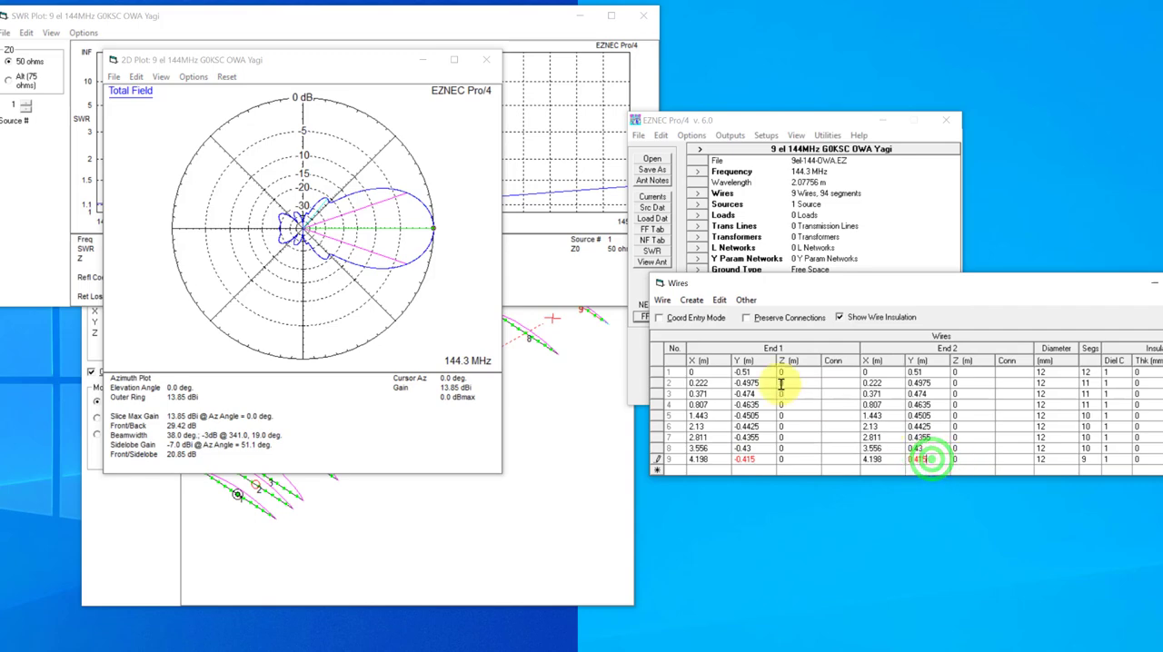
- Set wire 9's end Y coordinates to -0.4165 m and 0.4165 m
click(652, 261)
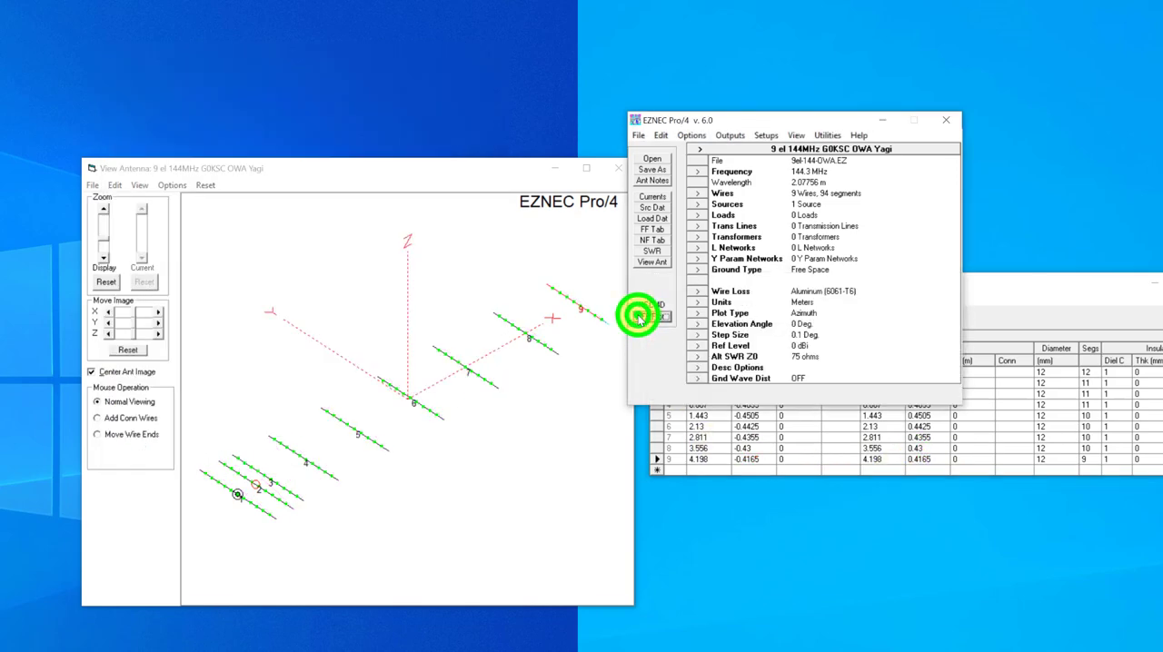
- Recalculate the pattern (13.86 dBi, 30.09 dB front/back) and SWR, reading 1.006 at 144.3 MHz
click(651, 316)
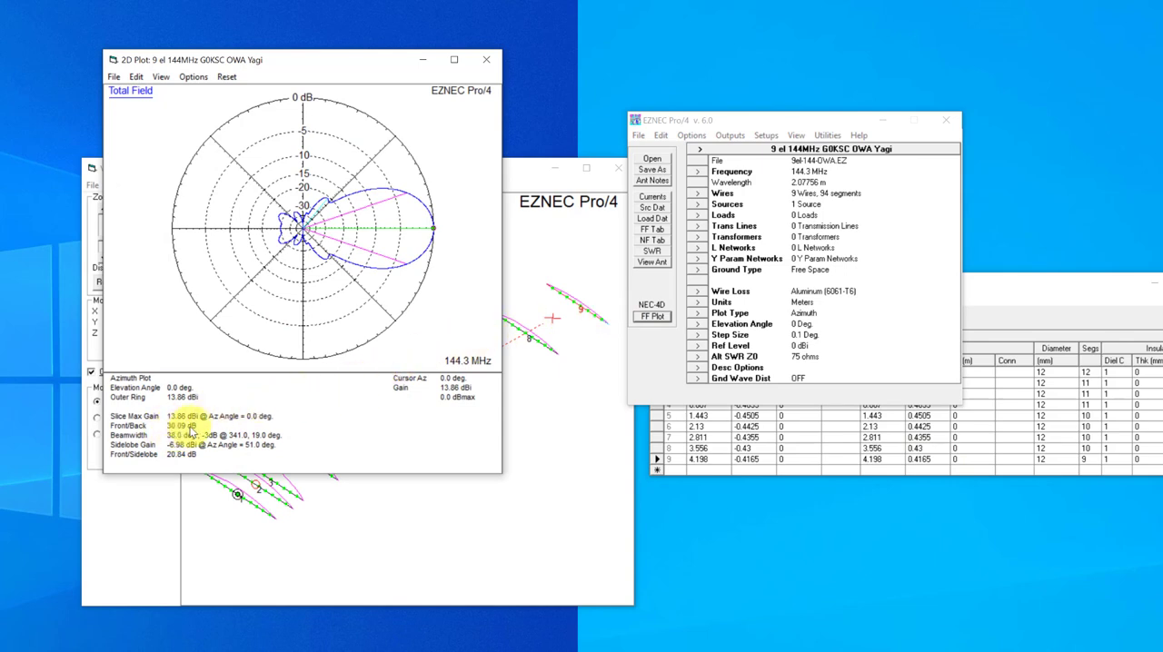
mouse_move(559, 406)
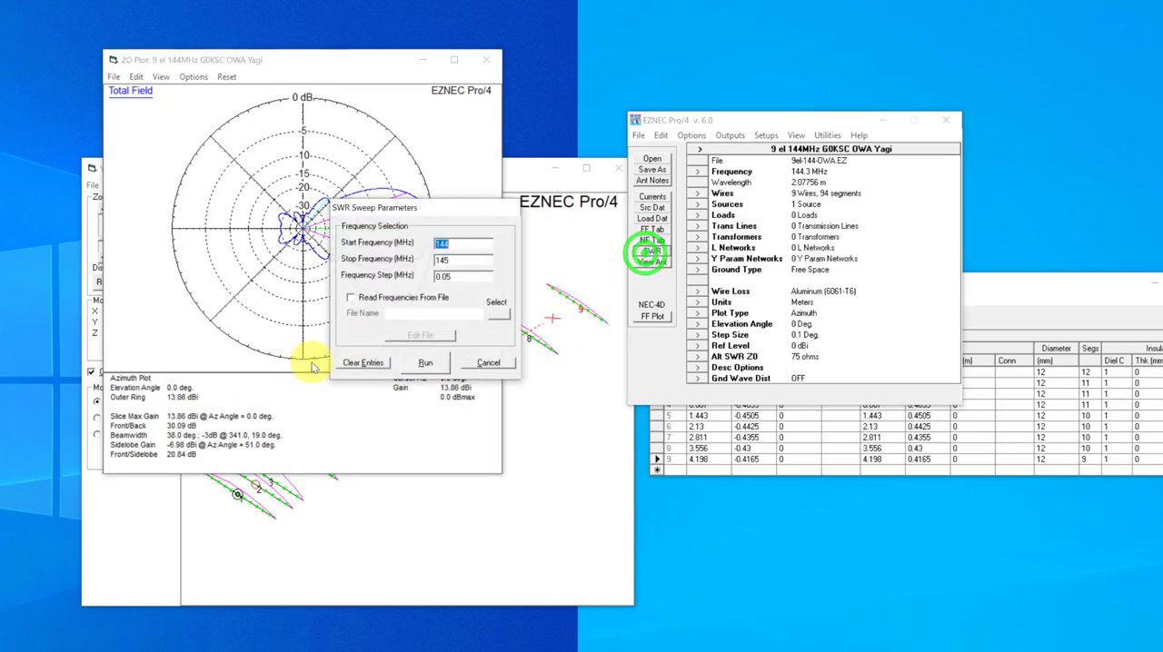
click(424, 363)
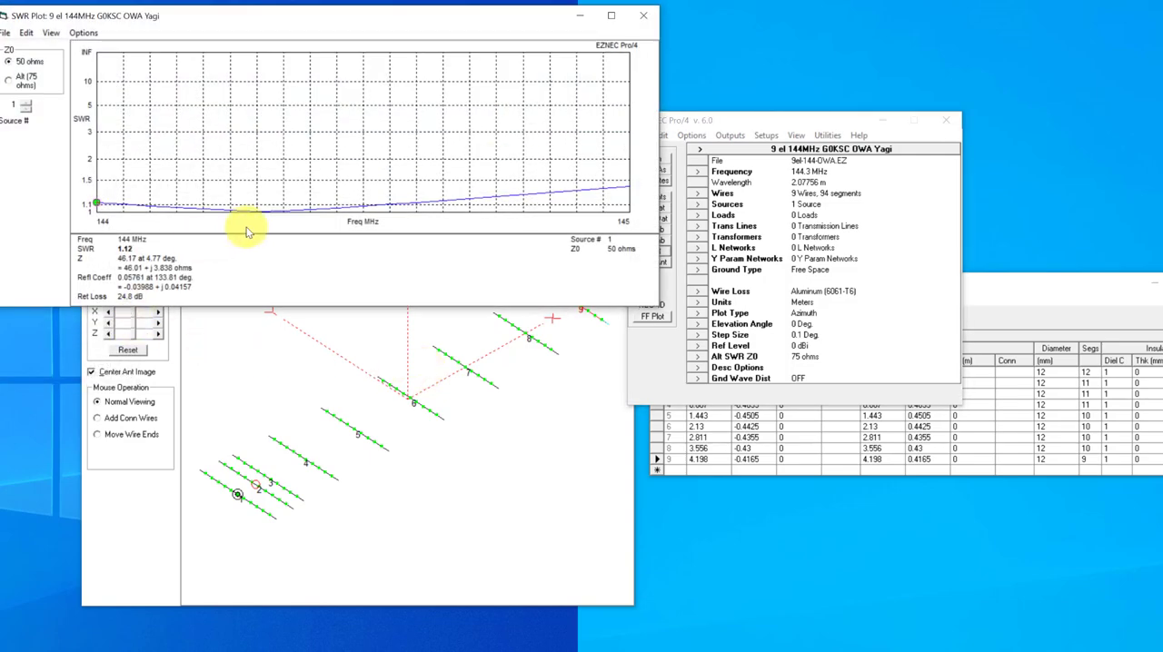
click(257, 210)
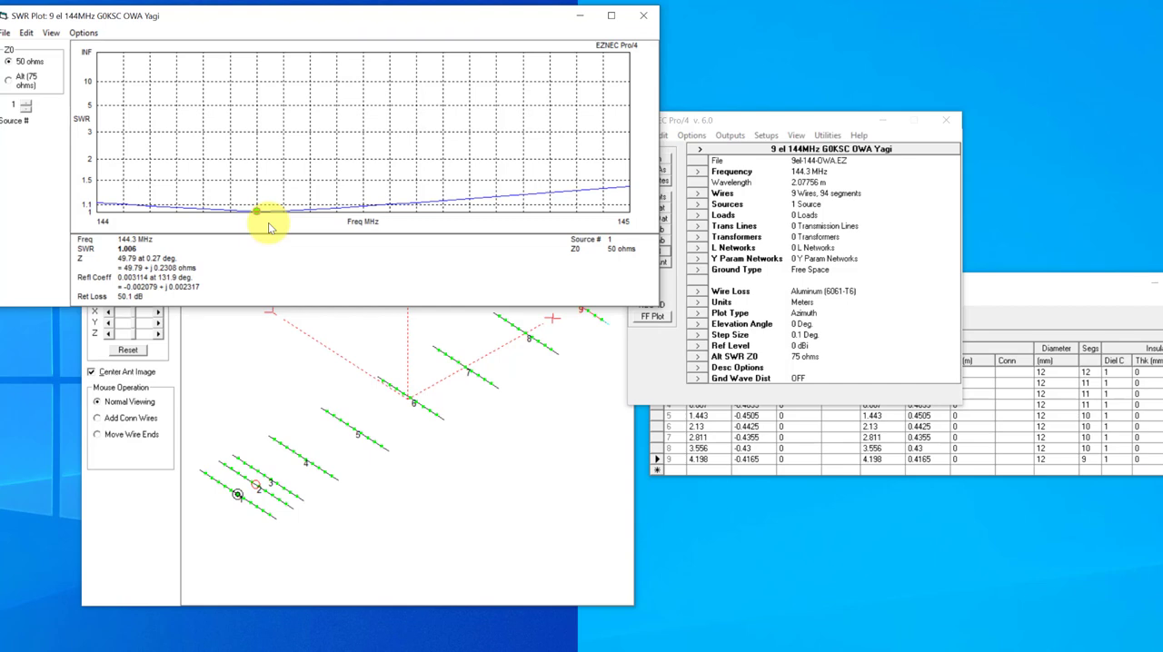
click(722, 193)
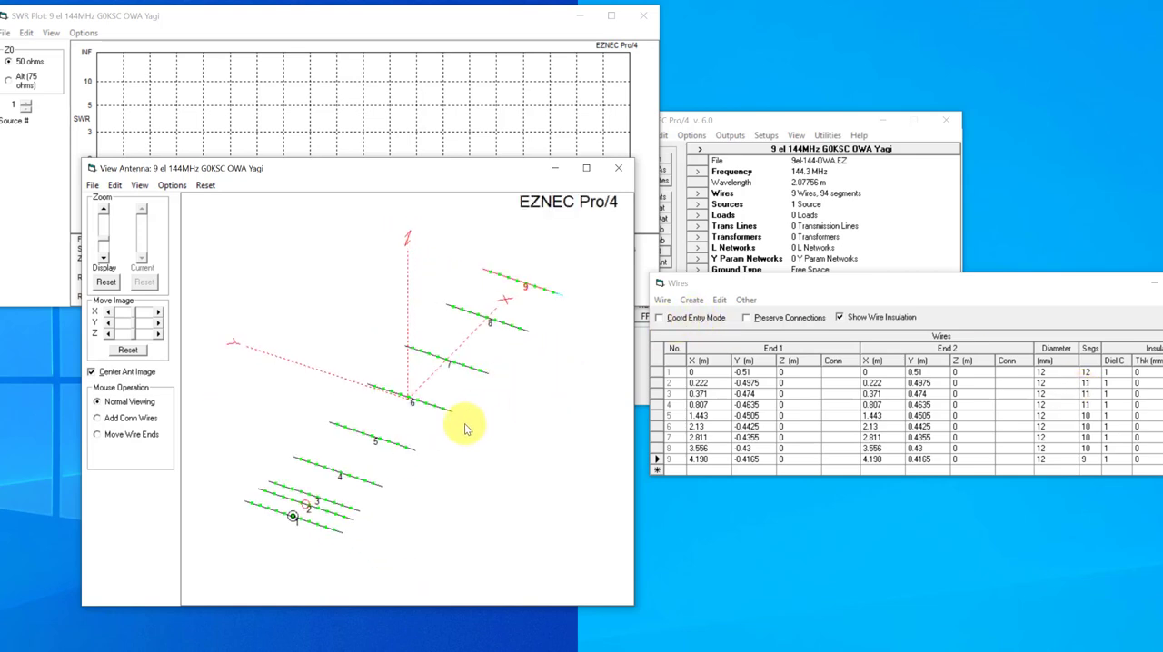
mouse_move(350, 522)
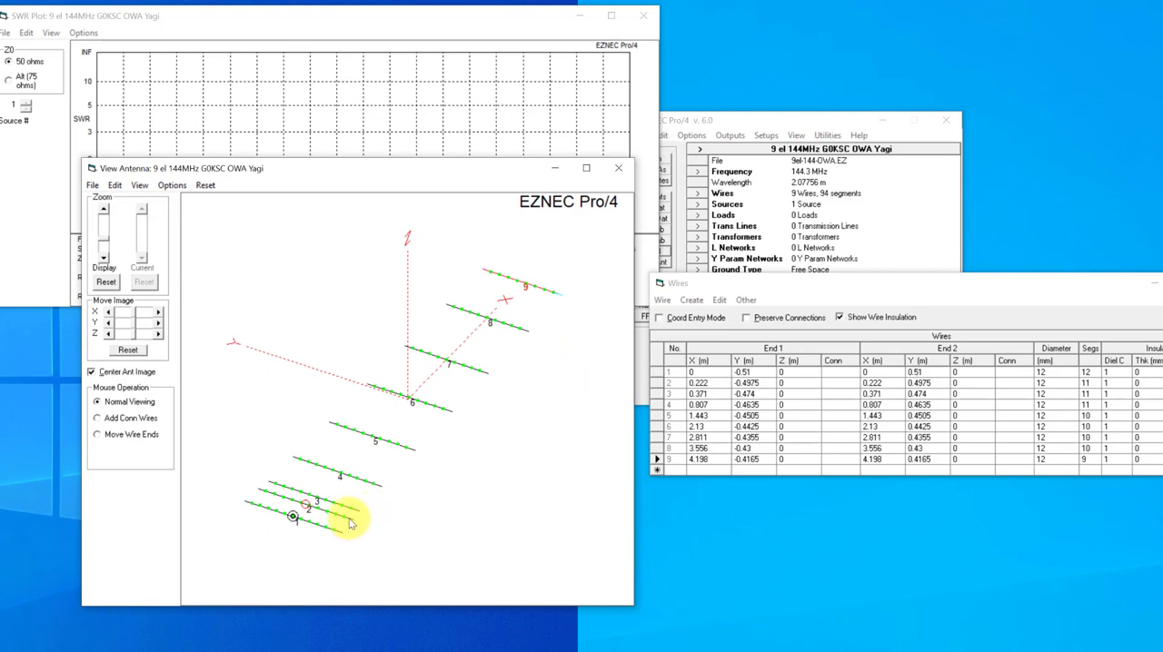
mouse_move(341, 513)
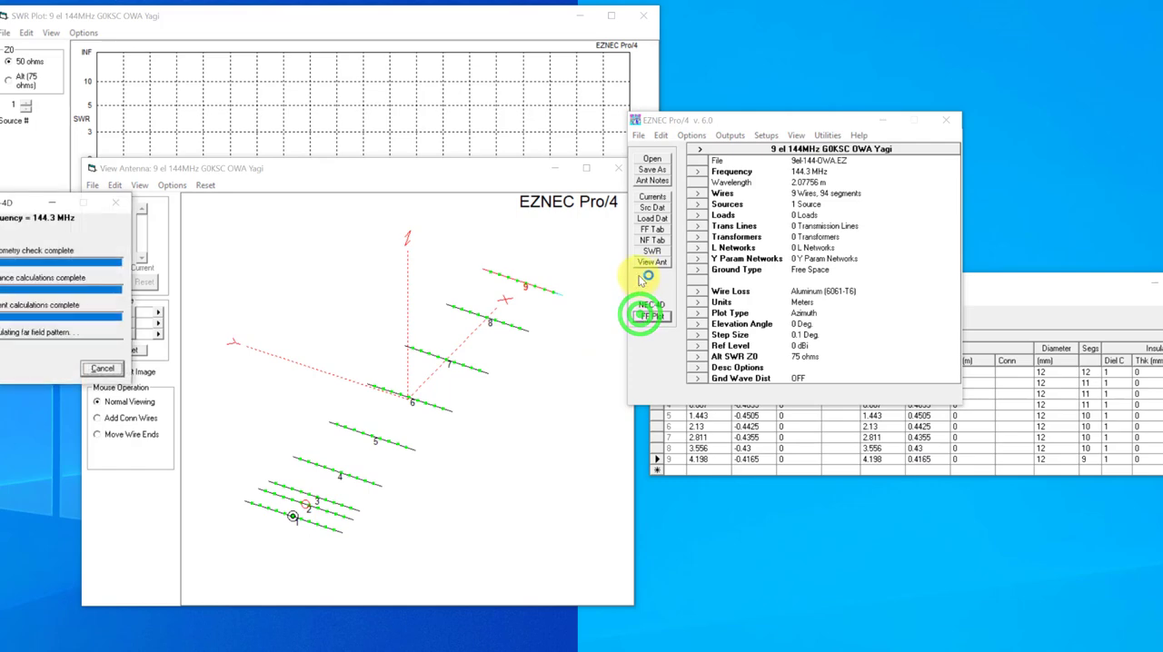
- Compute the Yagi's azimuth pattern (13.86 dBi) and sweep SWR 144–145 MHz in 0.05 steps
click(651, 251)
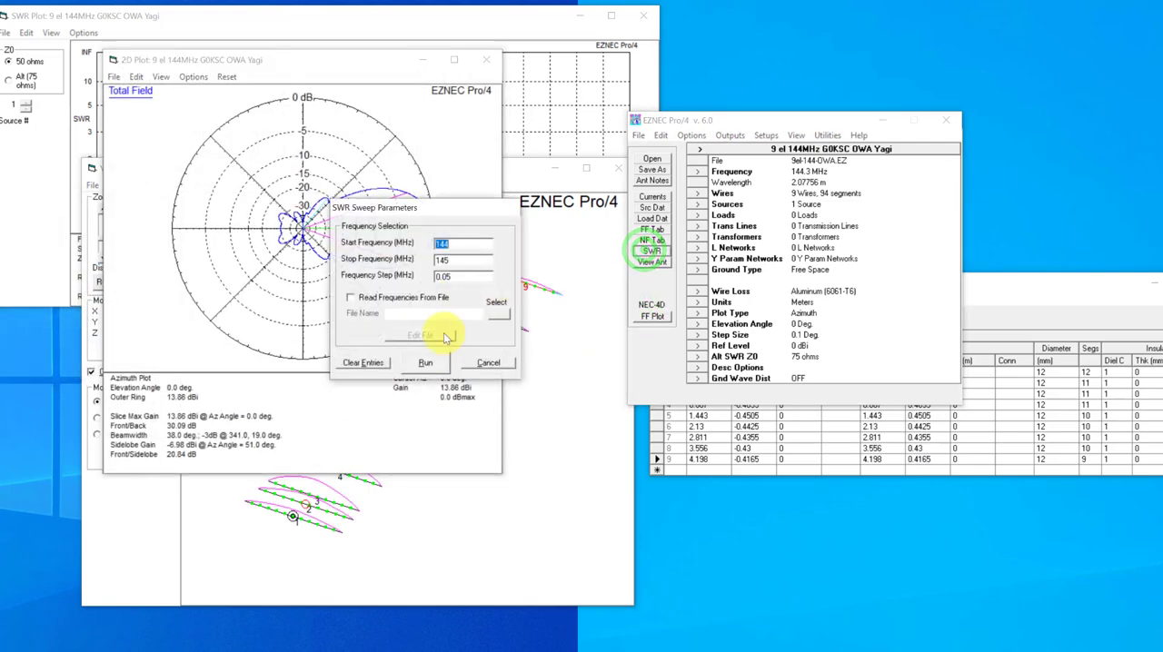
click(424, 363)
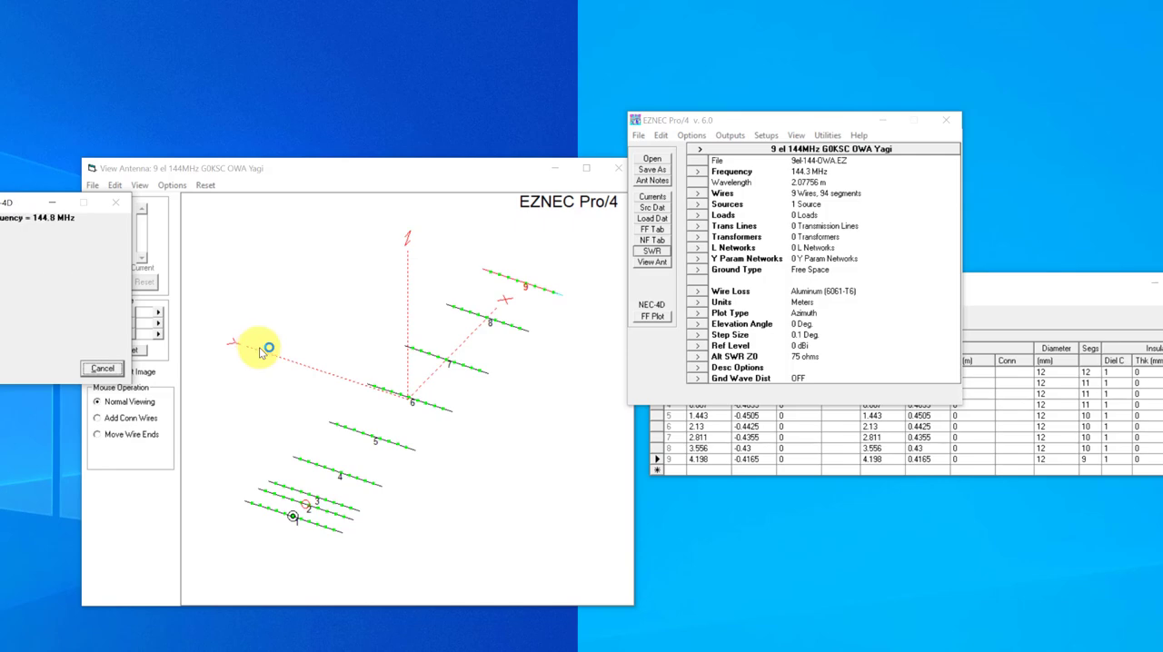
click(651, 250)
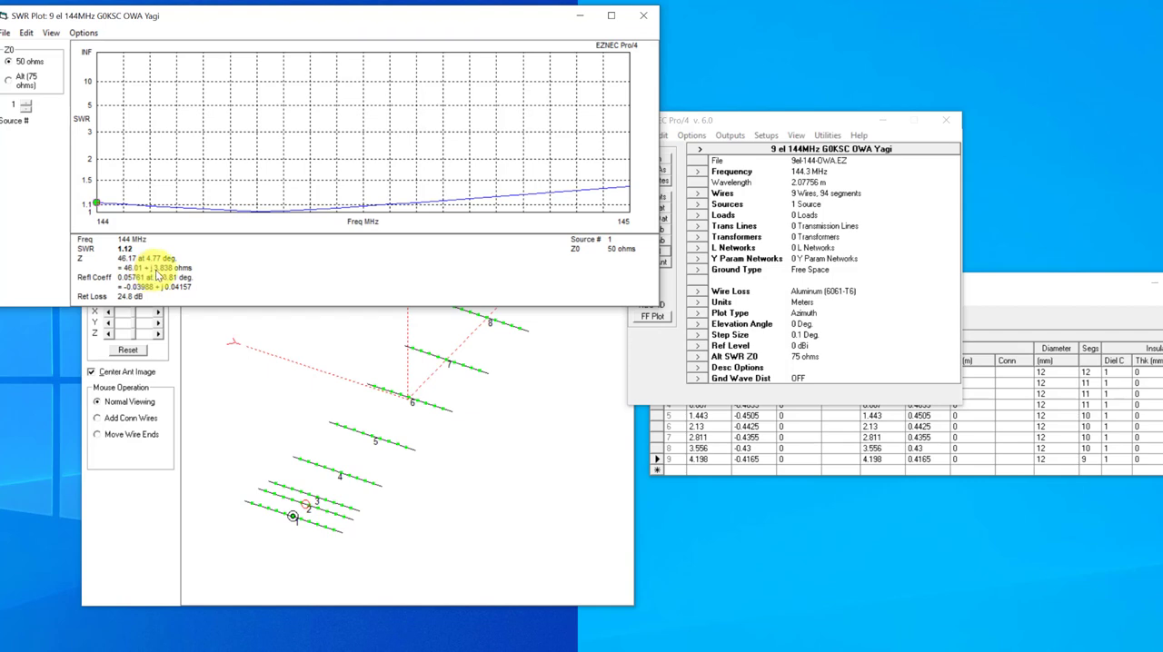
- Read SWR 1.006 and 50.1 dB return loss at 144.3 MHz on the sweep plot
click(254, 216)
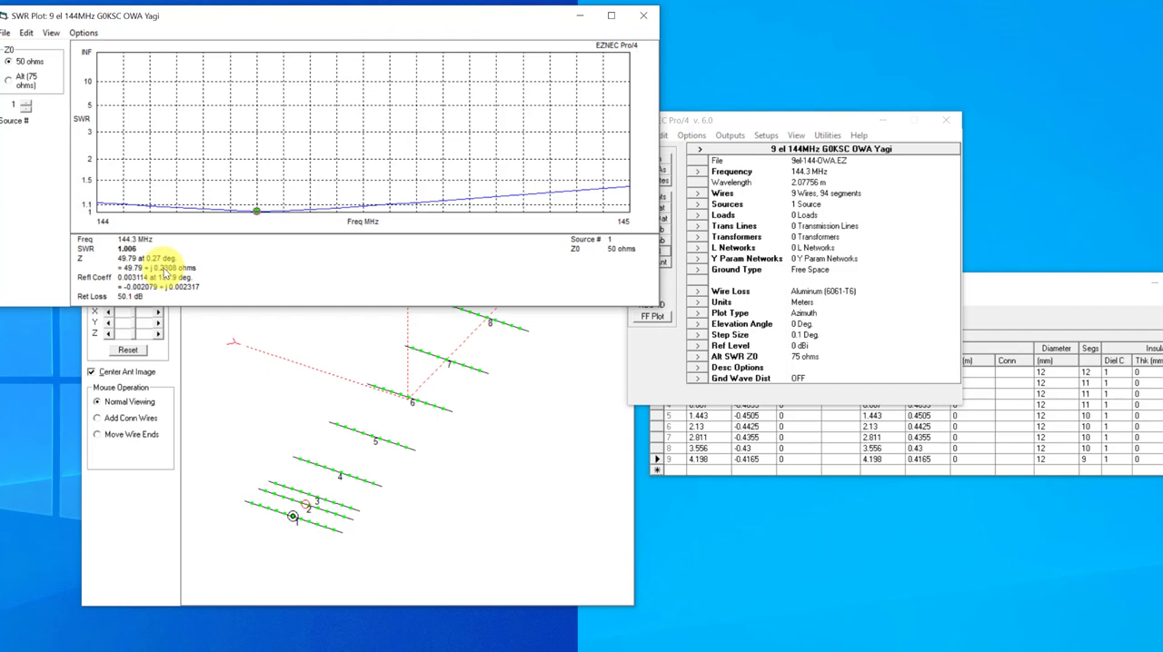
mouse_move(239, 289)
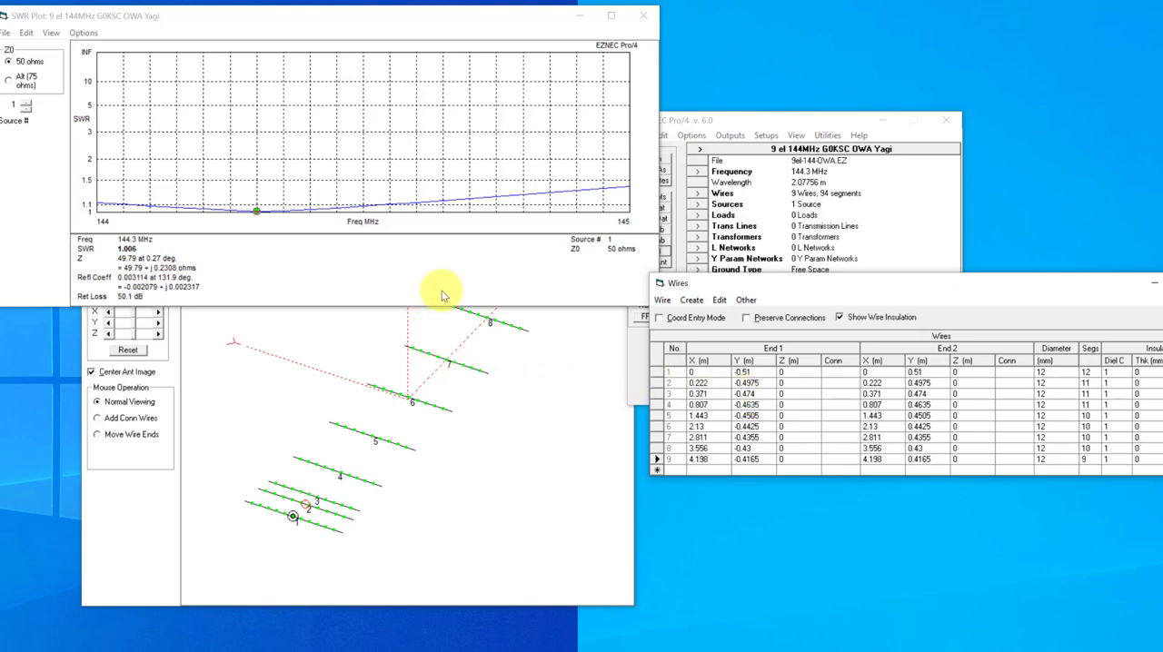
mouse_move(392, 493)
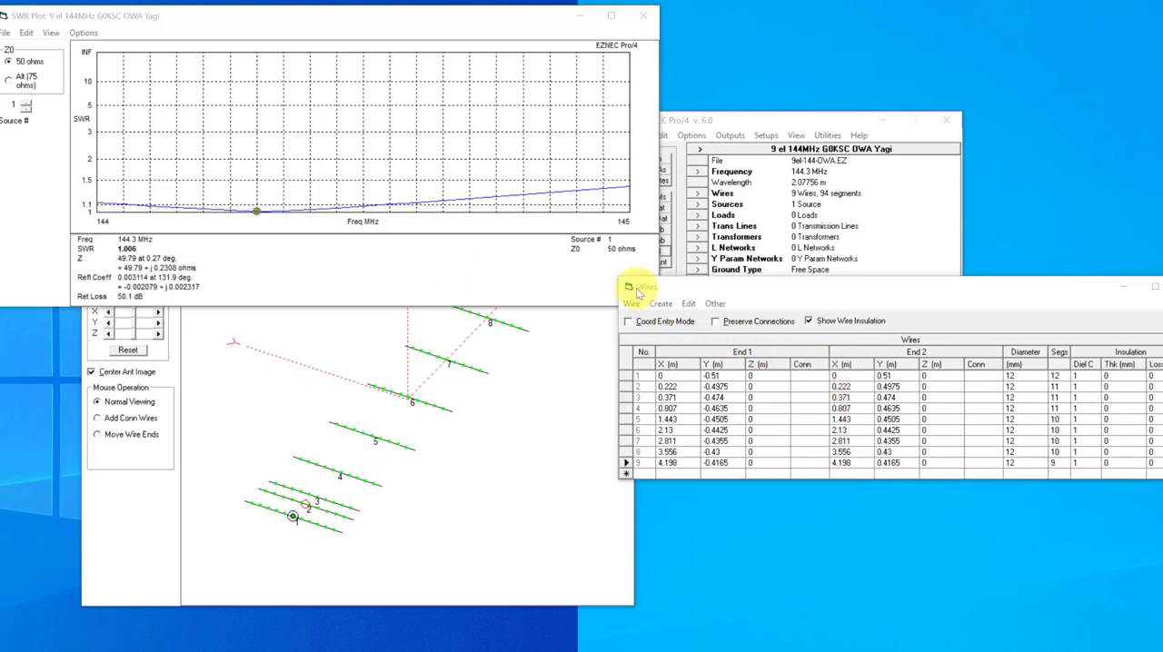
- Copy wires 1–9 with a 2.8 m Z offset and plot the elevation pattern (16.77 dBi)
click(630, 303)
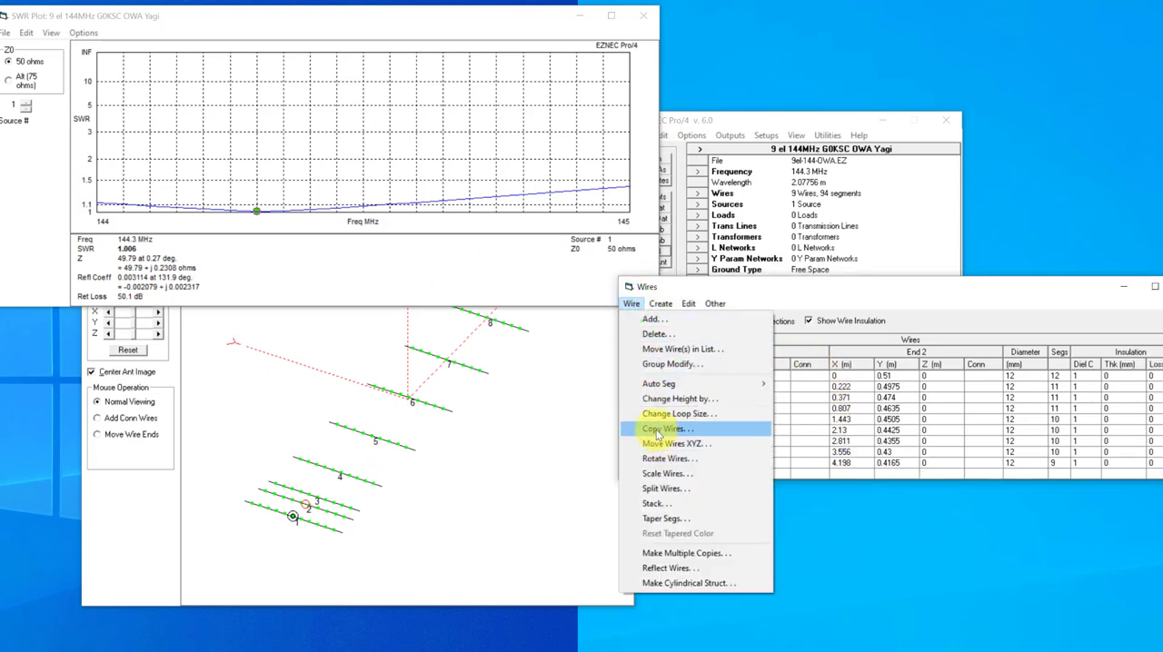
click(663, 428)
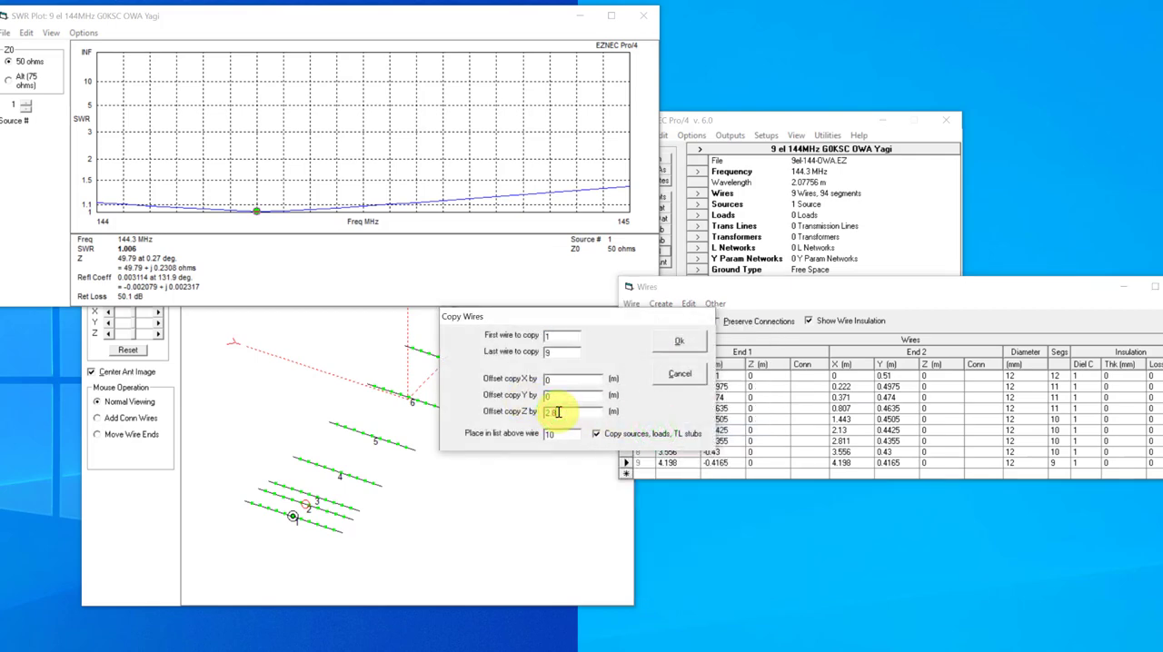
click(678, 340)
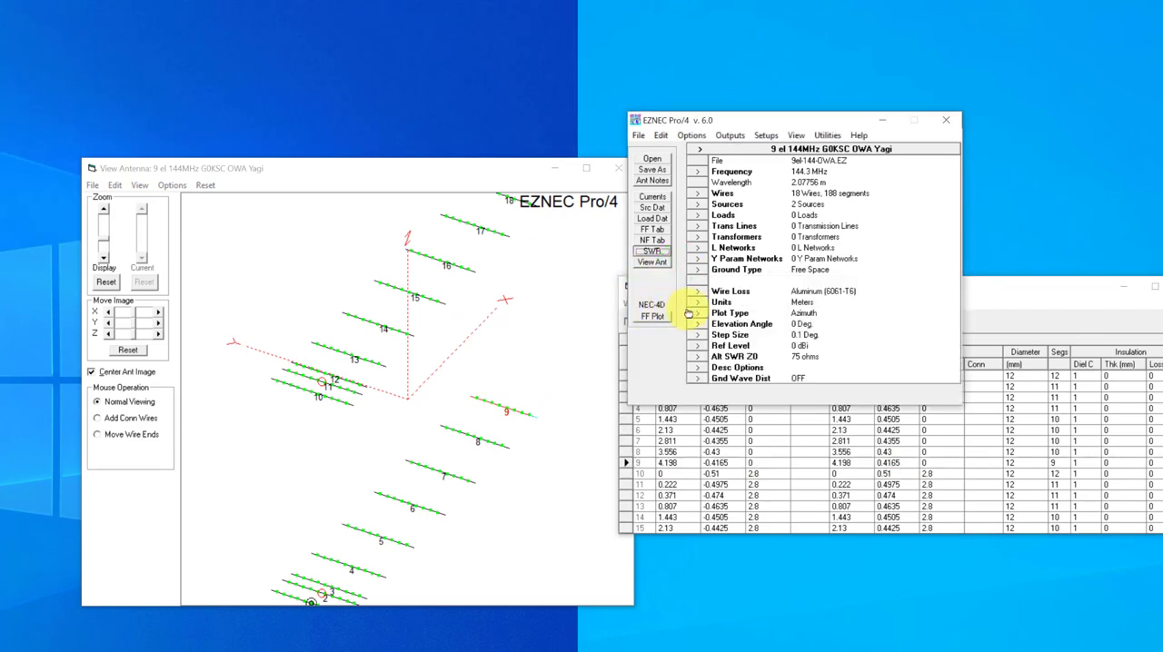
click(696, 312)
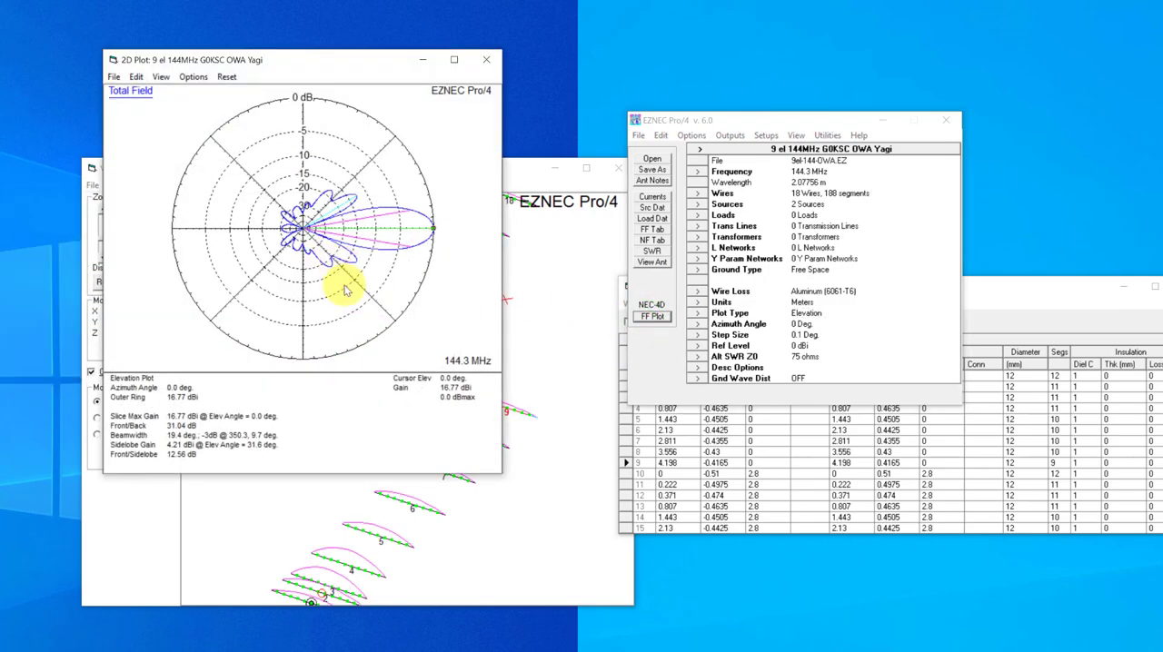
mouse_move(322, 263)
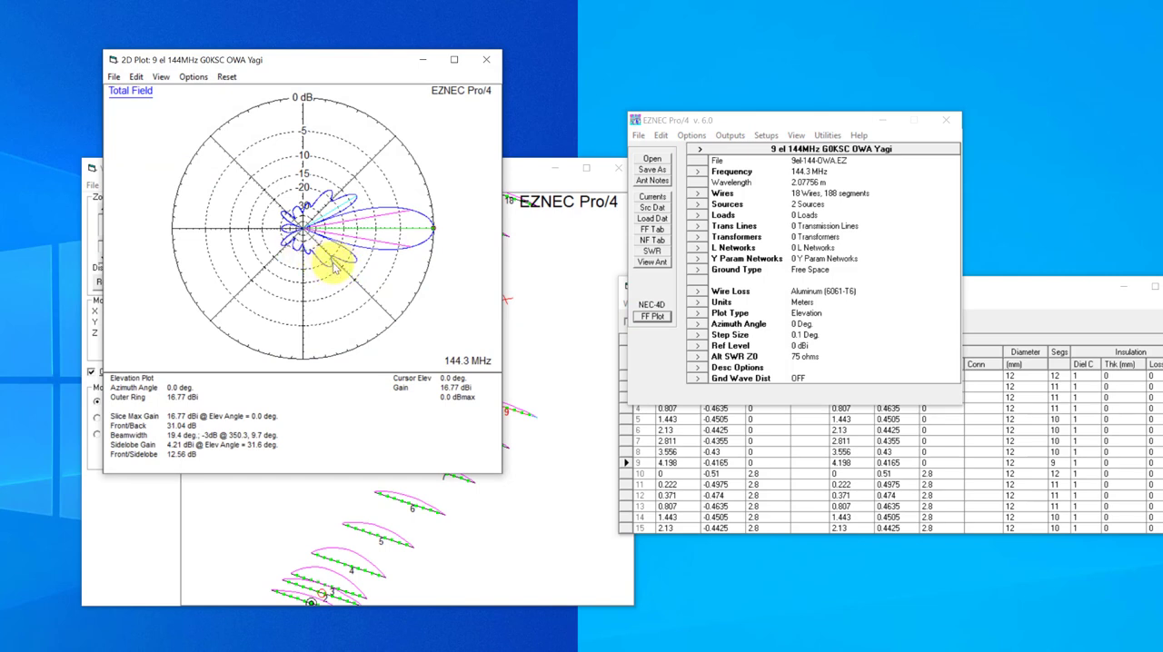
mouse_move(1062, 316)
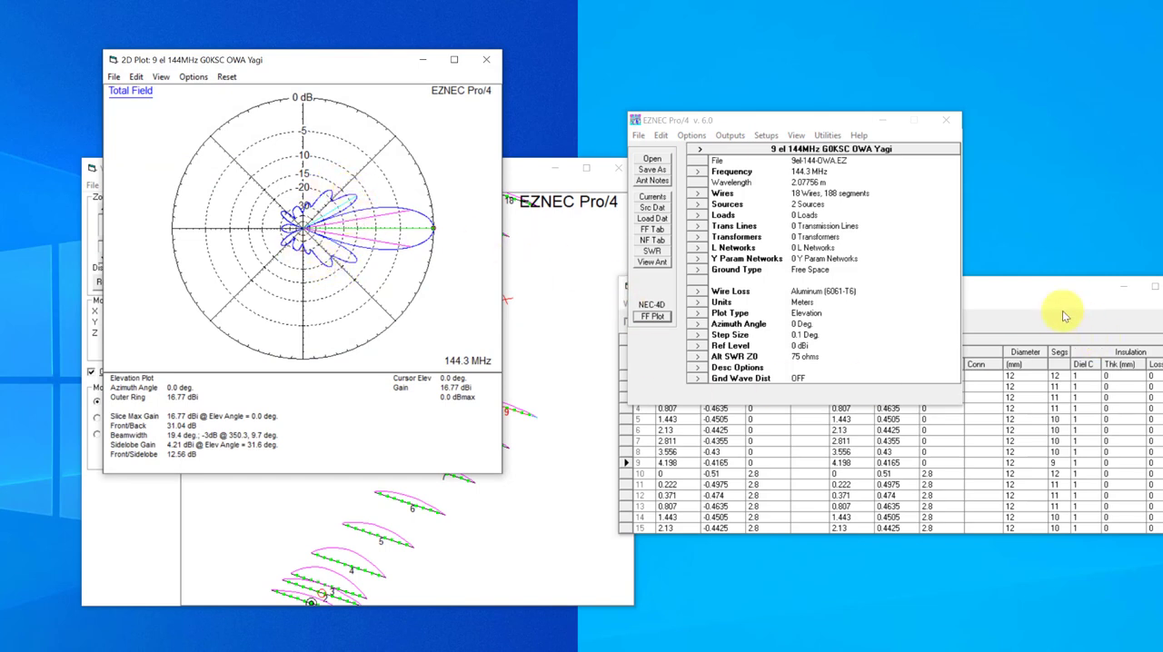
- Undo the stacked copy back to nine wires, with Elevation as the plot type
click(662, 303)
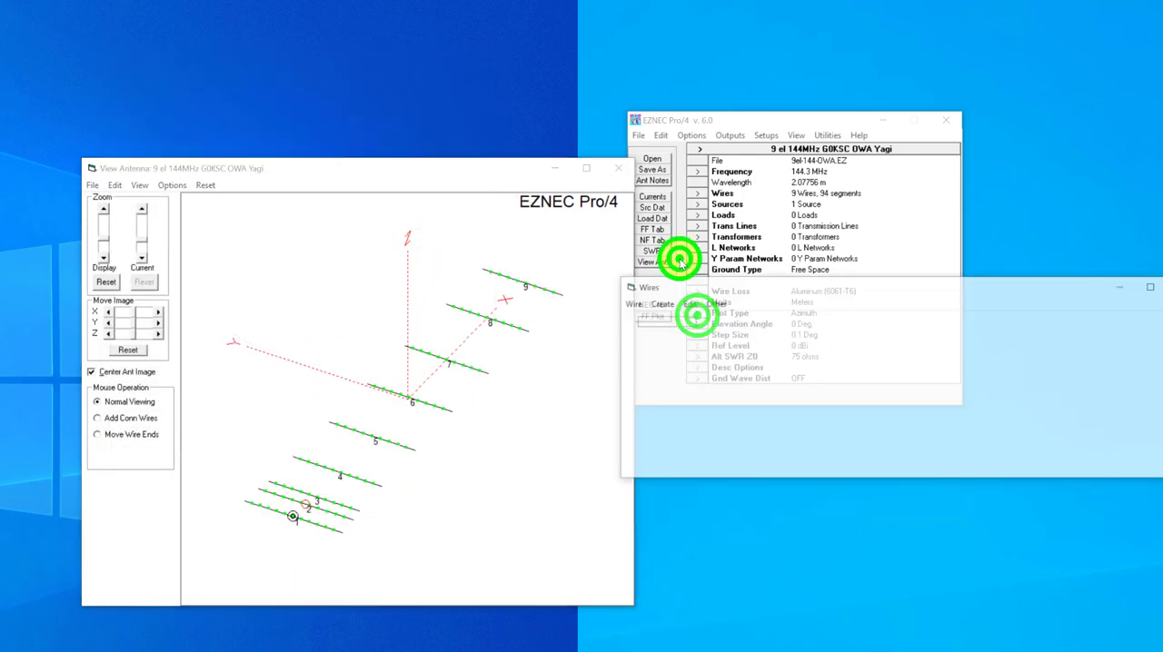
click(733, 247)
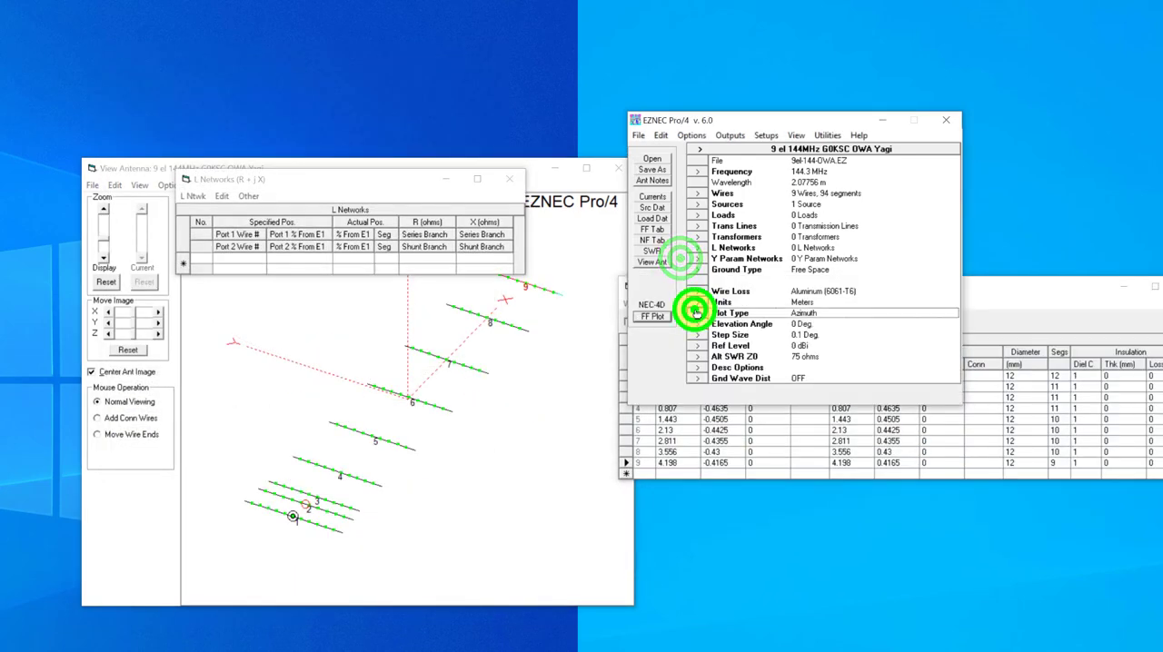
click(804, 312)
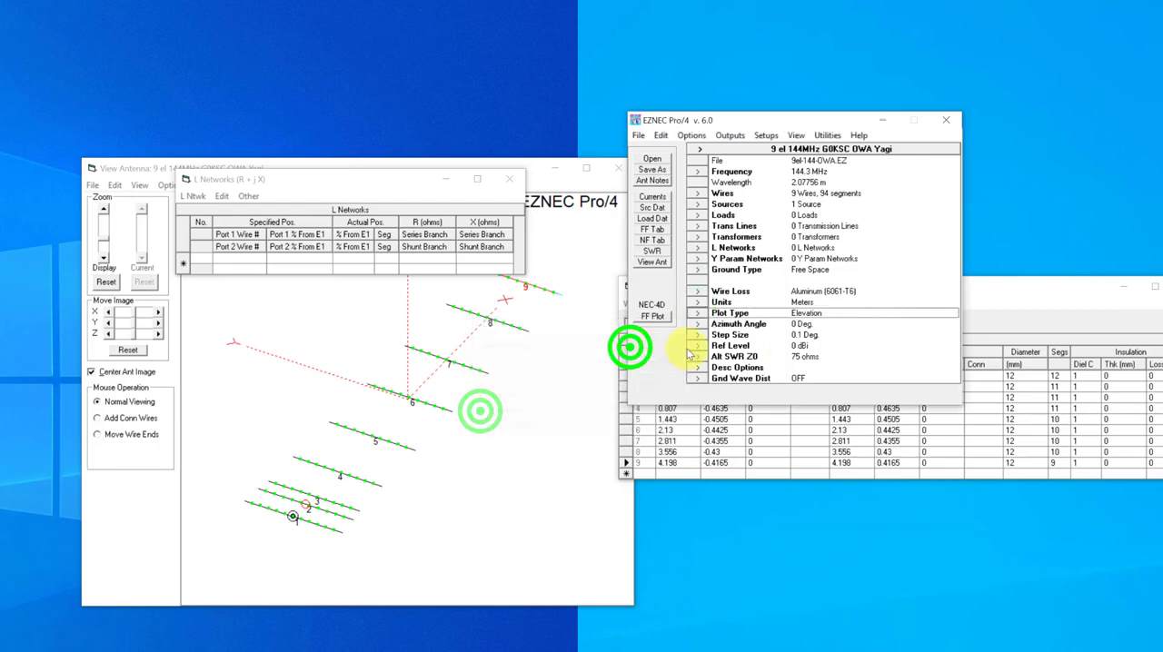
- Copy wires 1–9 2.7 m higher and plot the pair's elevation pattern (16.71 dBi)
click(661, 303)
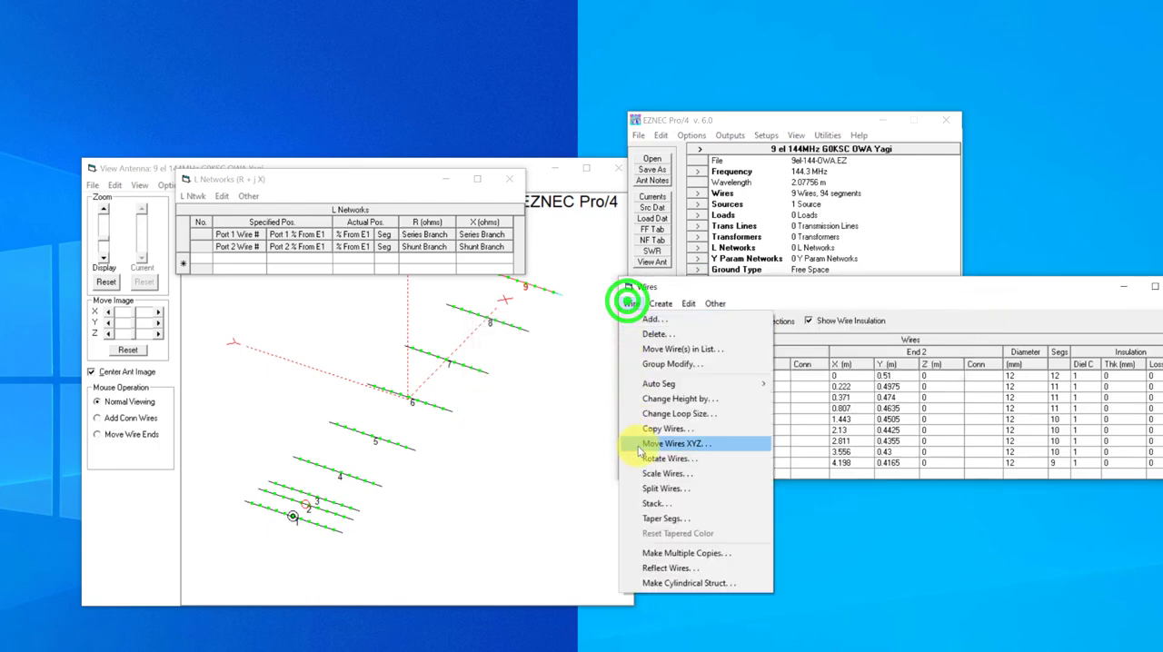
click(666, 428)
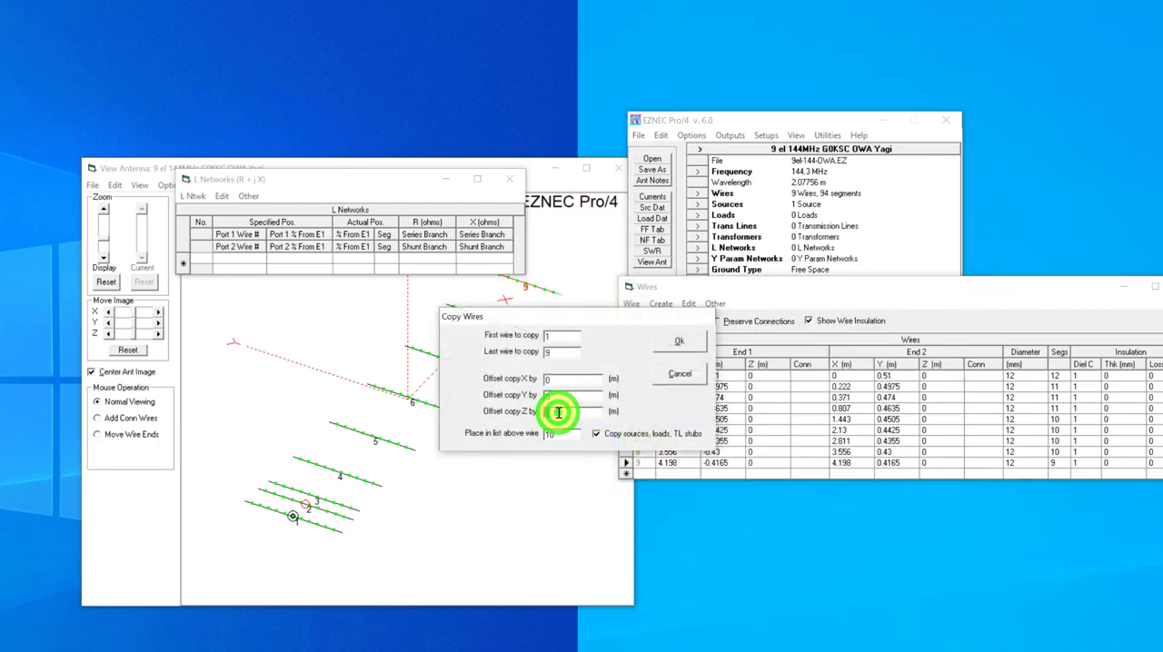
click(679, 342)
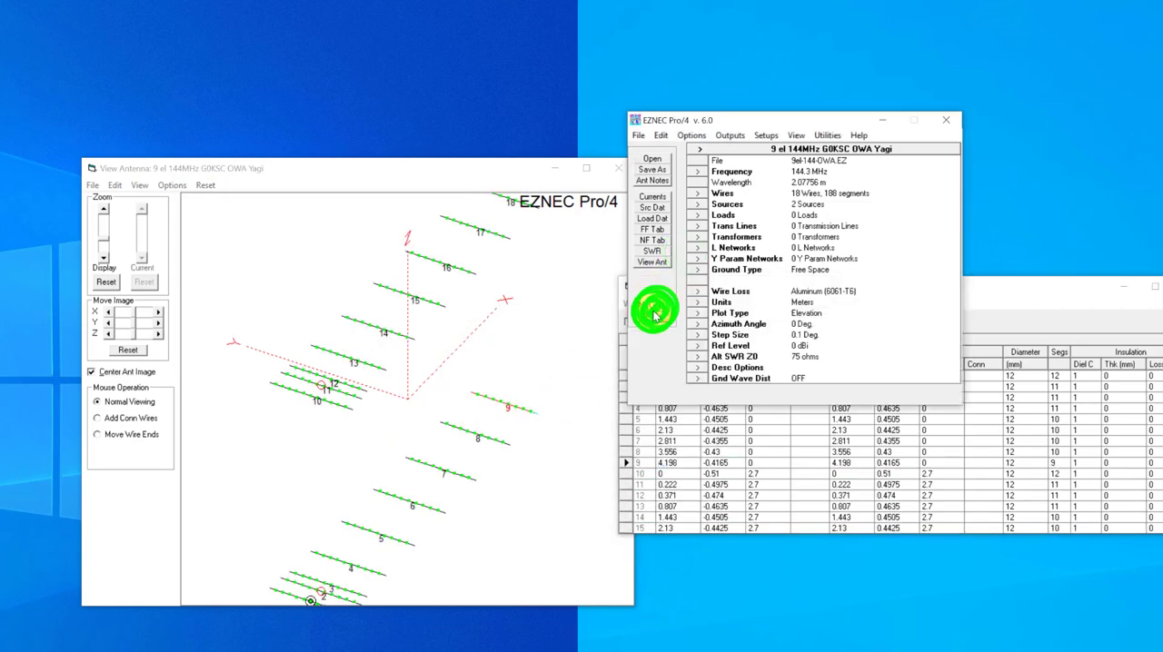
click(651, 315)
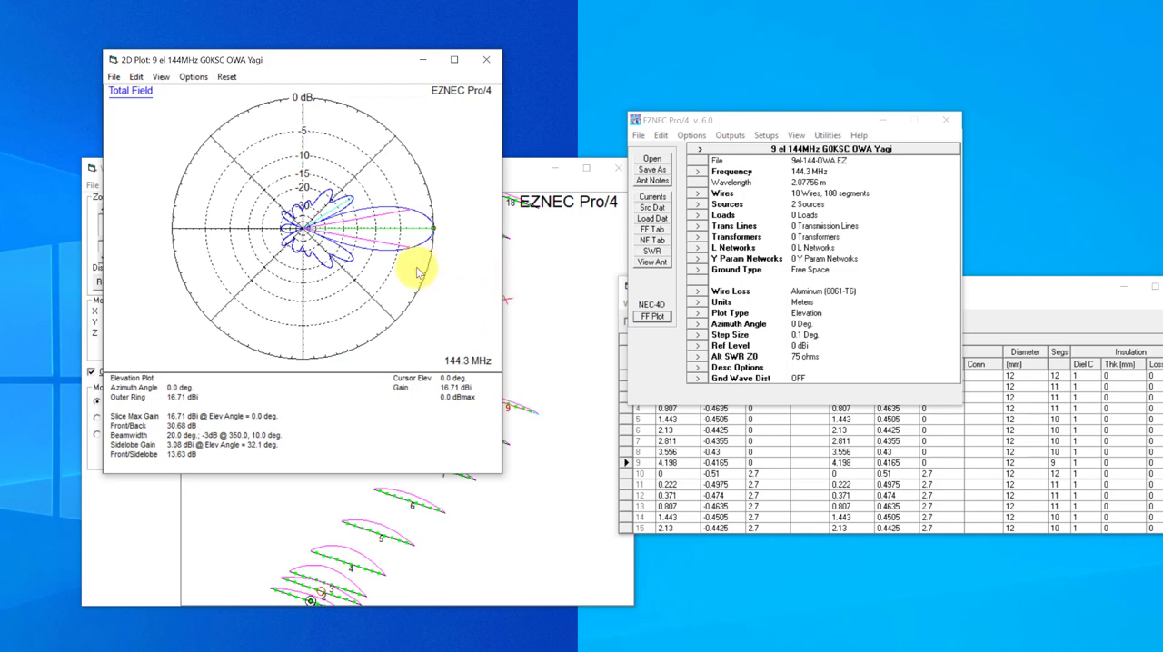
mouse_move(1019, 326)
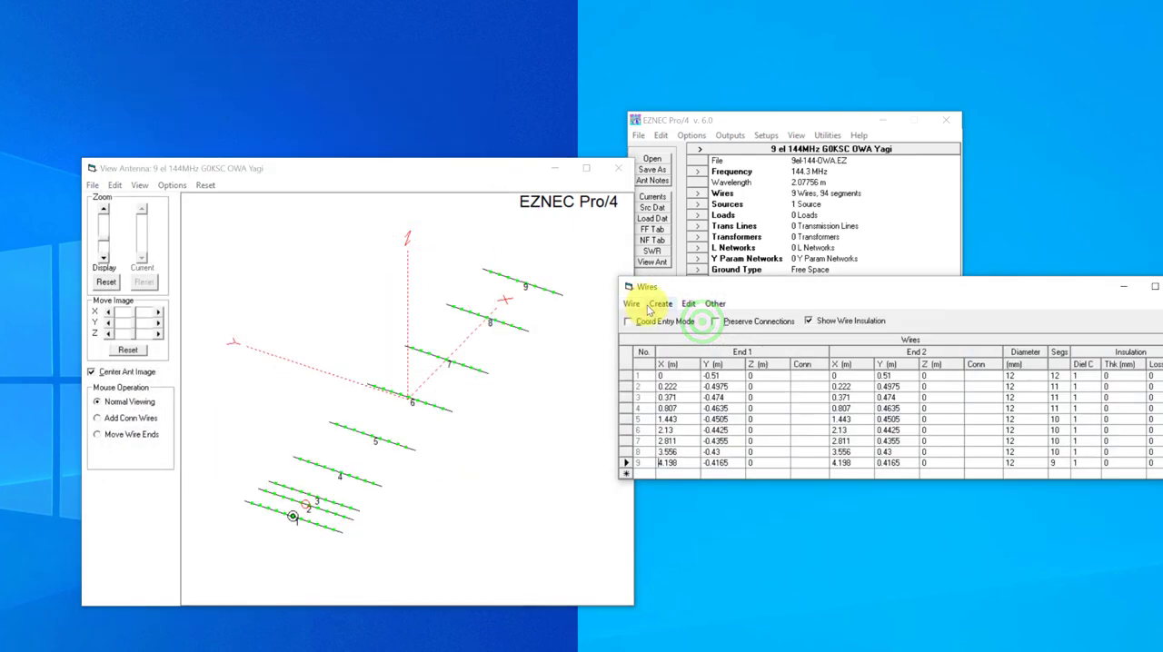
click(631, 304)
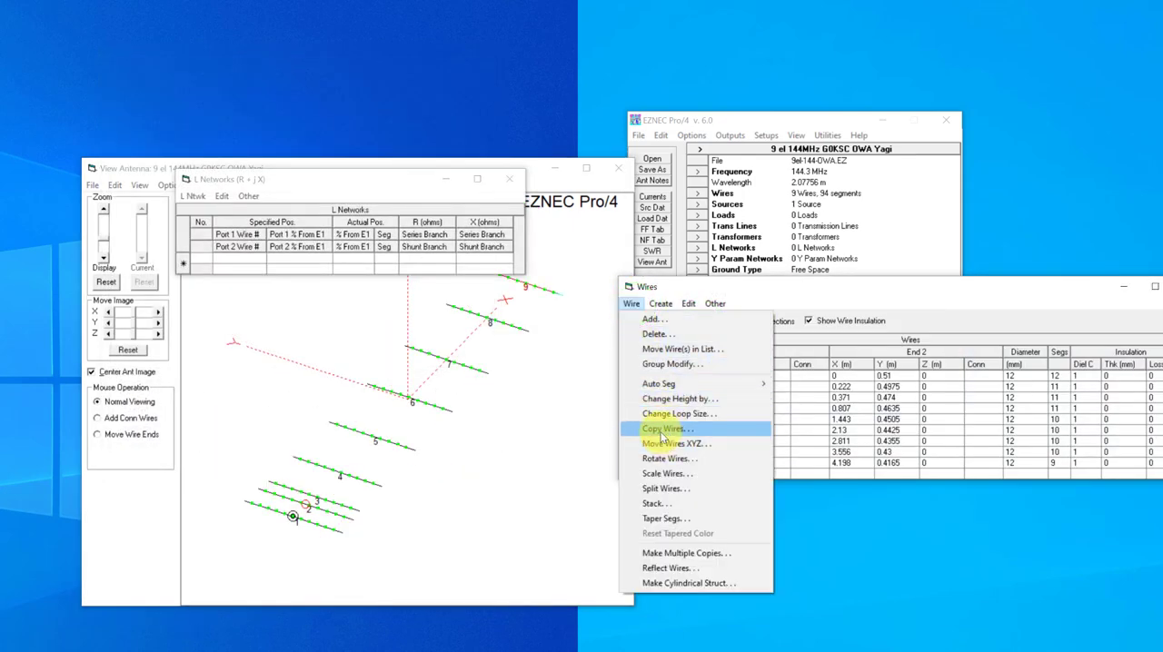
click(665, 428)
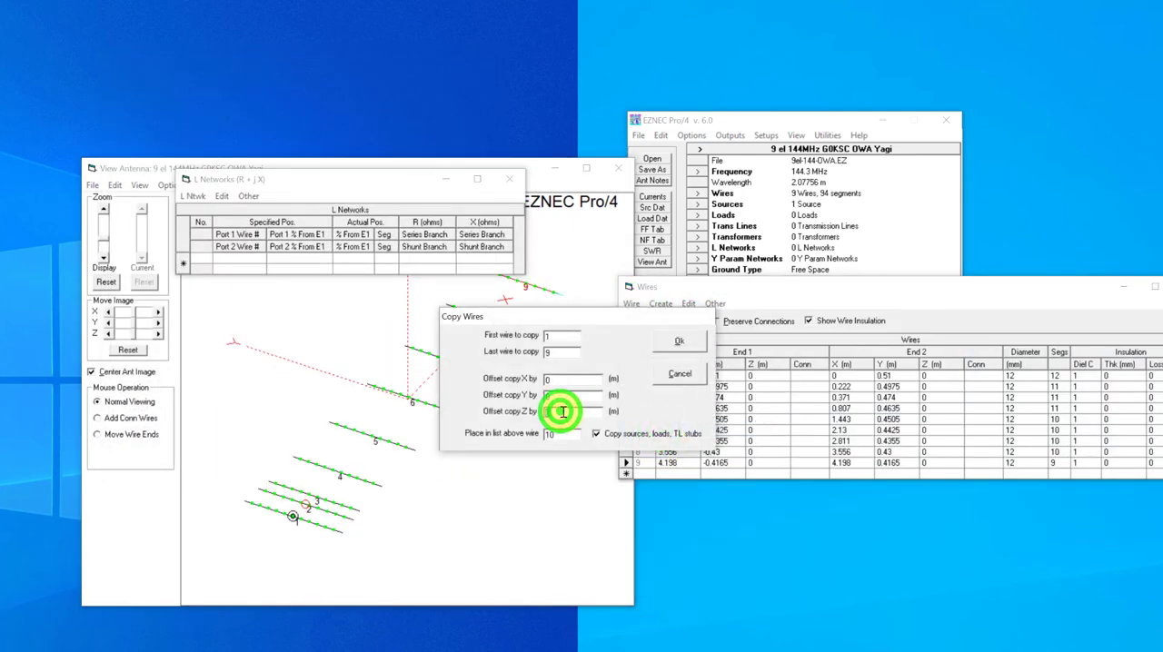
text(2.6)
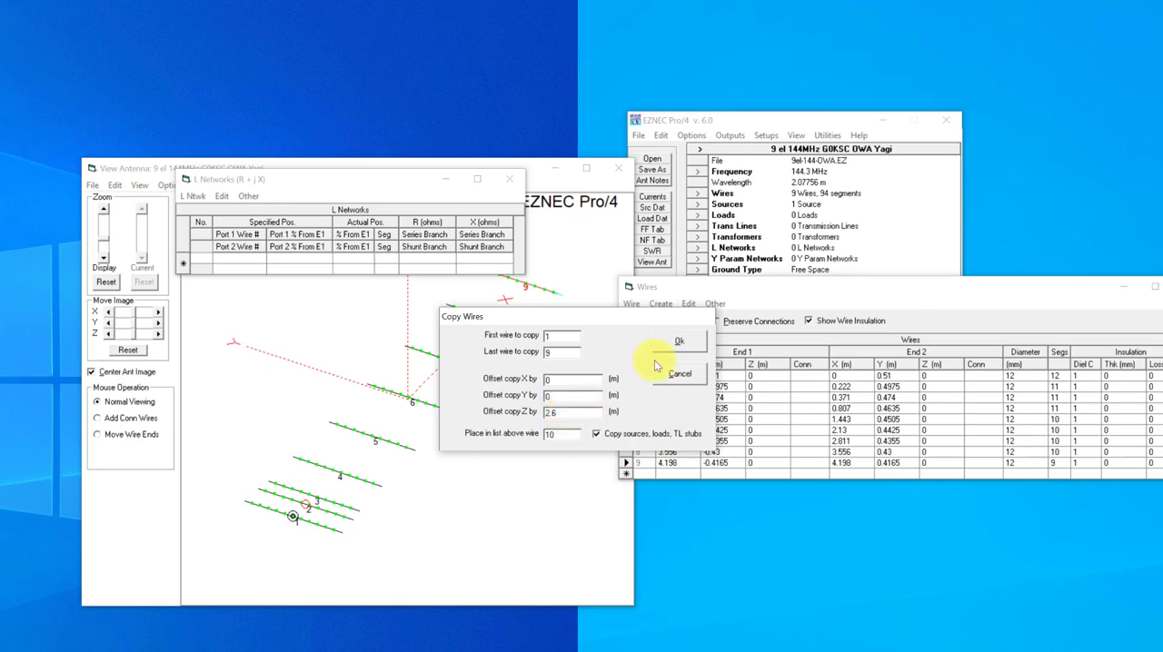
click(679, 343)
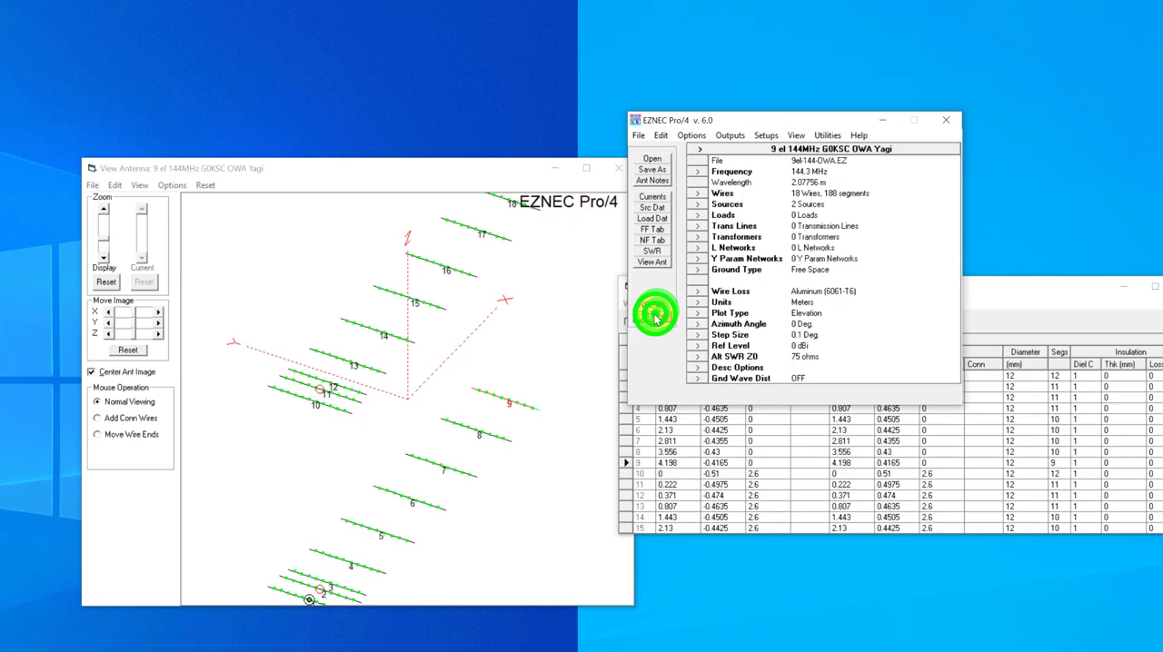
click(651, 316)
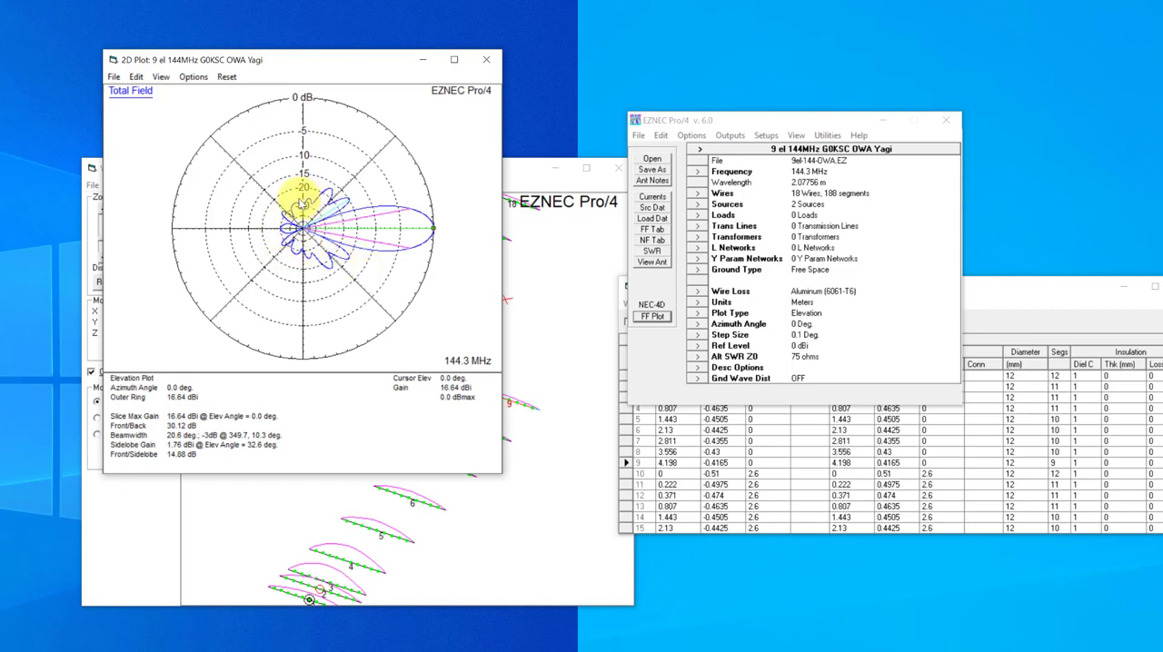
mouse_move(305, 305)
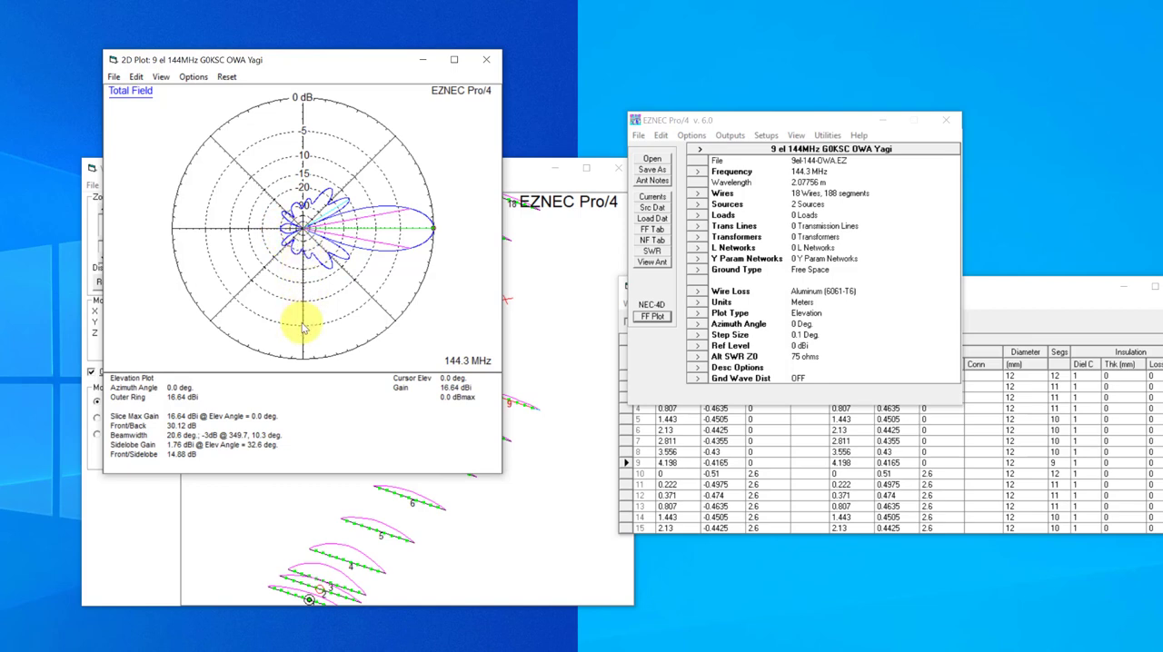
mouse_move(336, 259)
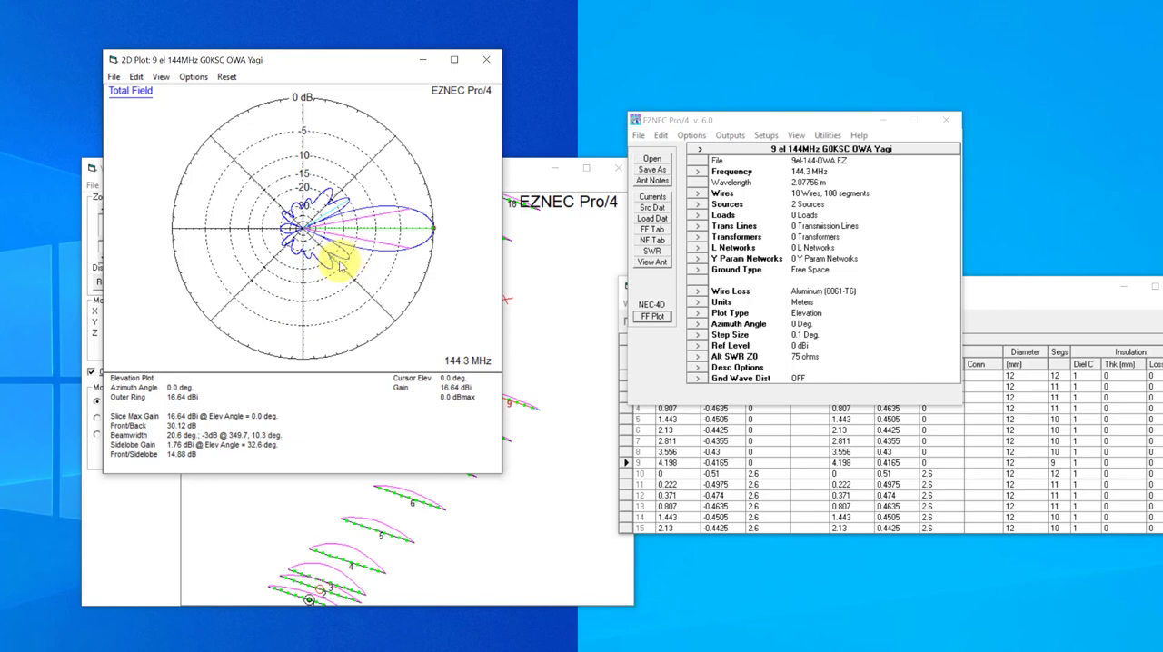
mouse_move(328, 268)
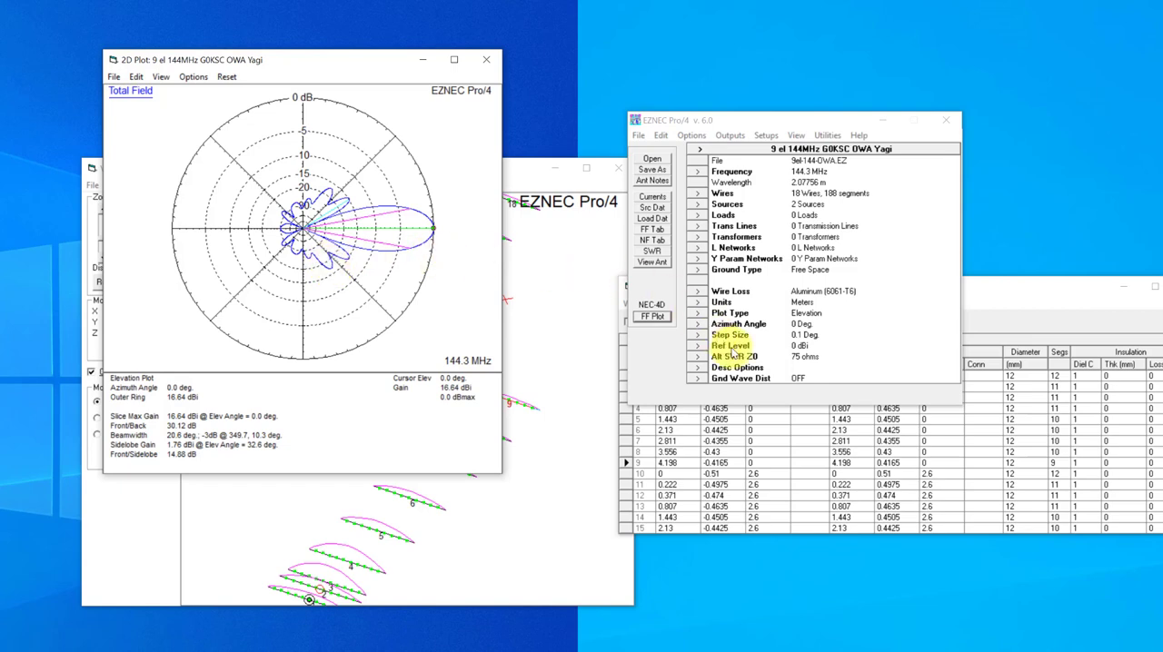
- Copy wires 1–18 with a 2.8 m Y offset, giving 36 wires and four sources
click(723, 193)
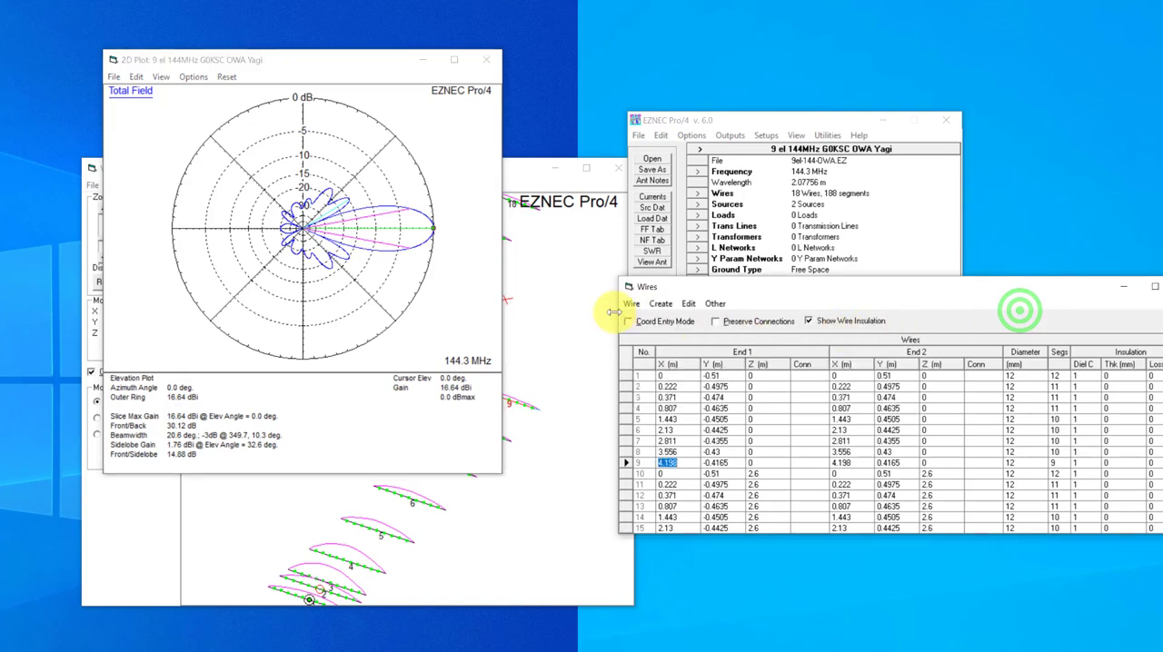
click(631, 303)
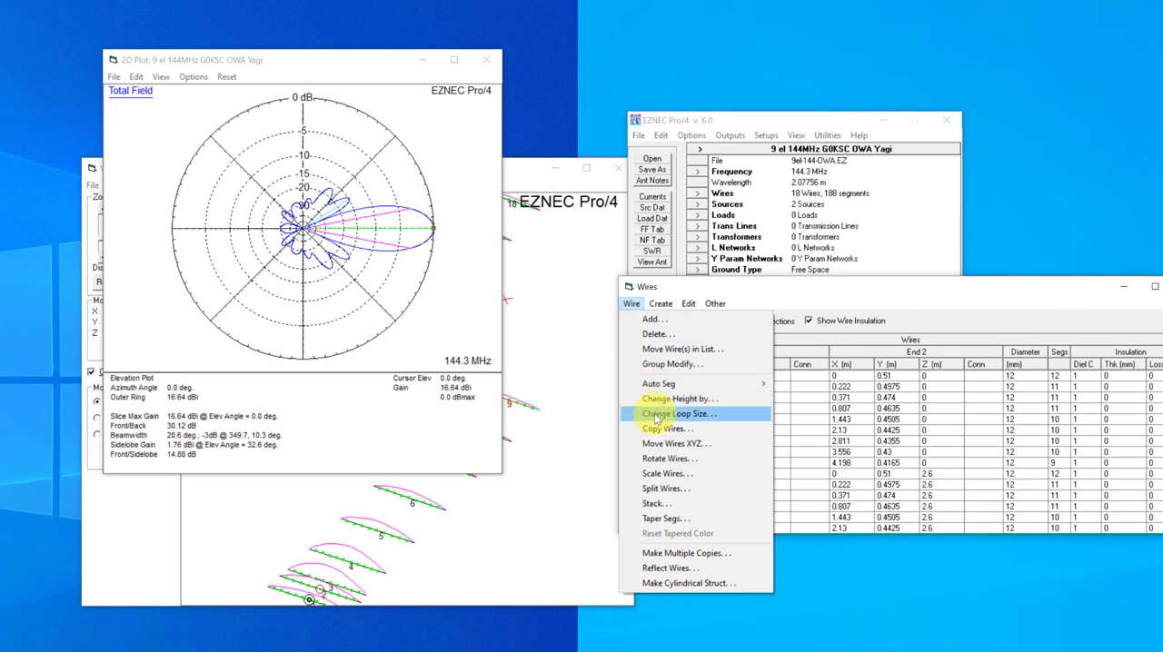
click(662, 428)
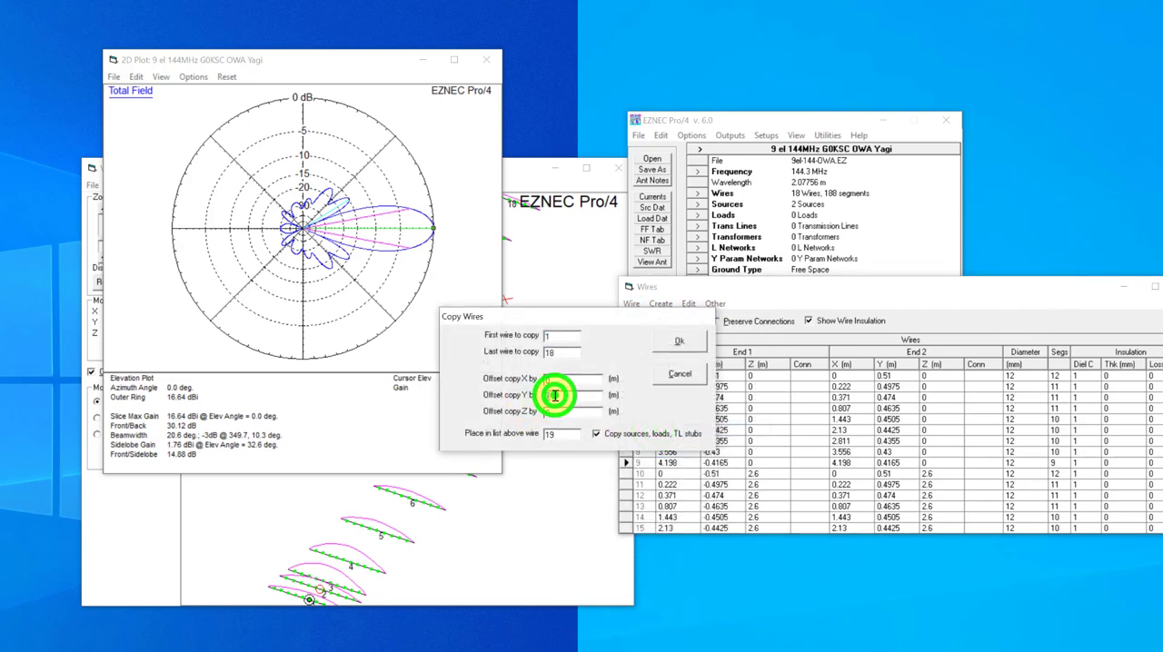
click(577, 396)
text(2.8)
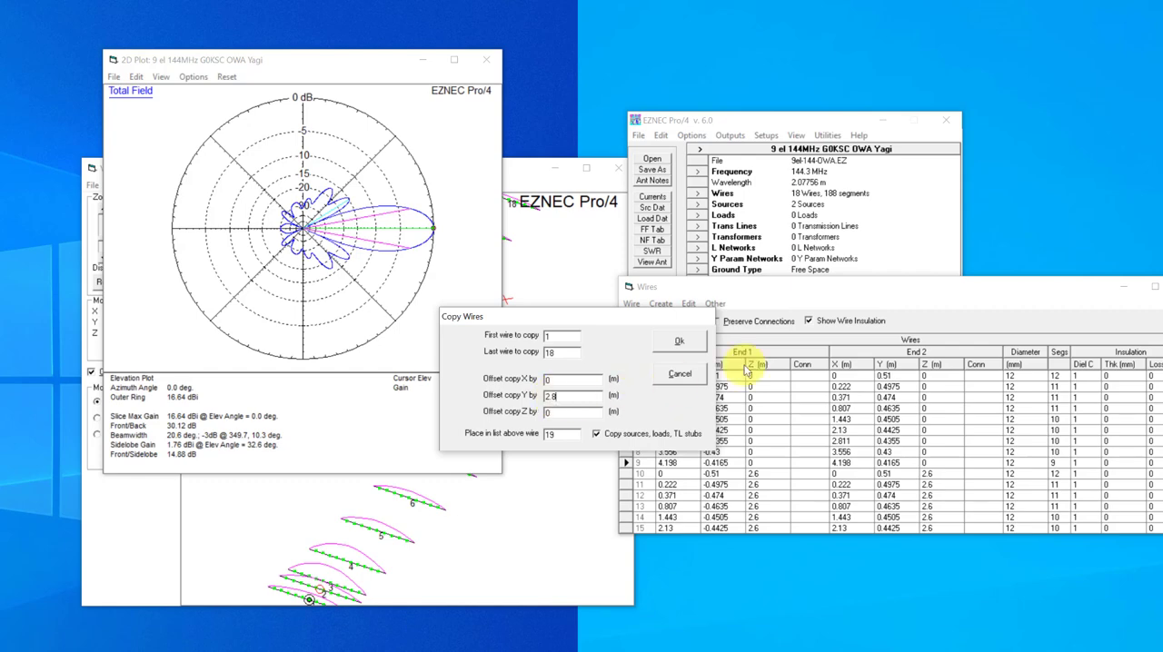
click(679, 341)
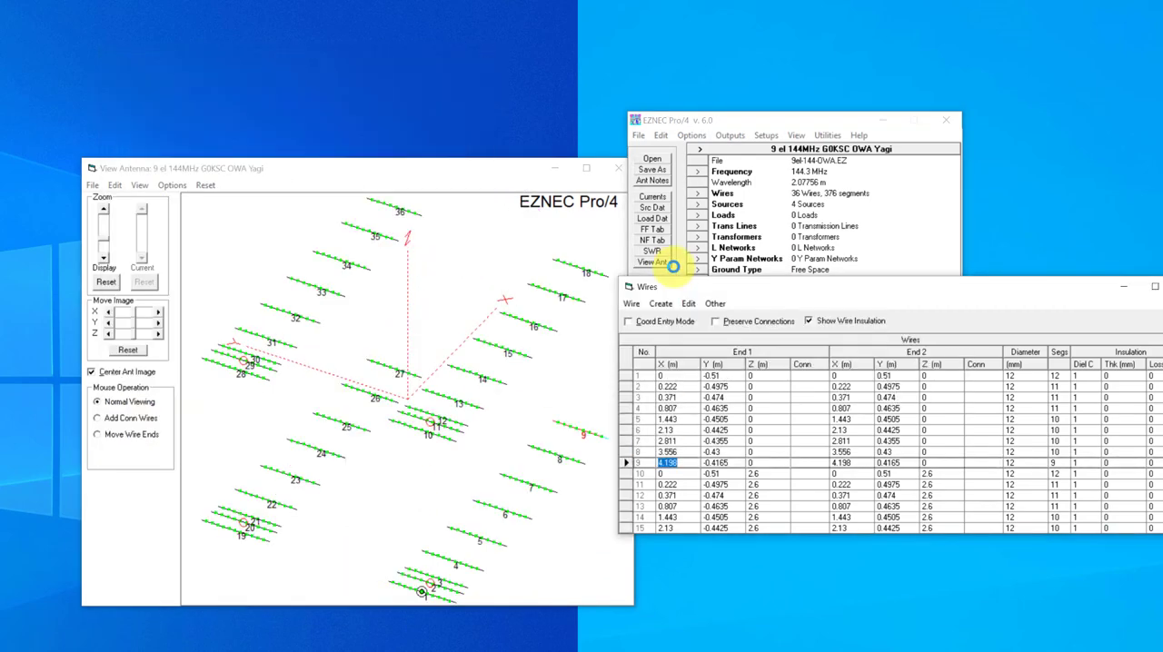
click(650, 261)
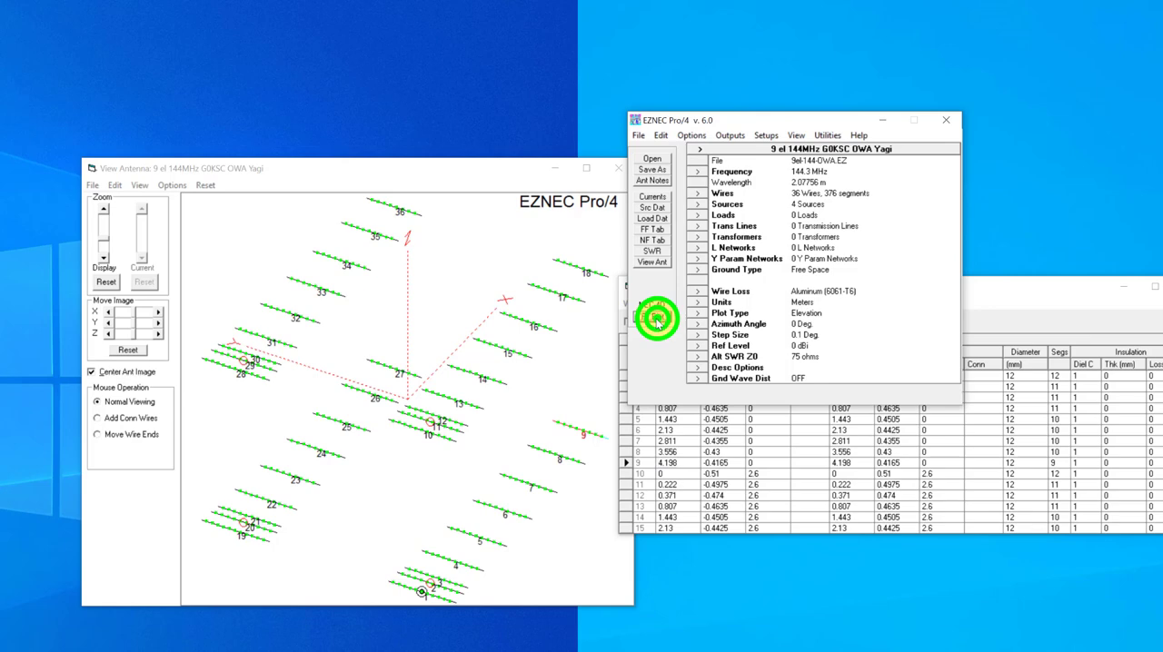
- Plot the four-Yagi array's azimuth and elevation patterns: 19.47 dBi, 29.19 dB front/back
click(650, 315)
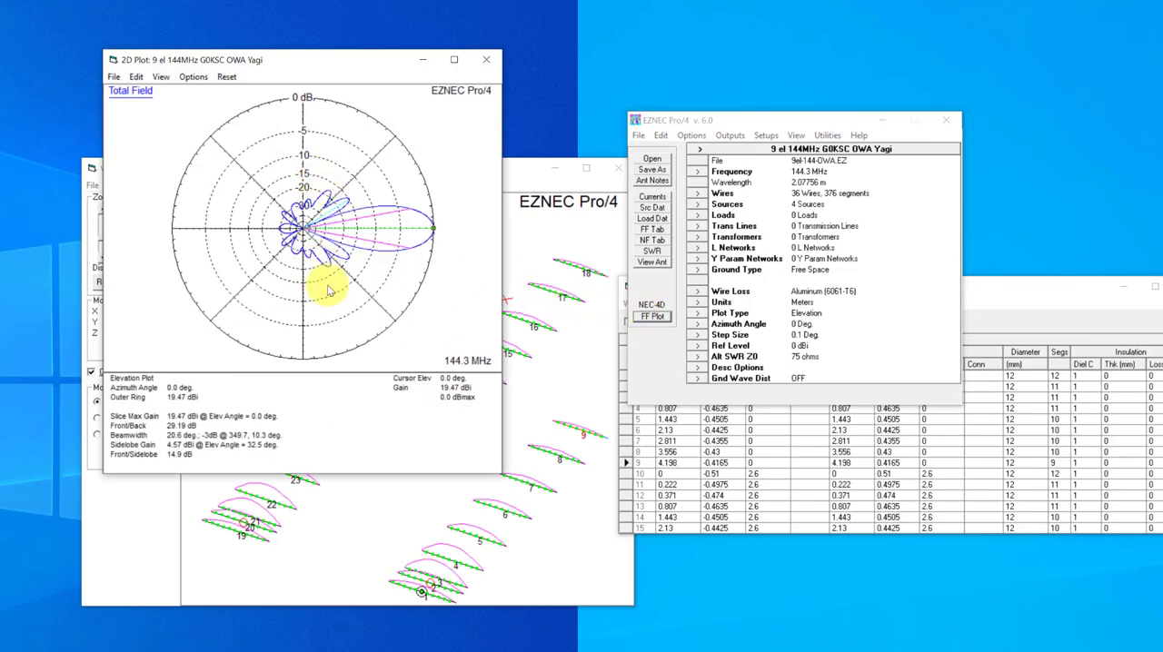
click(652, 316)
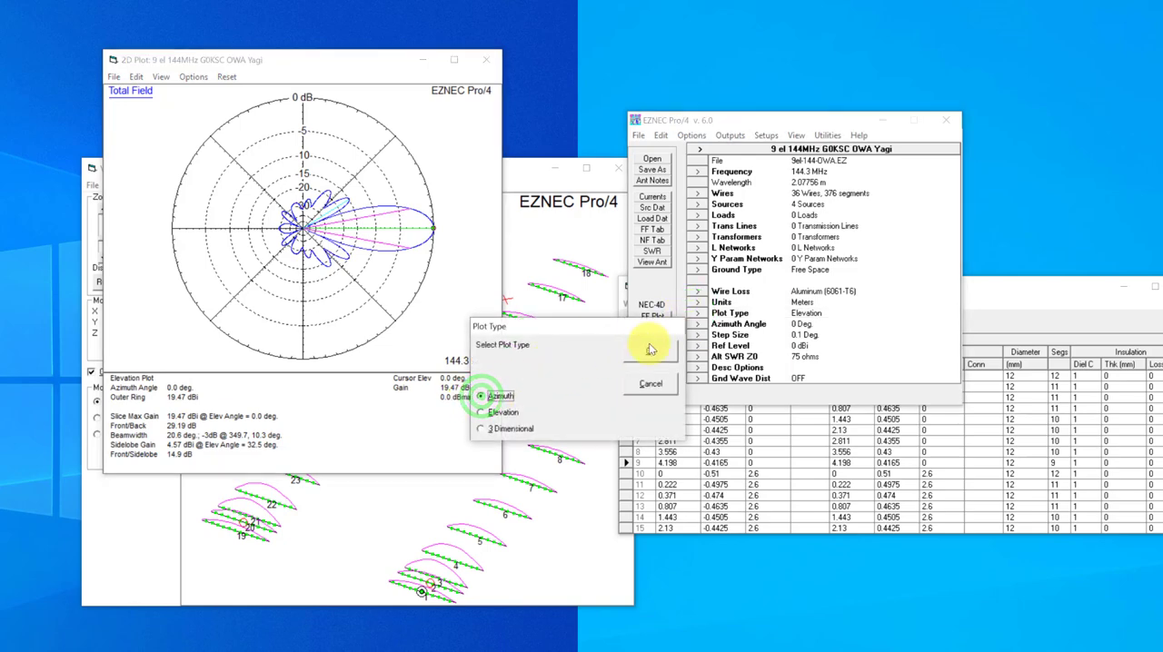
click(649, 350)
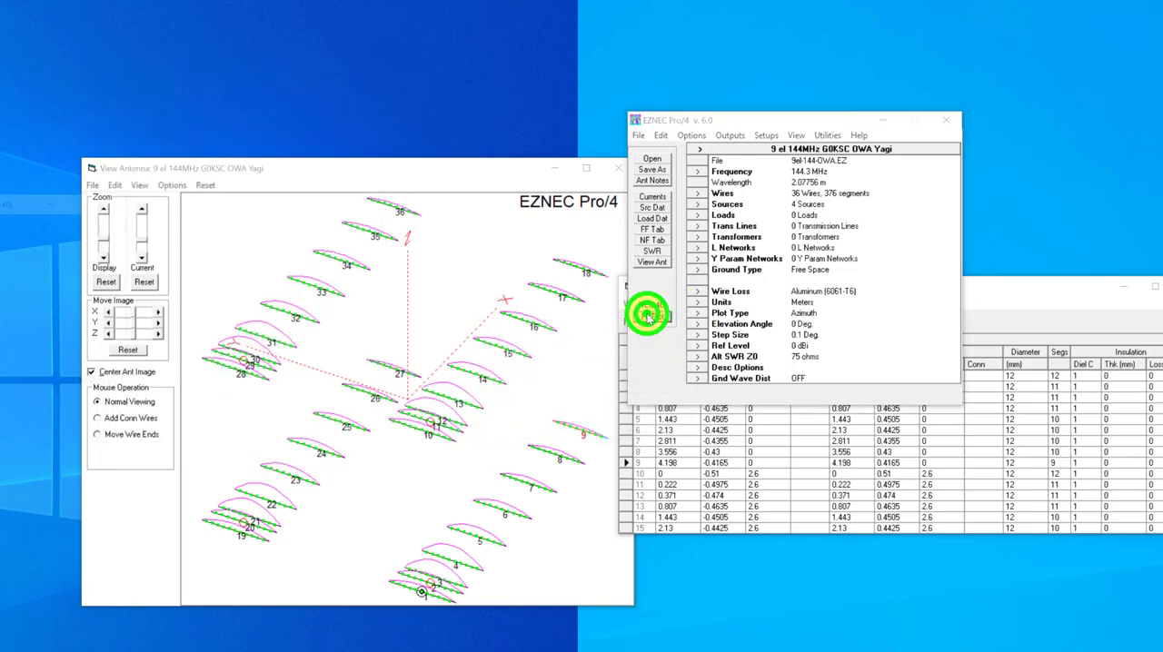
click(650, 316)
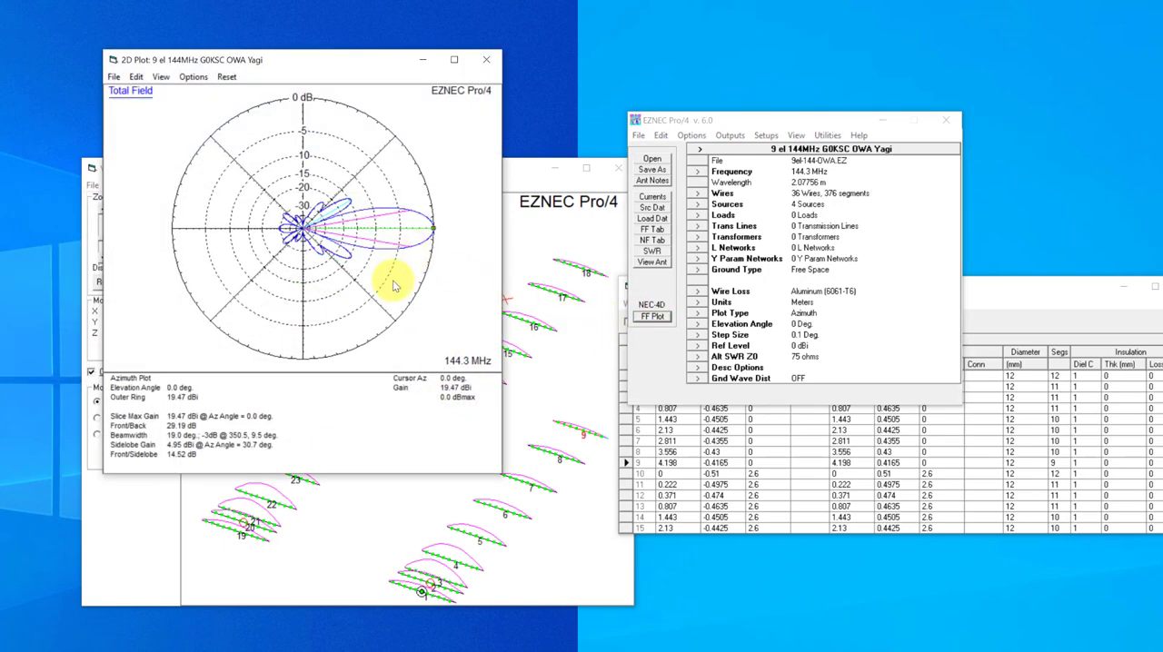
mouse_move(352, 265)
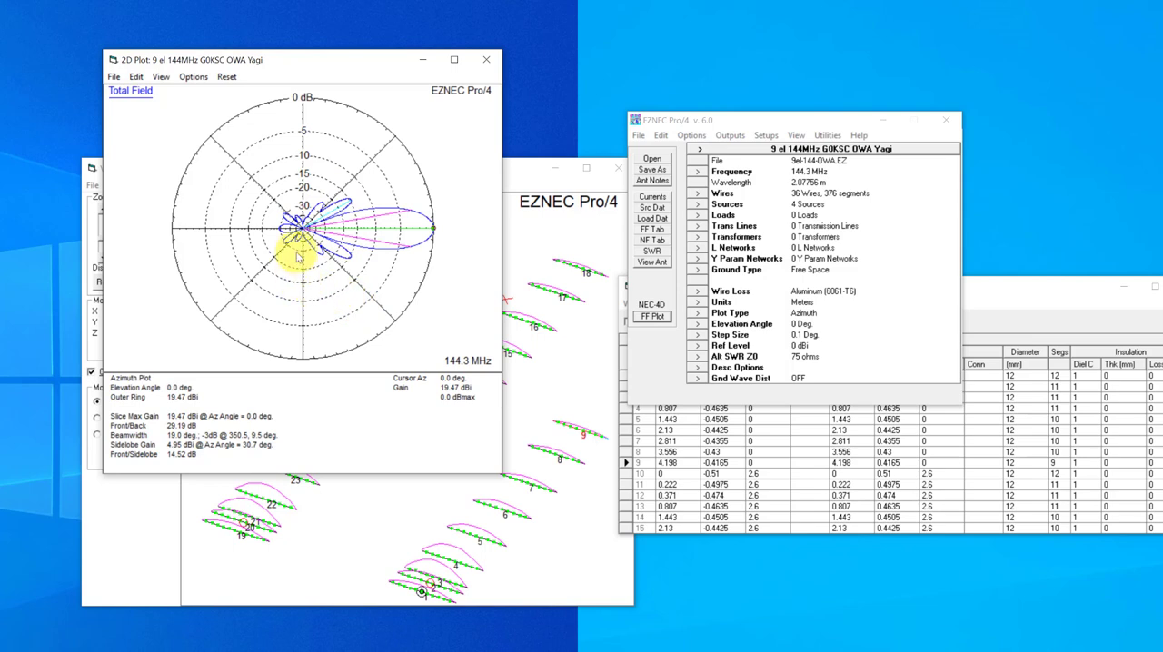
mouse_move(563, 427)
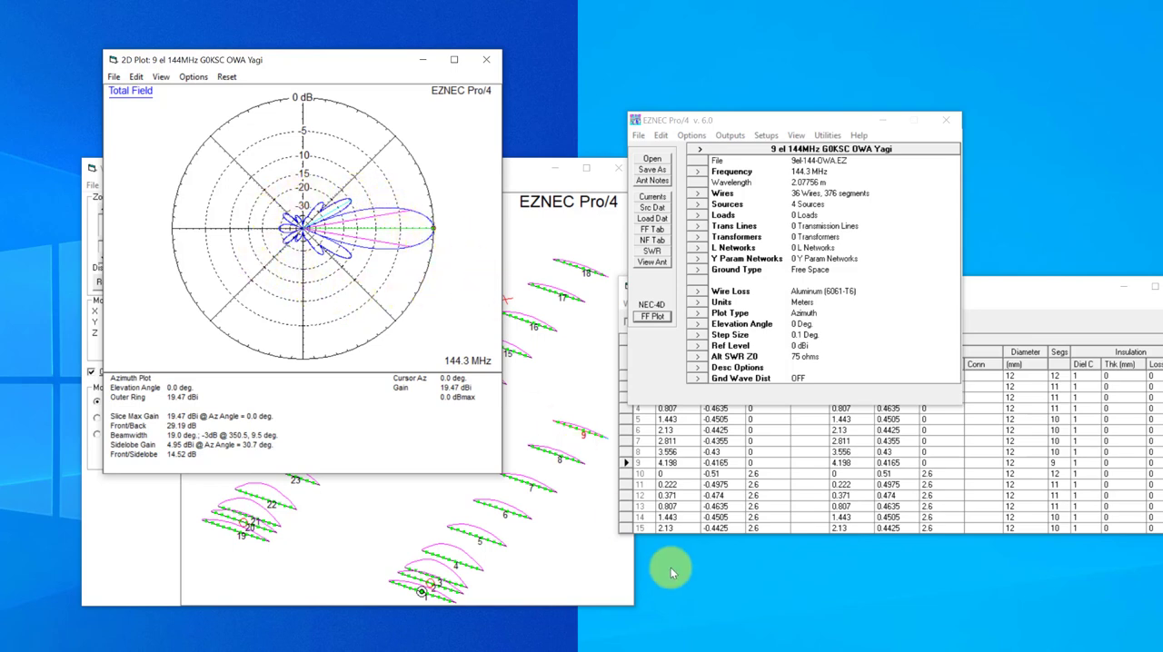
click(730, 313)
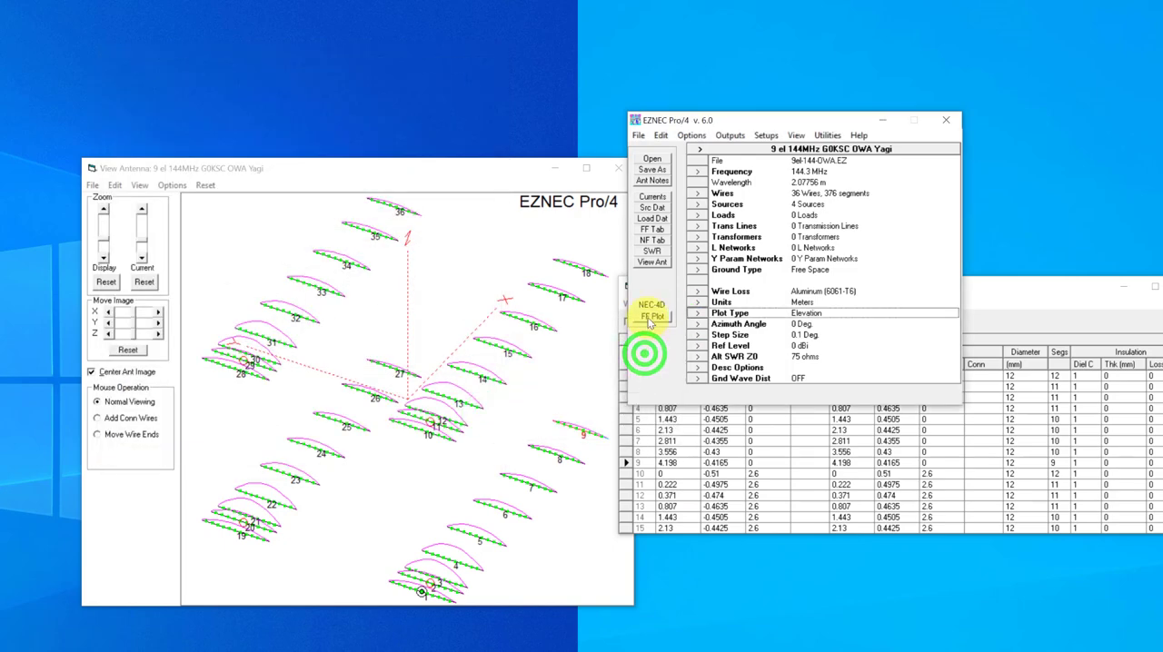
click(651, 316)
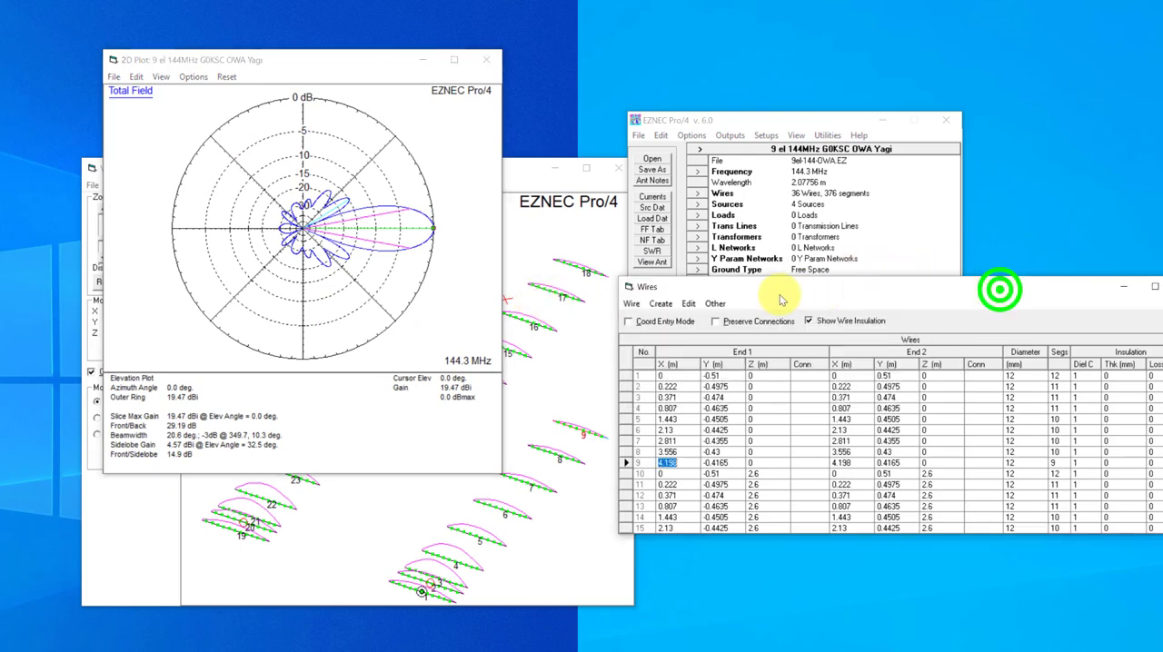
- Undo the previous wire copy, then copy wires 1–9 with a 2.5 m Z offset
click(691, 303)
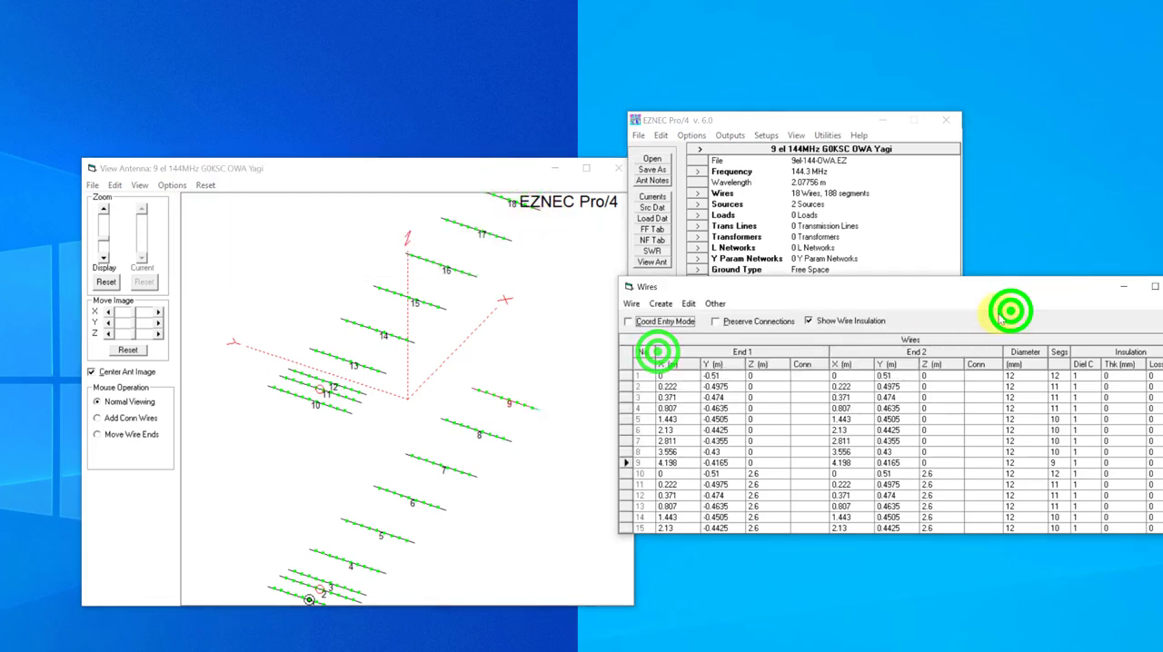
click(688, 303)
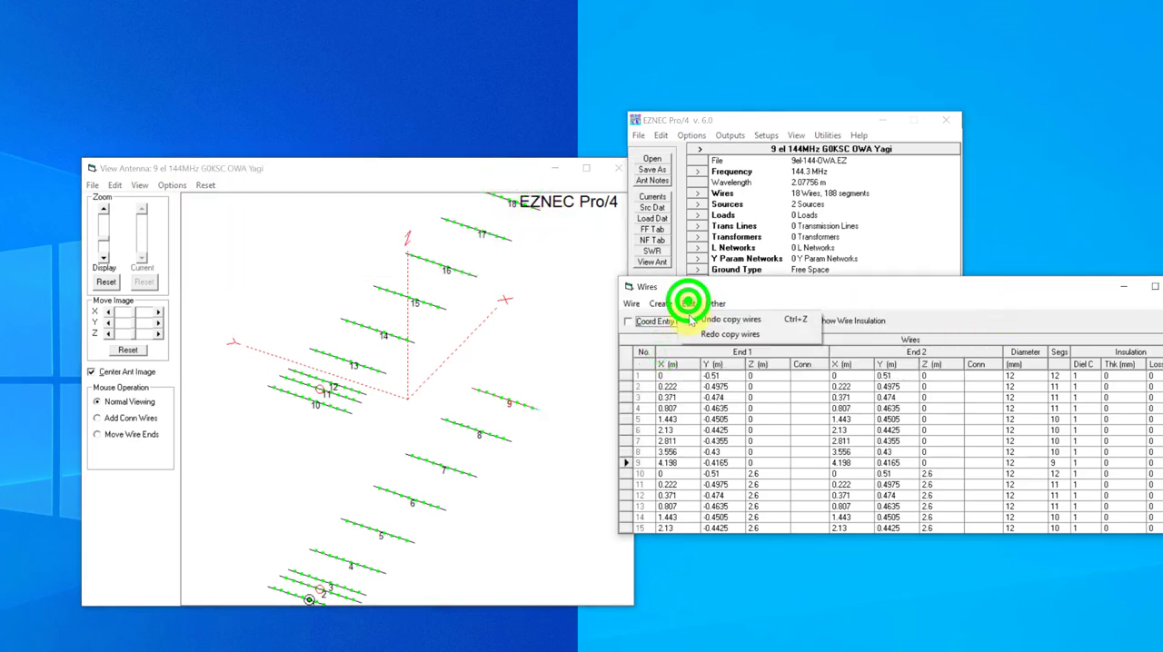
click(727, 319)
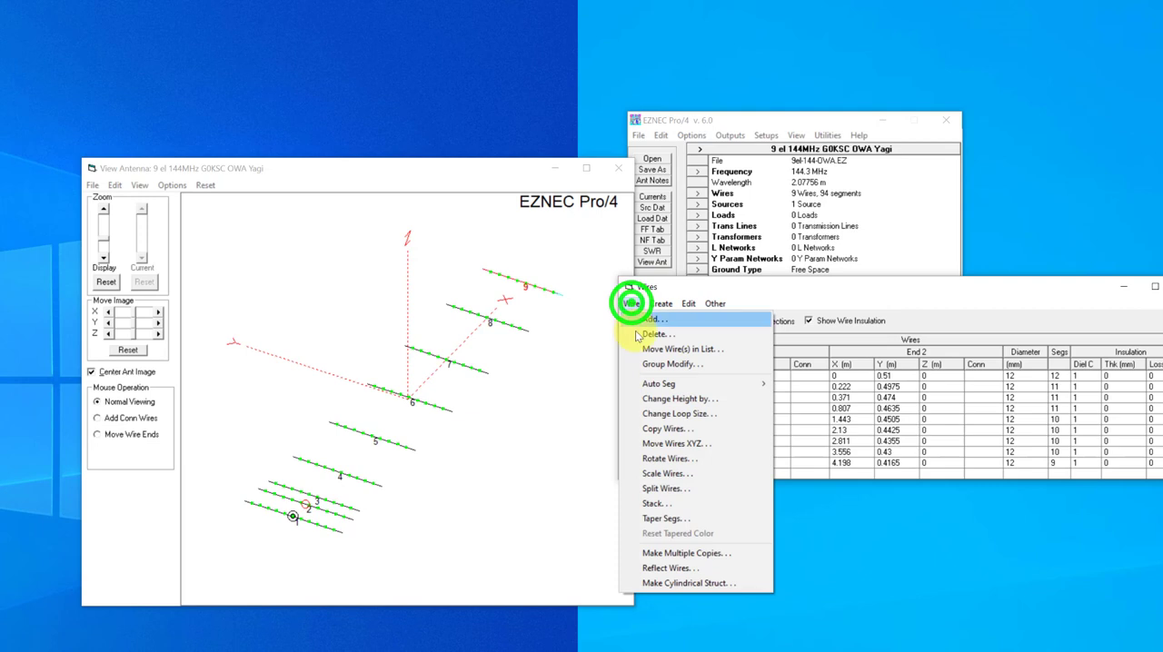
click(667, 428)
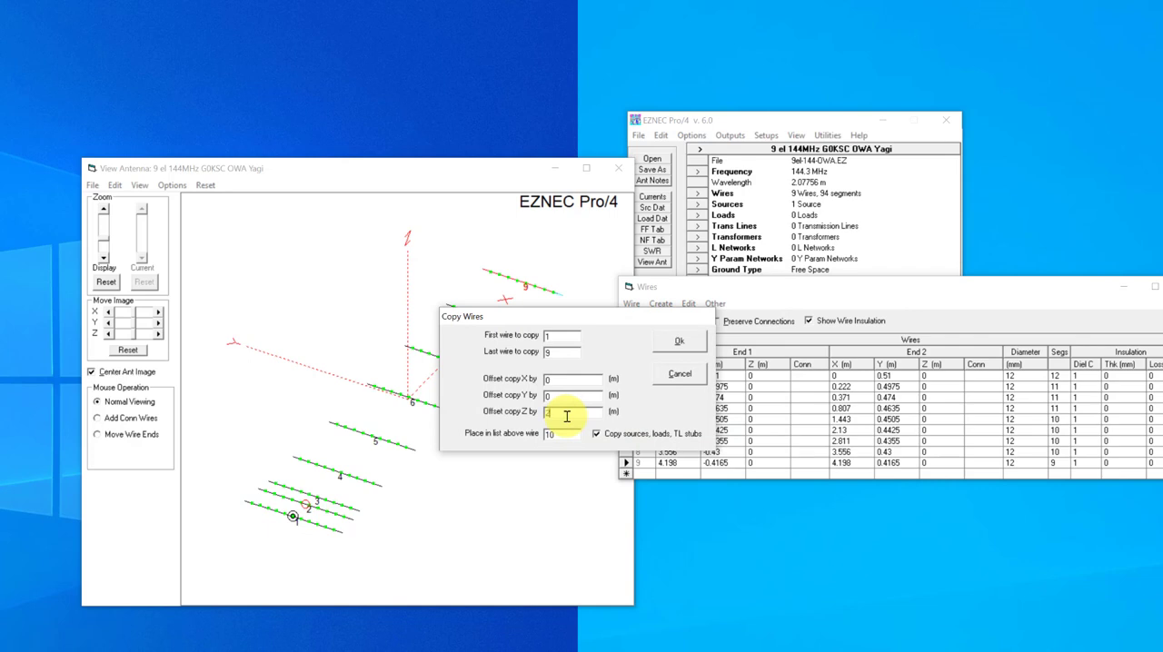
click(679, 340)
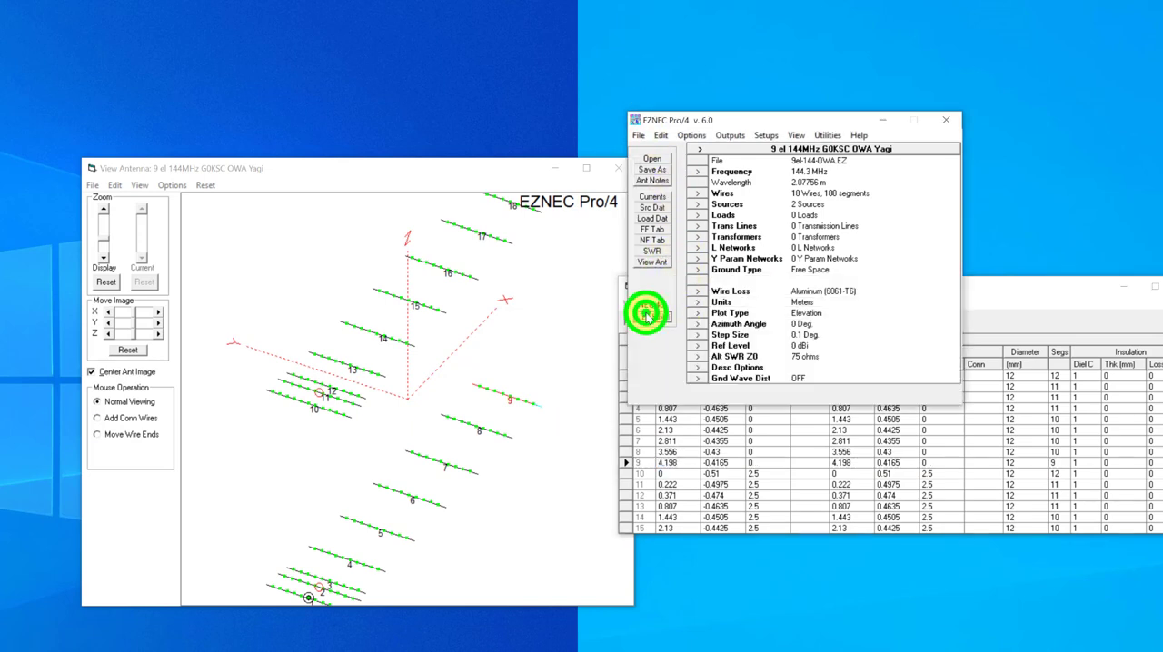
- Run the elevation far-field plot: 16.56 dBi gain, 29.43 dB front/back
click(650, 316)
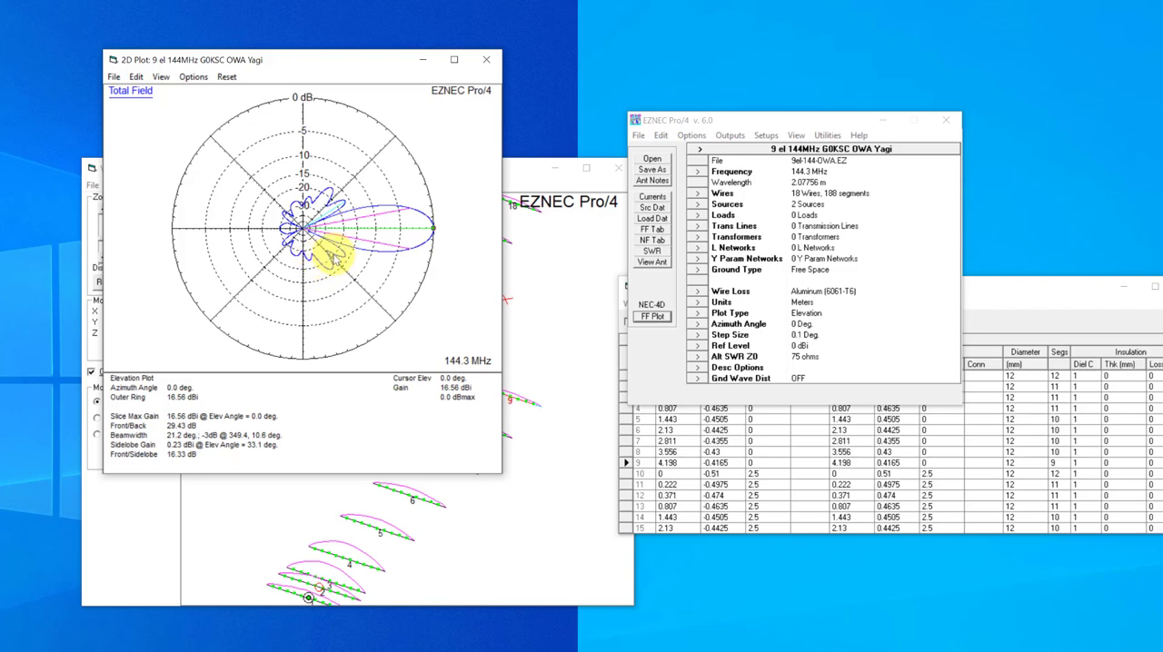
mouse_move(377, 372)
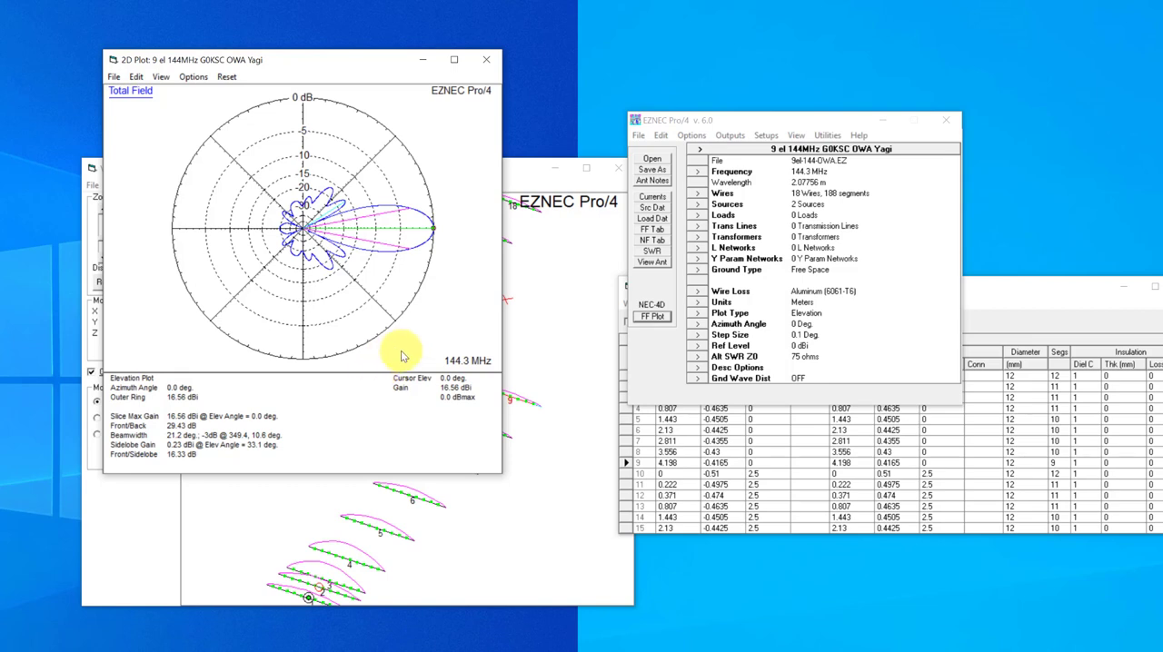
mouse_move(457, 401)
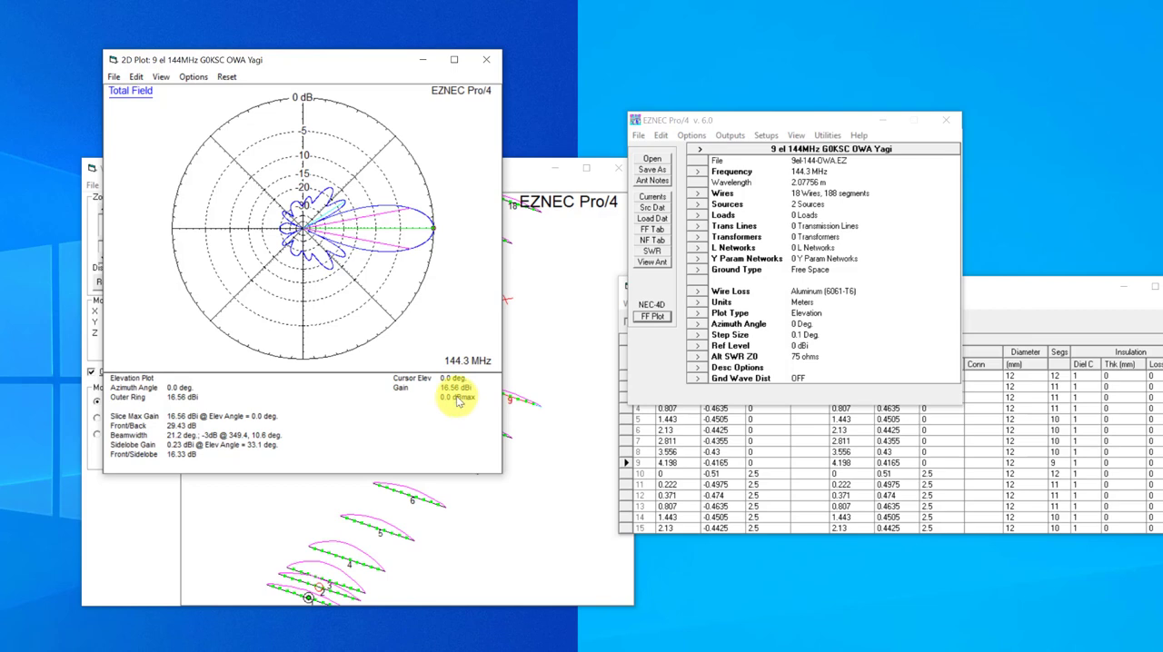